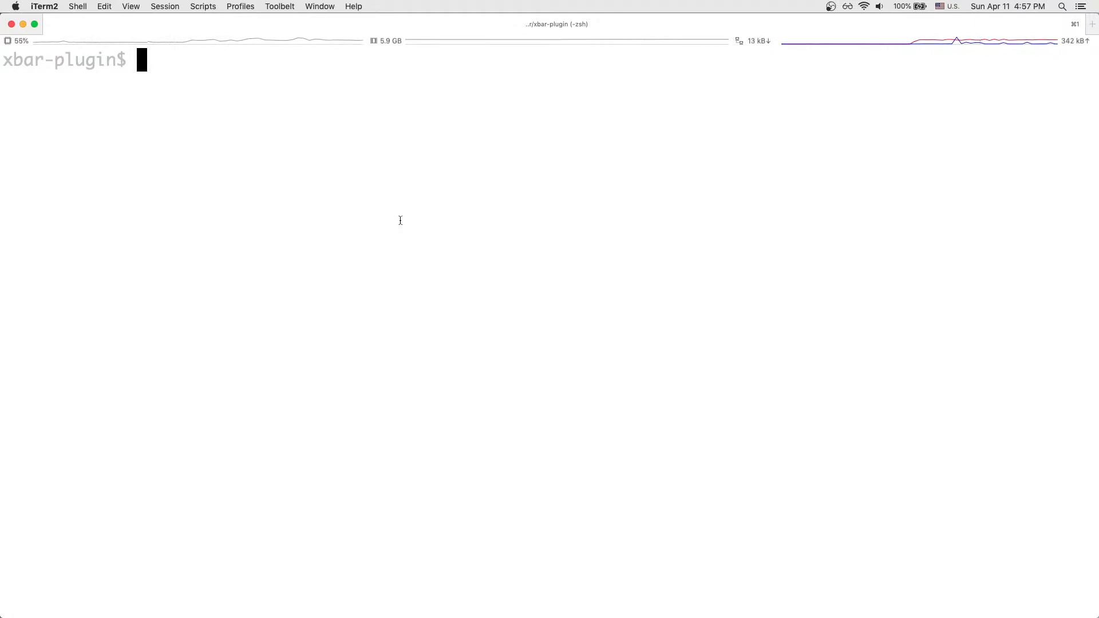
Step: Install node and then xbar with Homebrew (brew install node, brew install xbar)
type("brew")
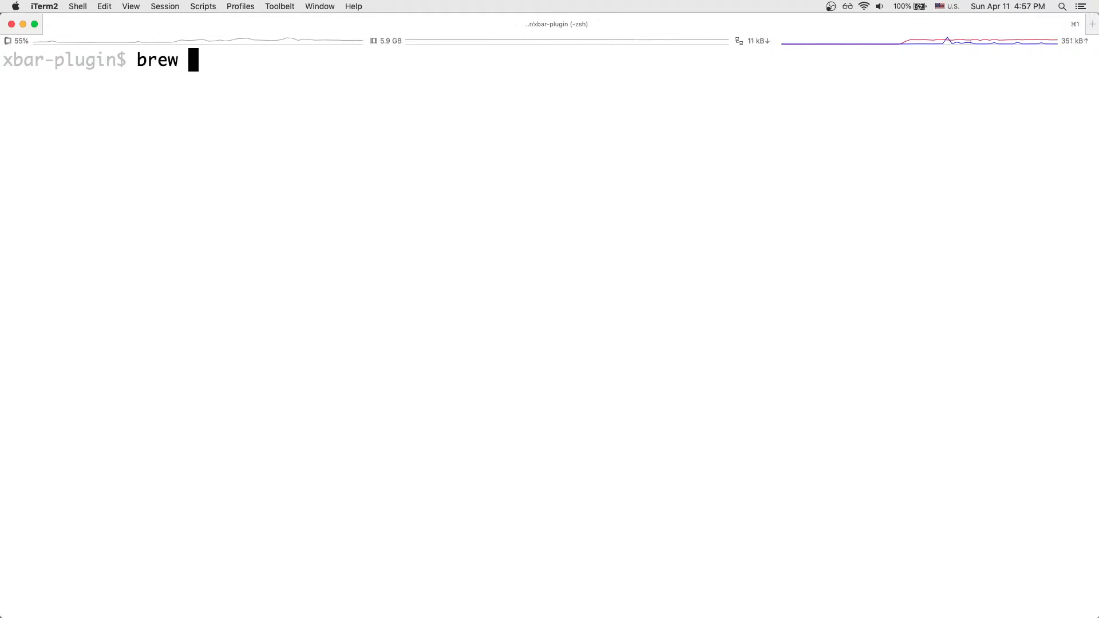
type("install node")
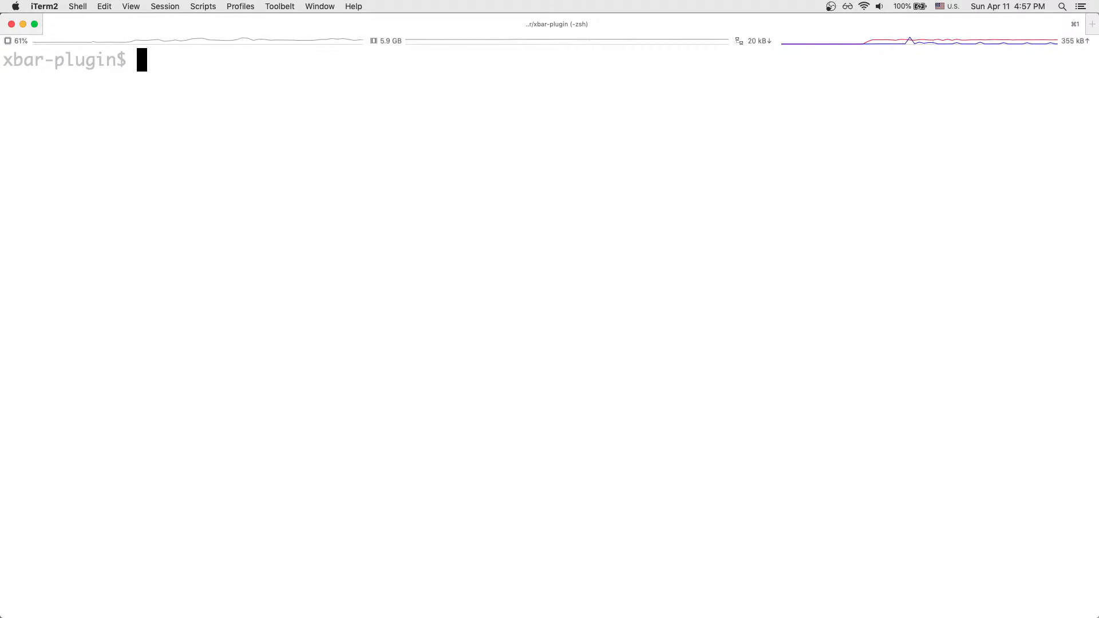
type("brew")
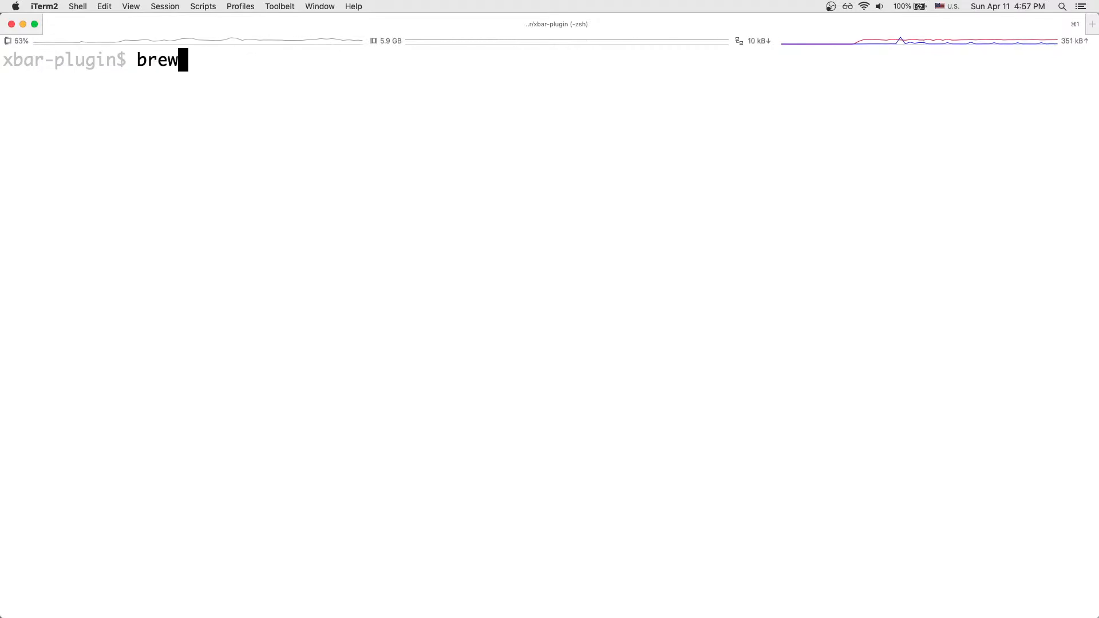
type("install xbar")
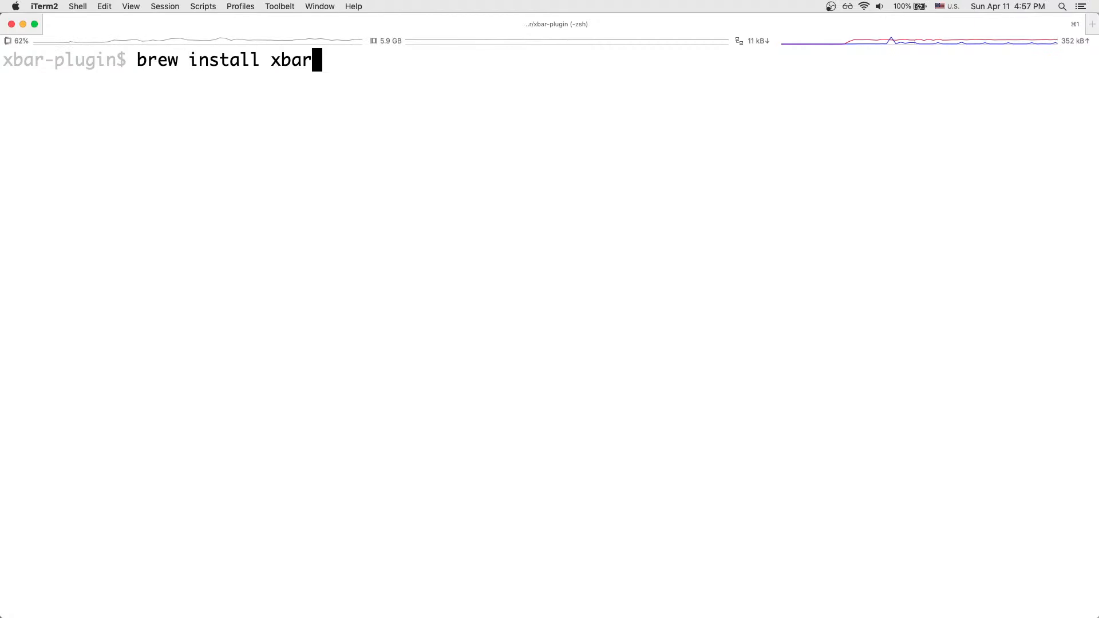
key("Return")
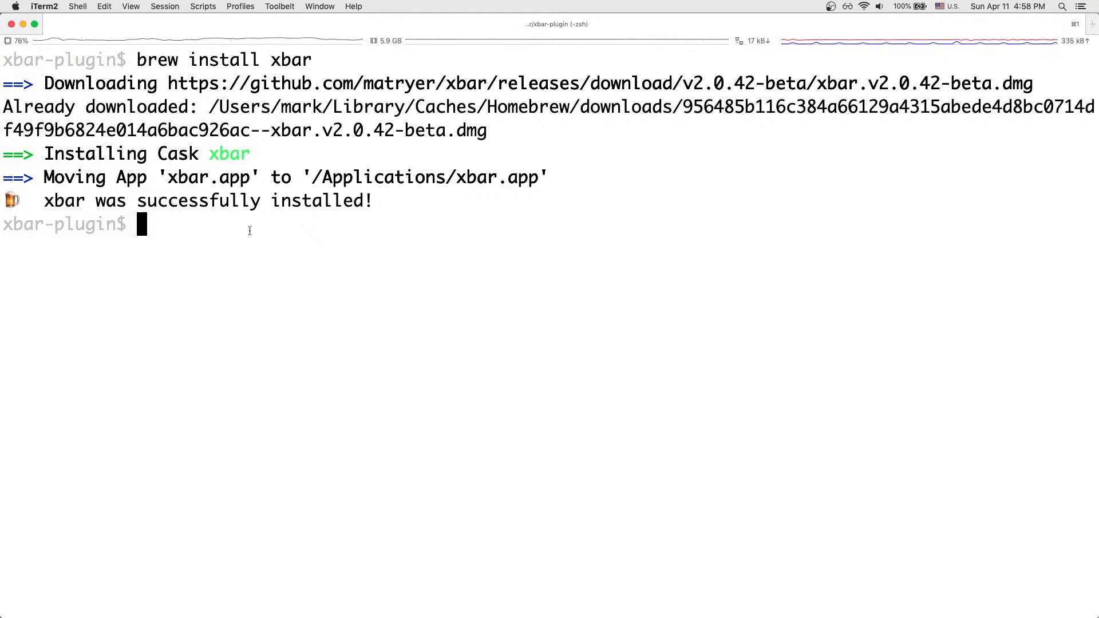
Step: Launch xbar from Spotlight, triggering the unidentified-developer warning
key("cmd+space")
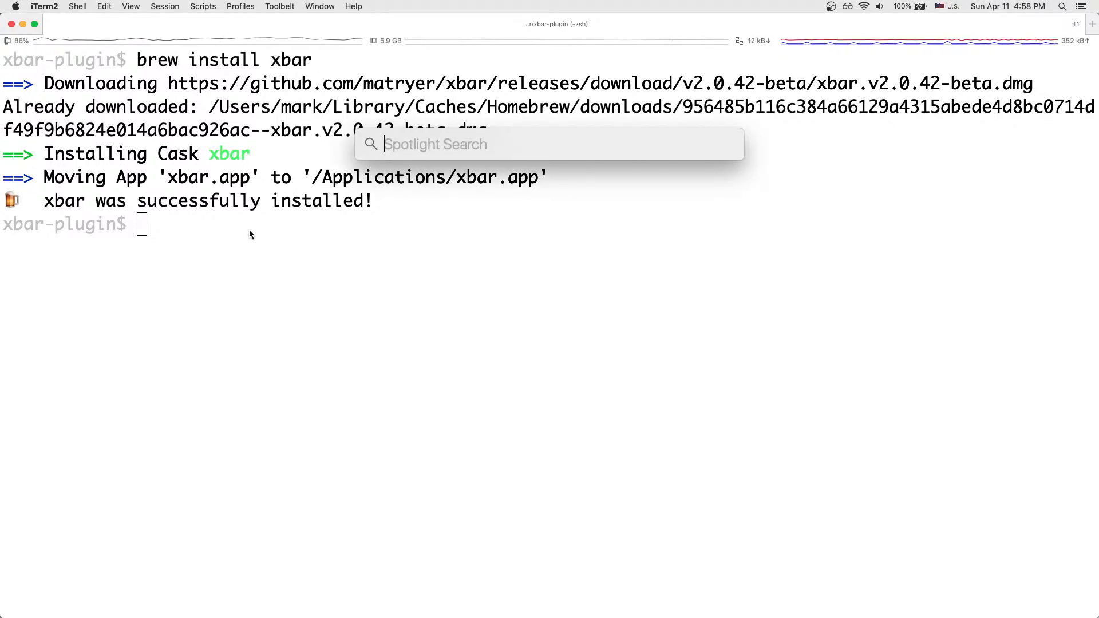
type("xbar")
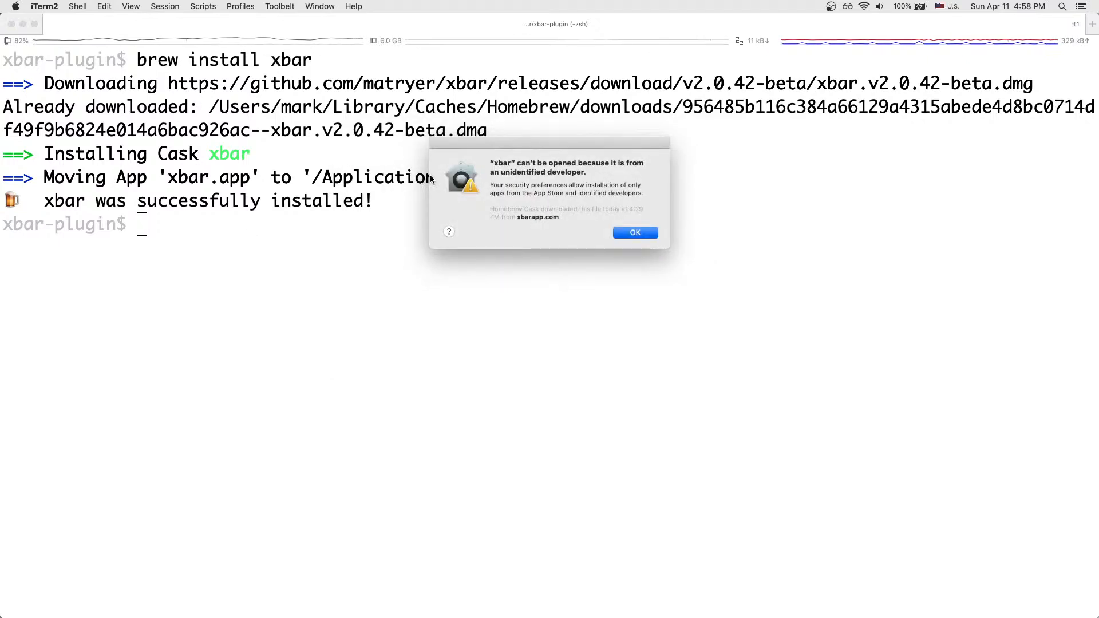
mouse_move(626, 183)
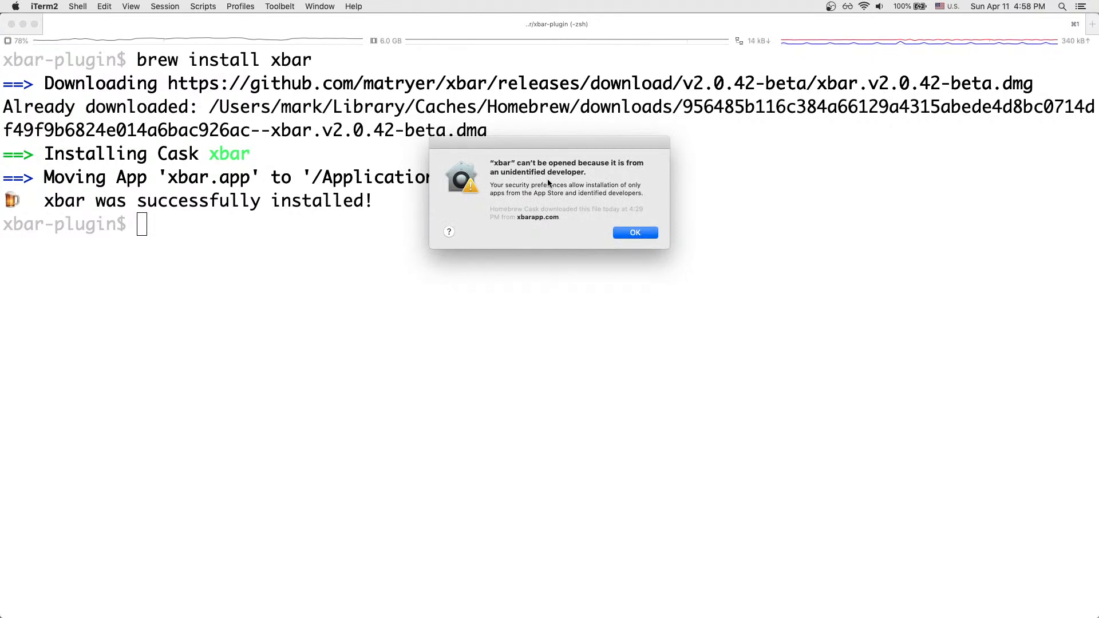
mouse_move(610, 205)
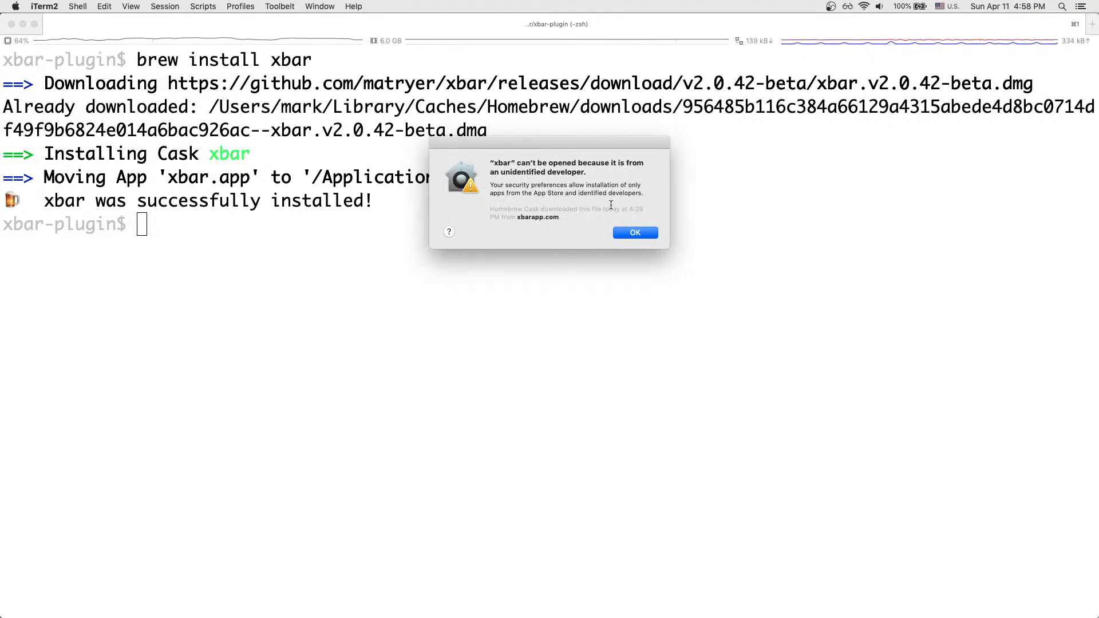
mouse_move(633, 232)
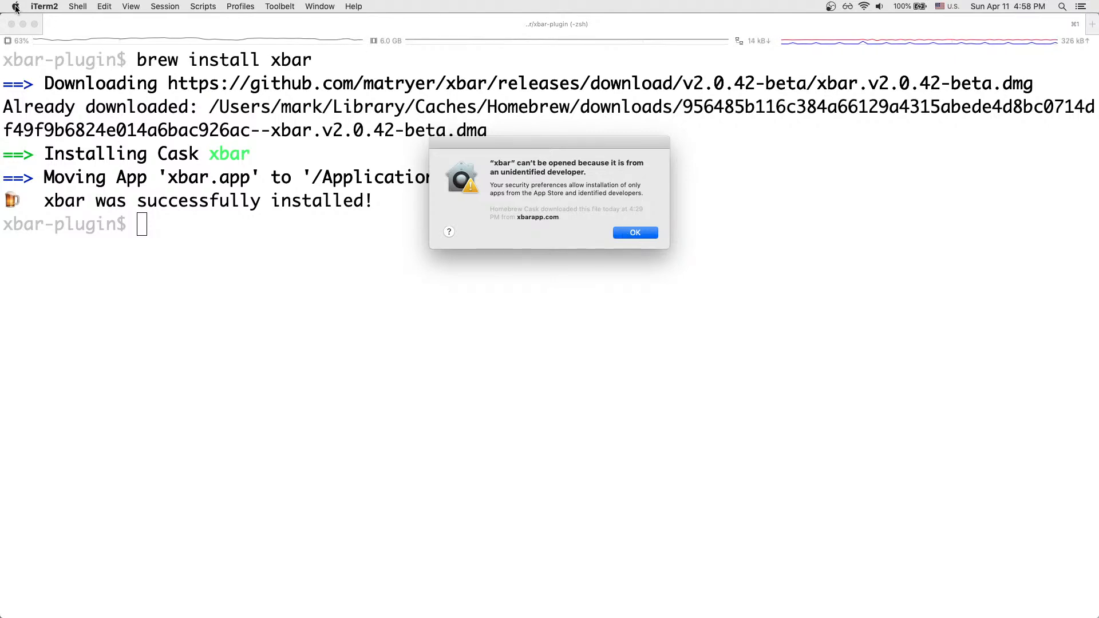
Step: Reach Security & Privacy in System Preferences after dismissing the developer warning
left_click(14, 6)
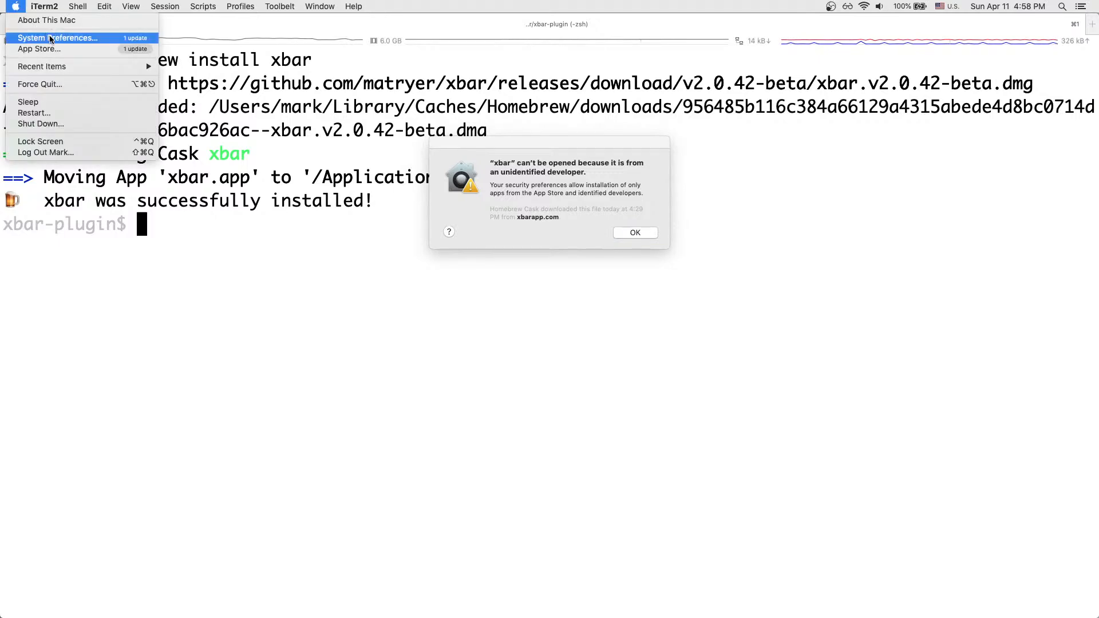
left_click(58, 37)
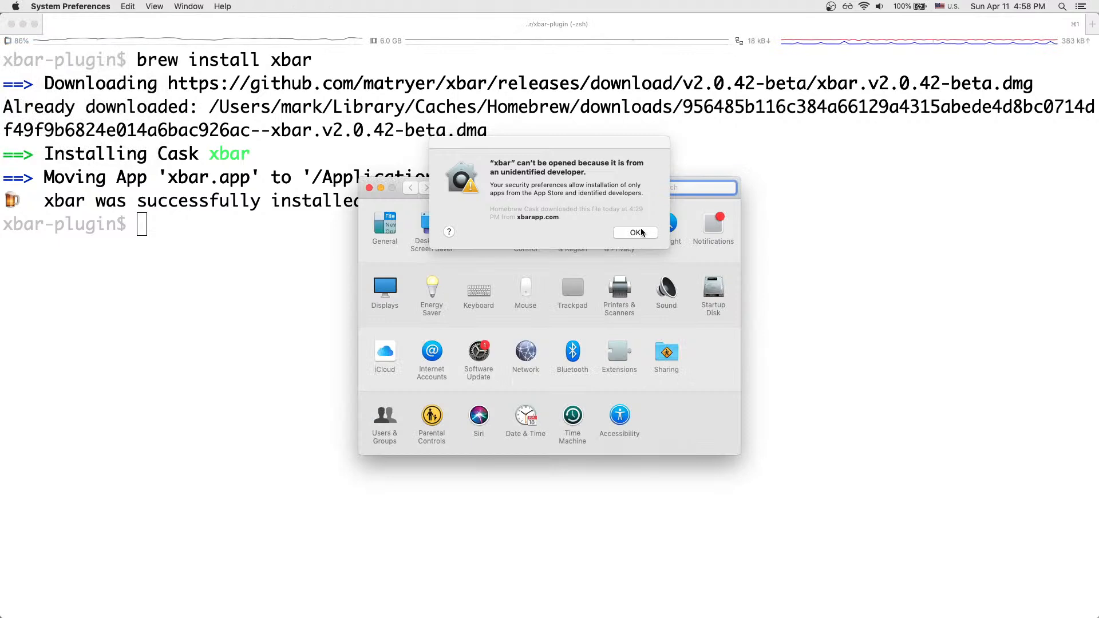
left_click(634, 232)
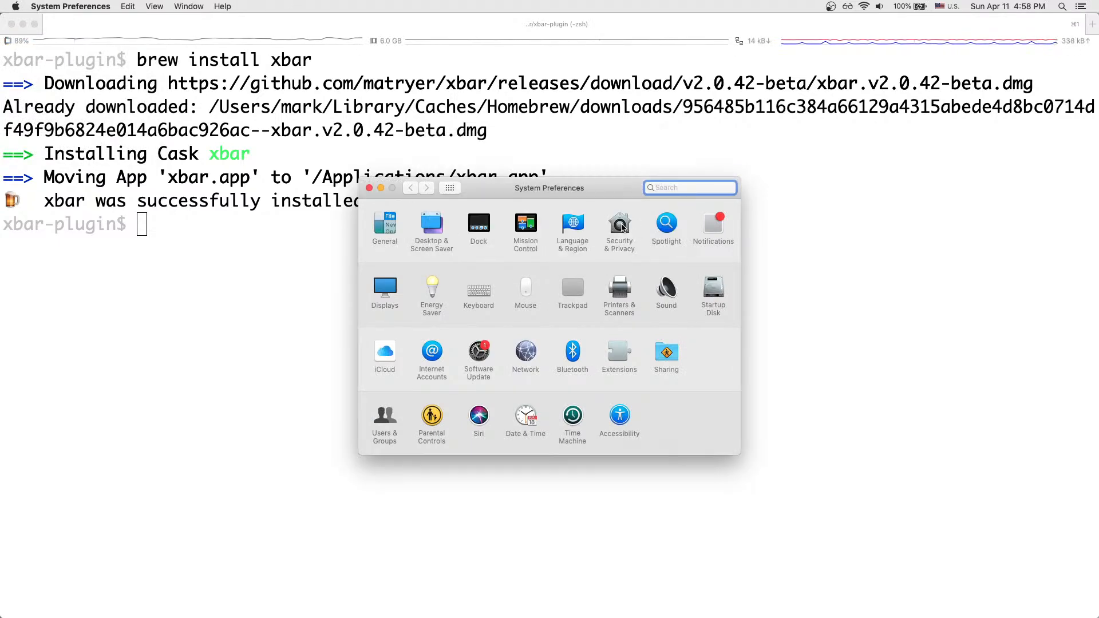
left_click(618, 226)
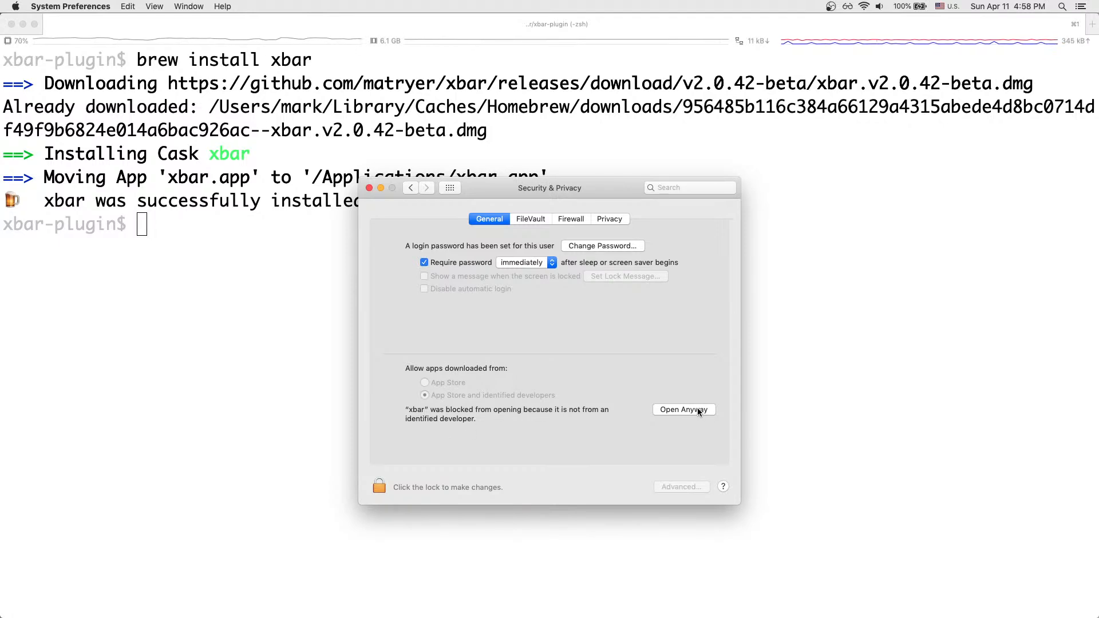
Step: Allow xbar to open anyway, grant it control of System Events, and close the preferences
left_click(682, 410)
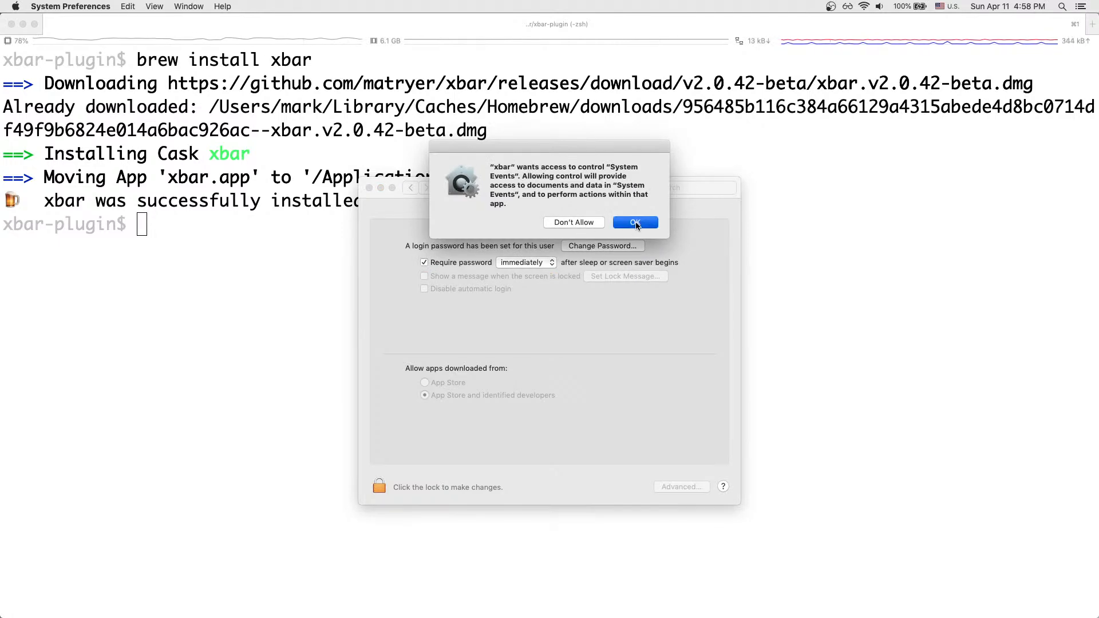
left_click(633, 222)
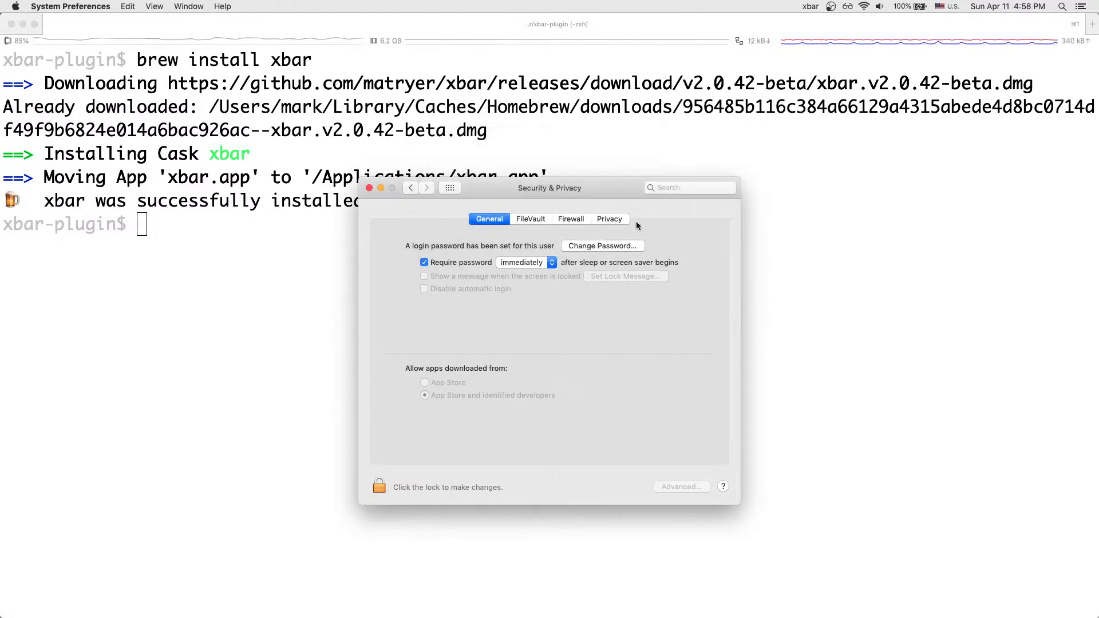
mouse_move(370, 188)
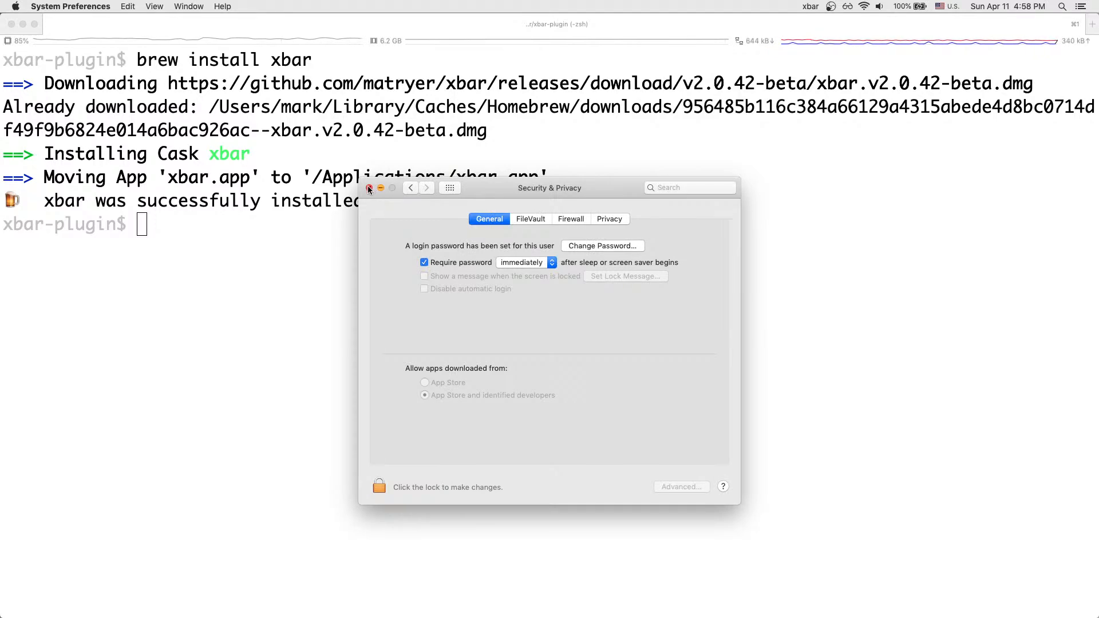
left_click(370, 187)
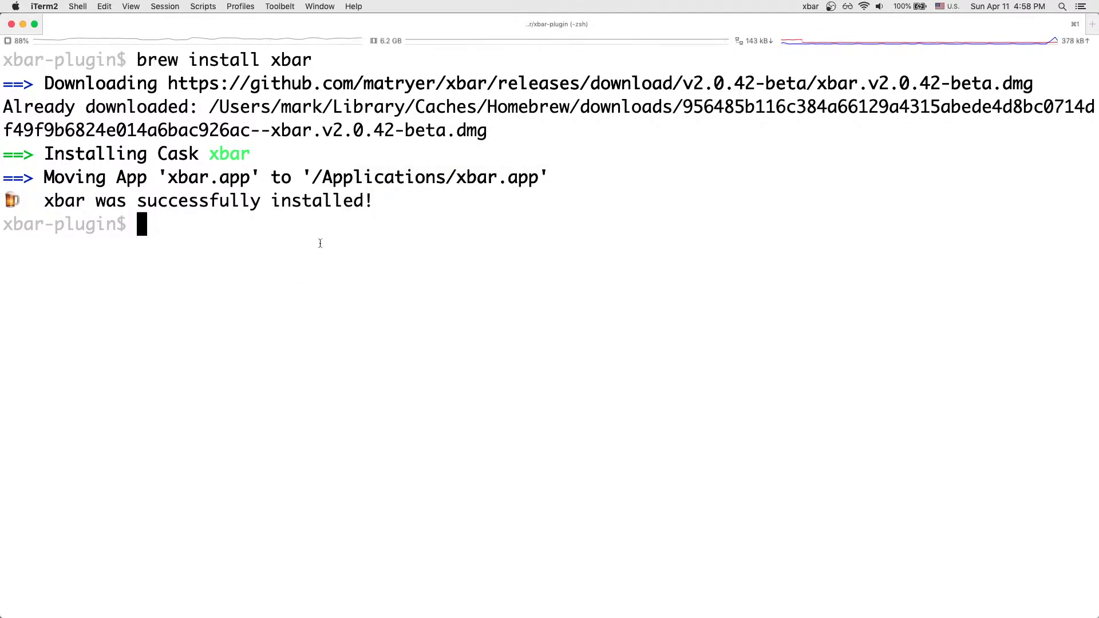
Step: Run the open command, dismiss the xbar-not-open notice, and choose Open plugin folder from xbar's menu
type("o")
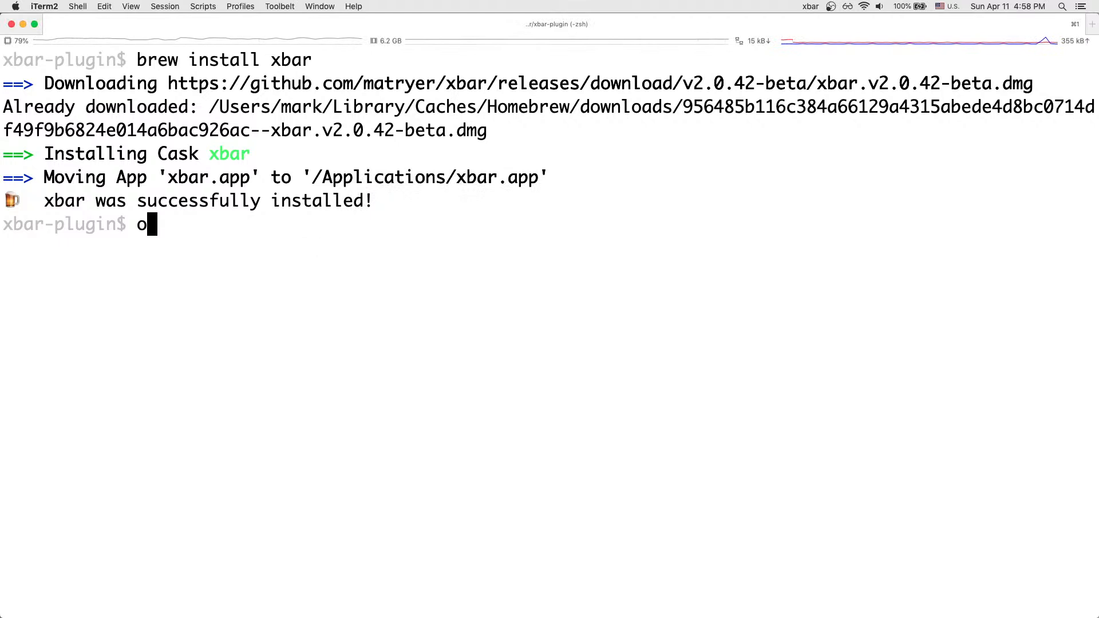
type("pen")
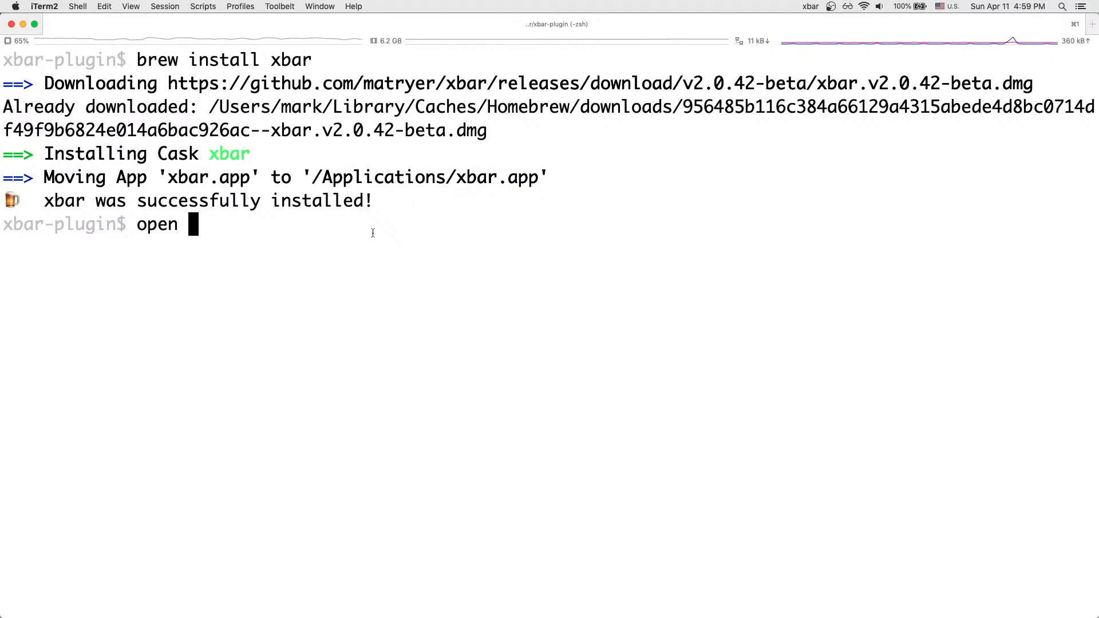
key("Return")
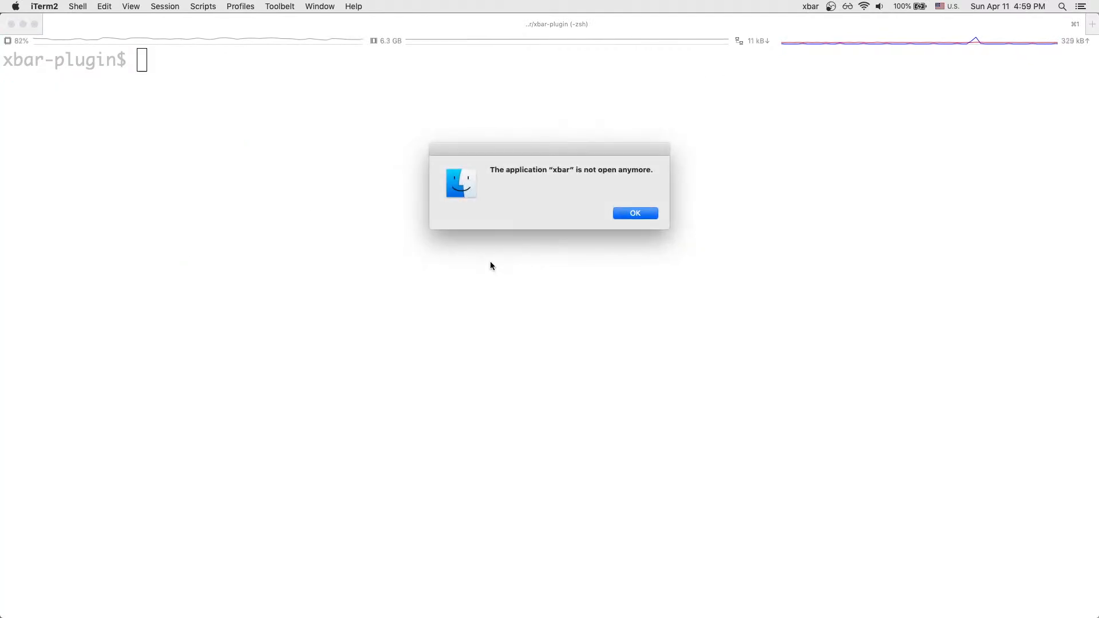
left_click(810, 6)
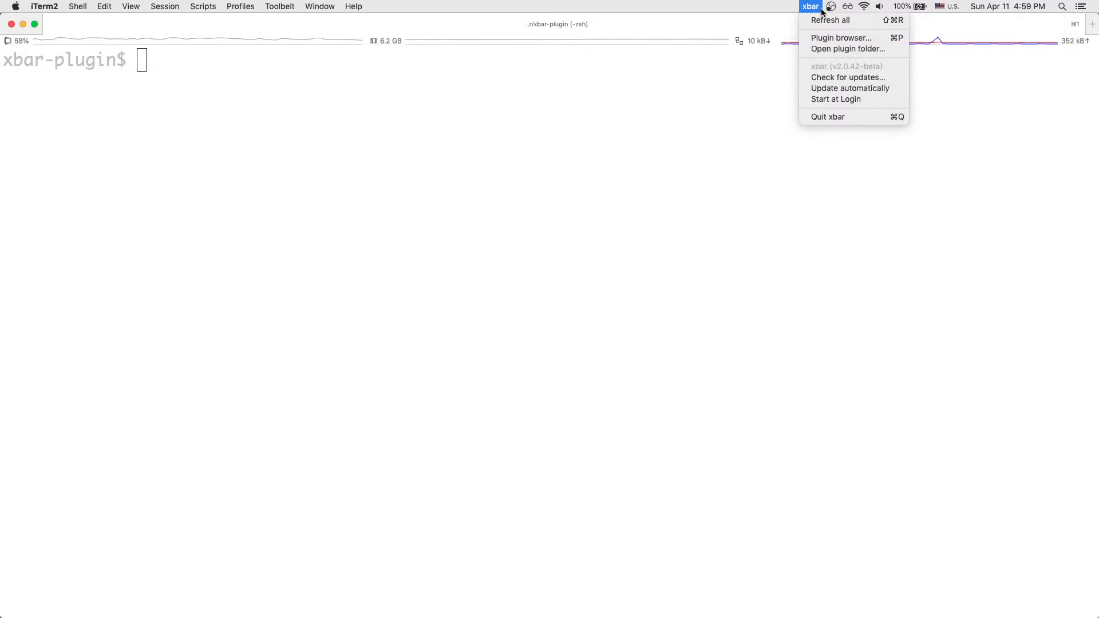
mouse_move(847, 49)
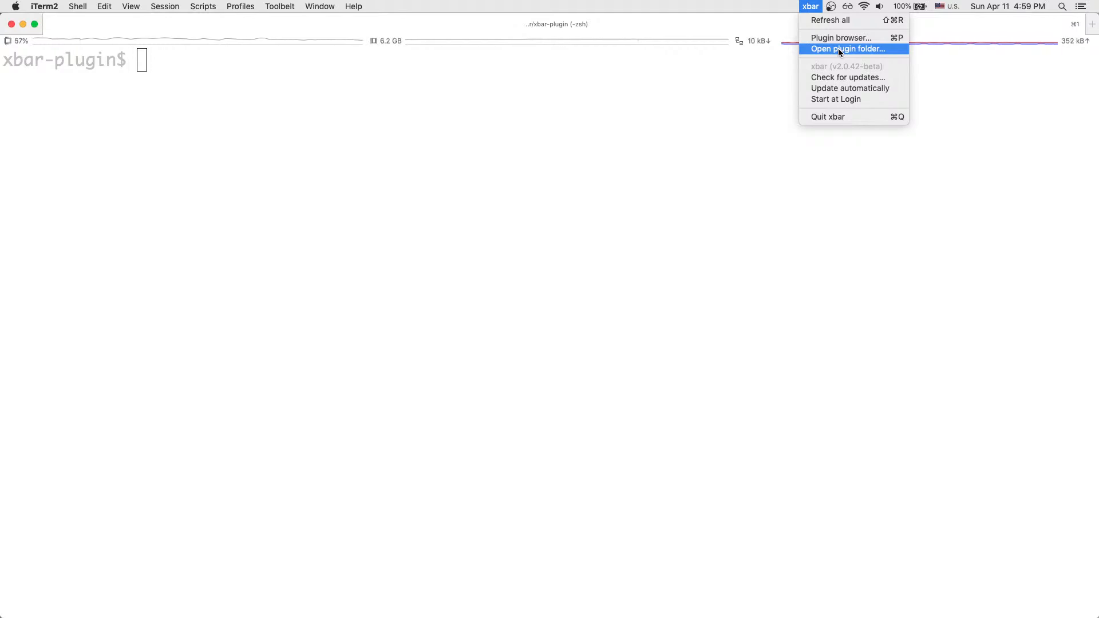
left_click(847, 49)
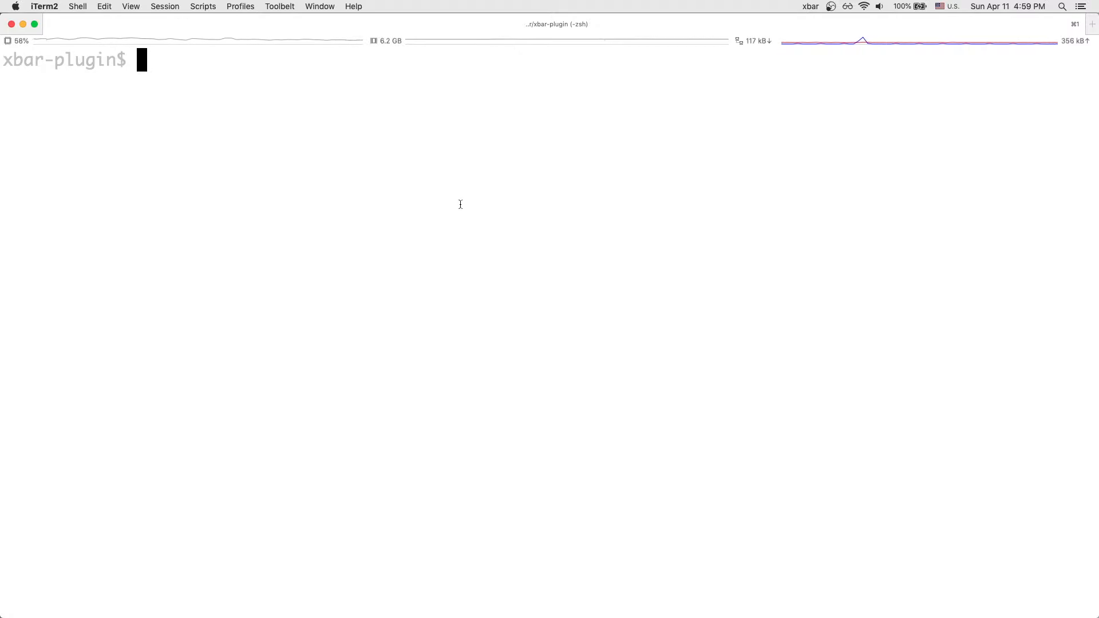
Step: Create hello-world.1s.js in vim, following xbar's name.time.ext plugin naming
type("vim")
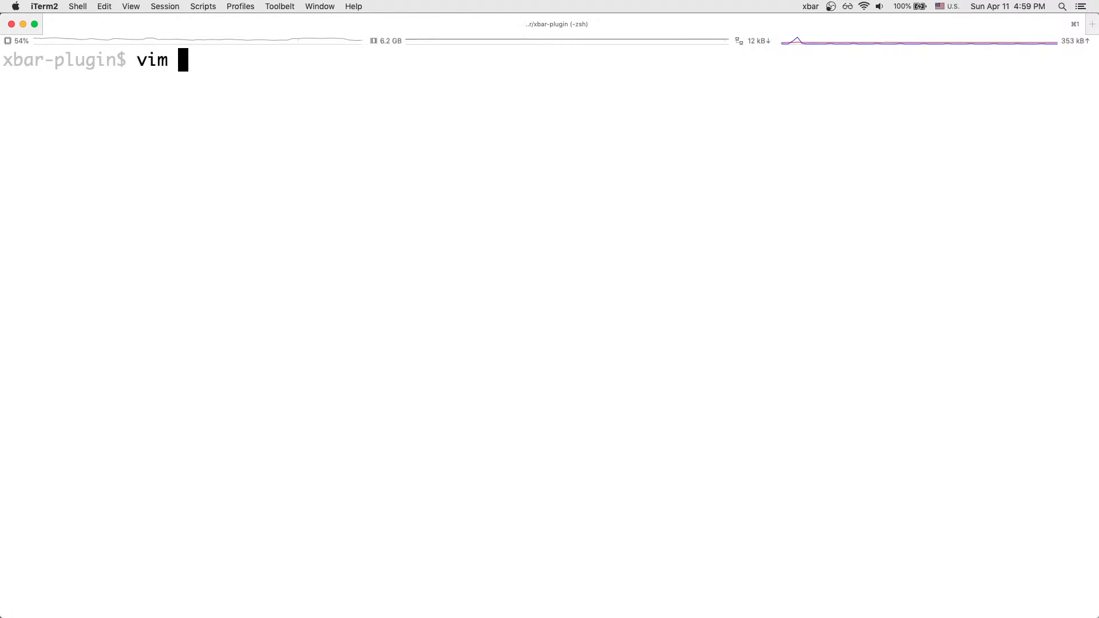
type("name.")
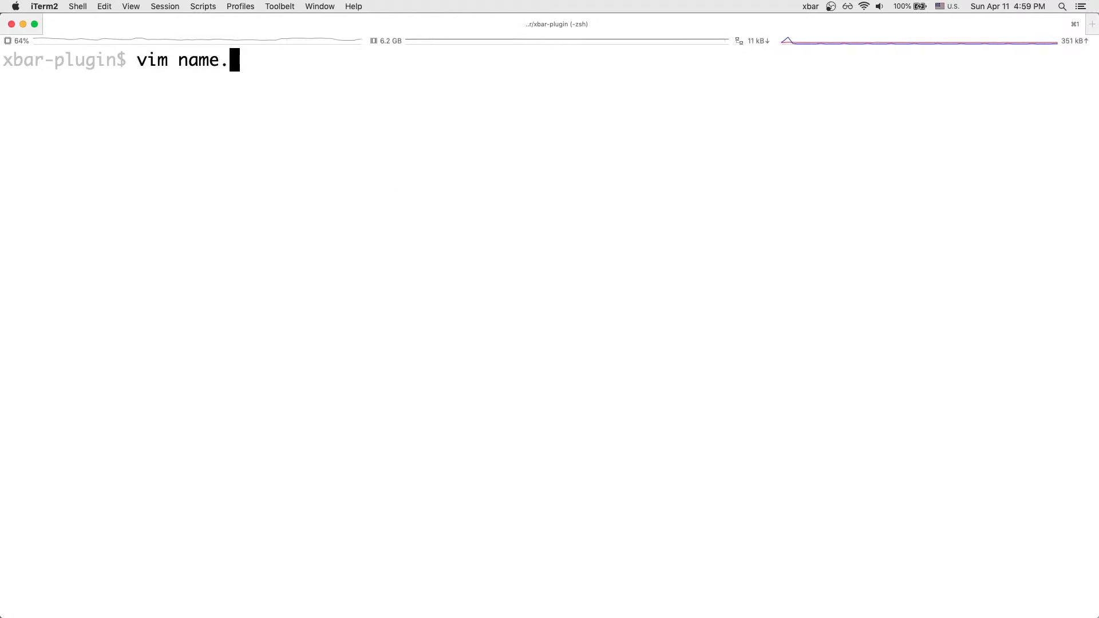
type("time")
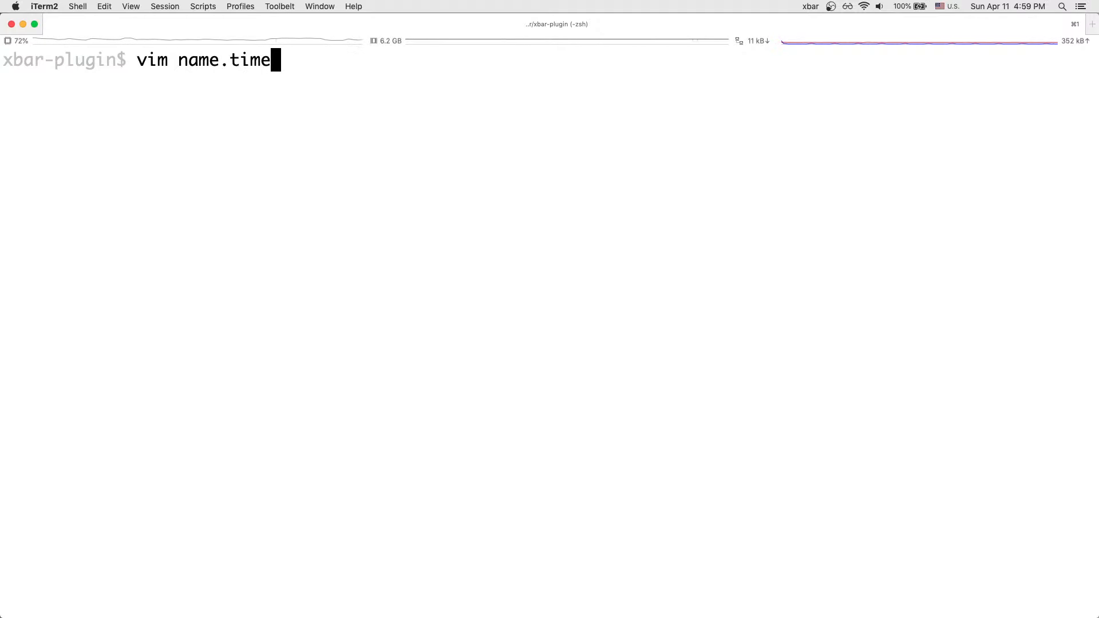
type(".ext")
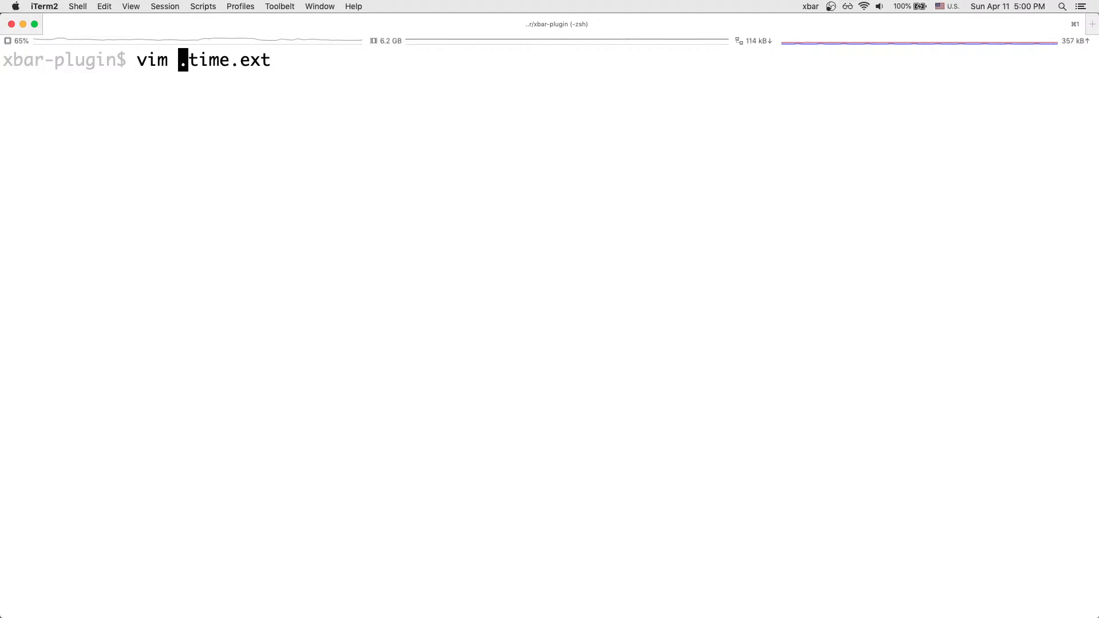
type("hello-world")
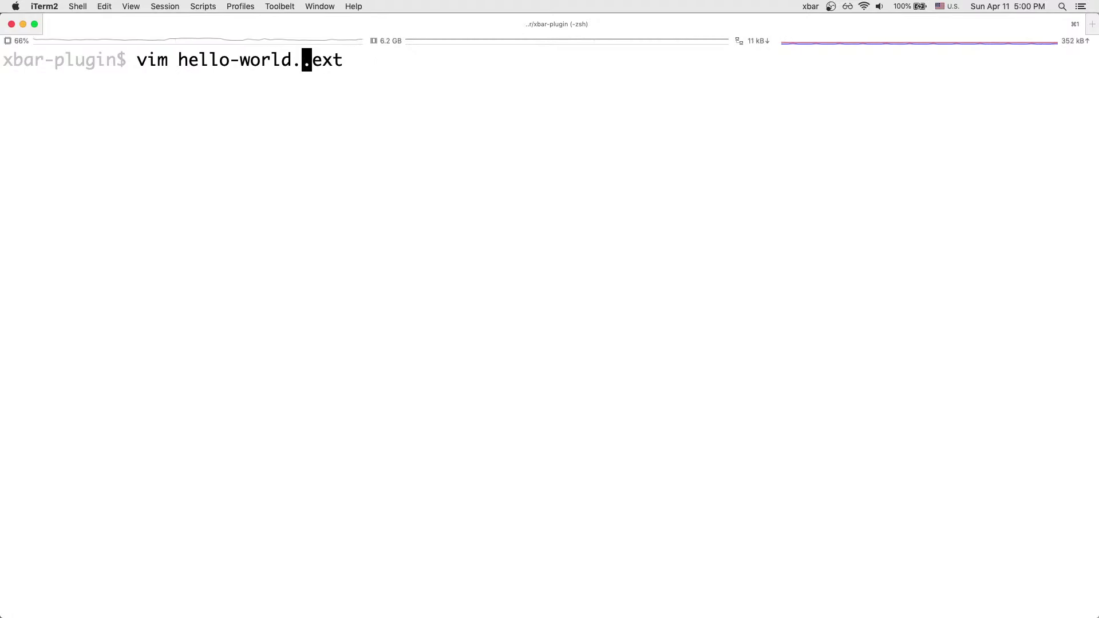
type("1s")
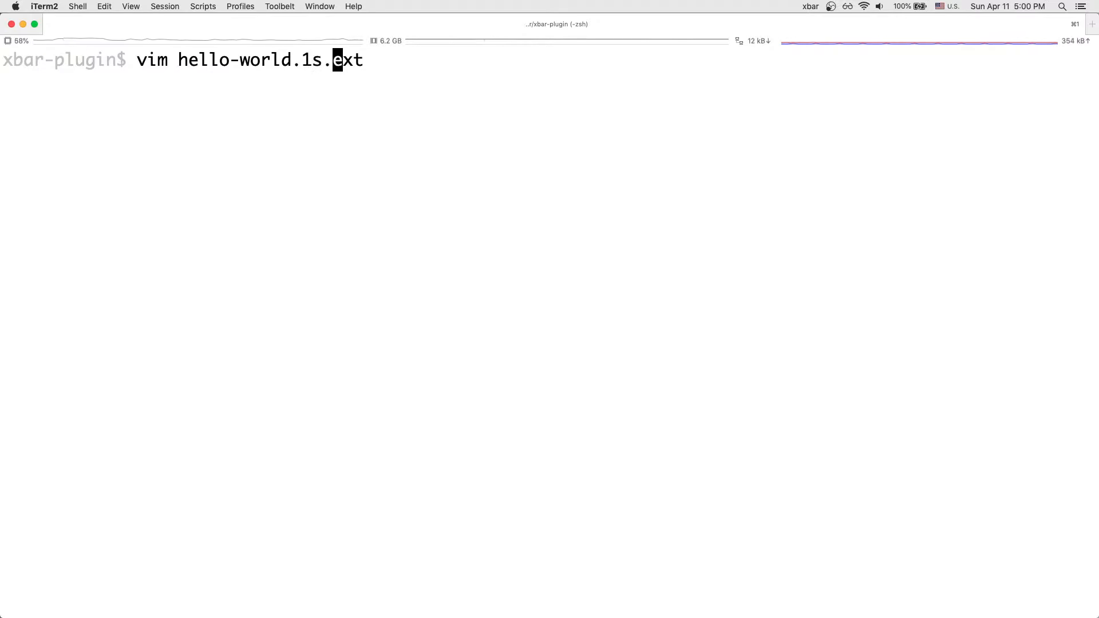
type("js")
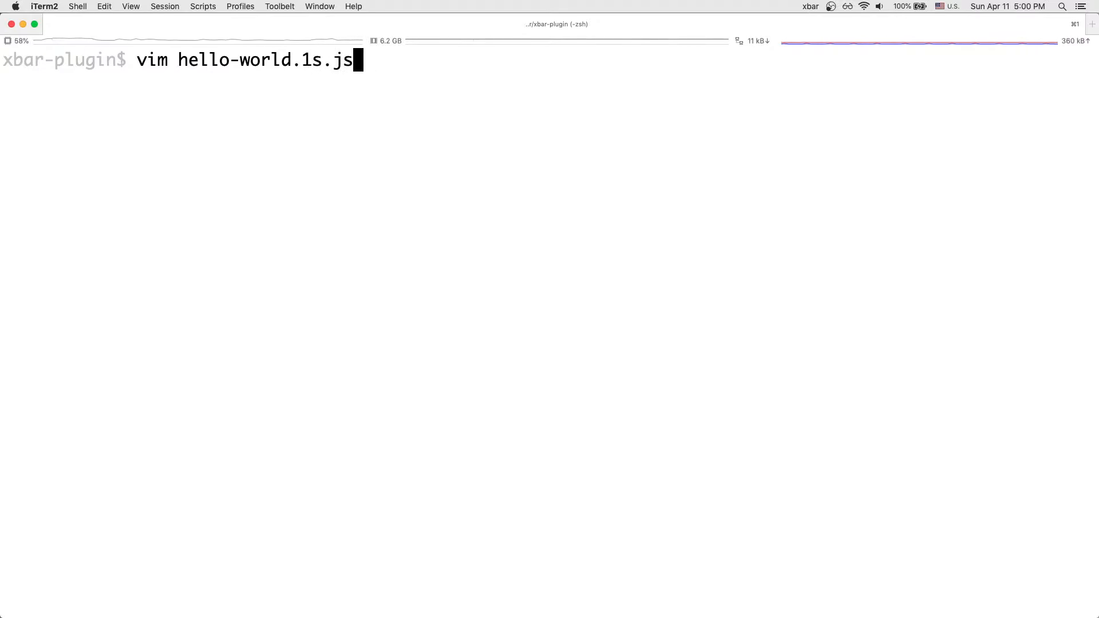
key("Return")
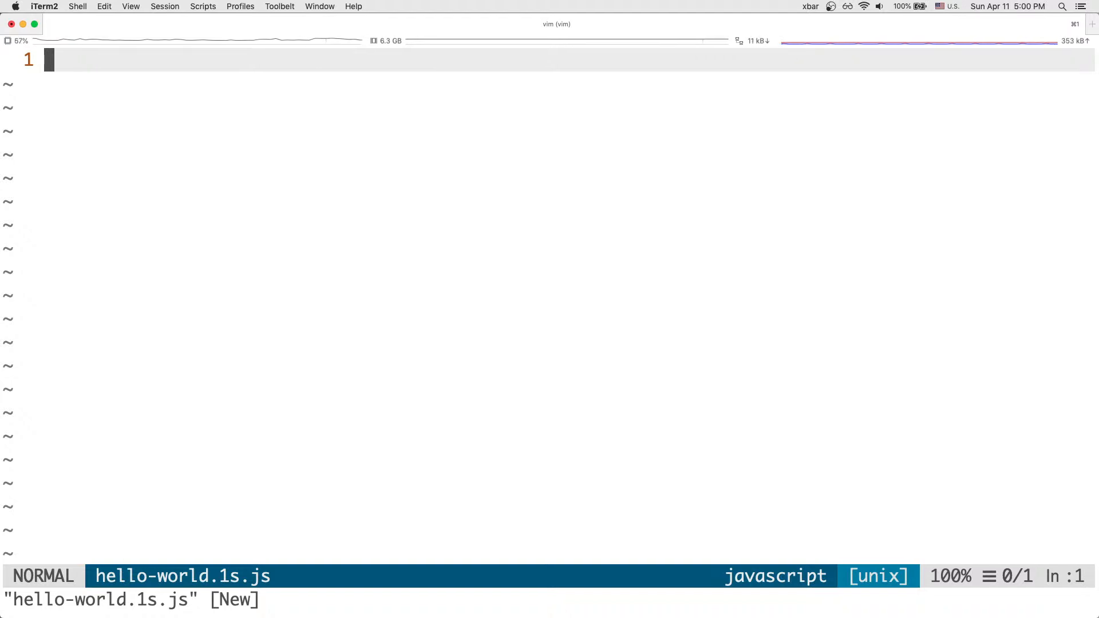
Step: Write the shebang line #!/usr/bin/env /usr/local/bin/node
type("#")
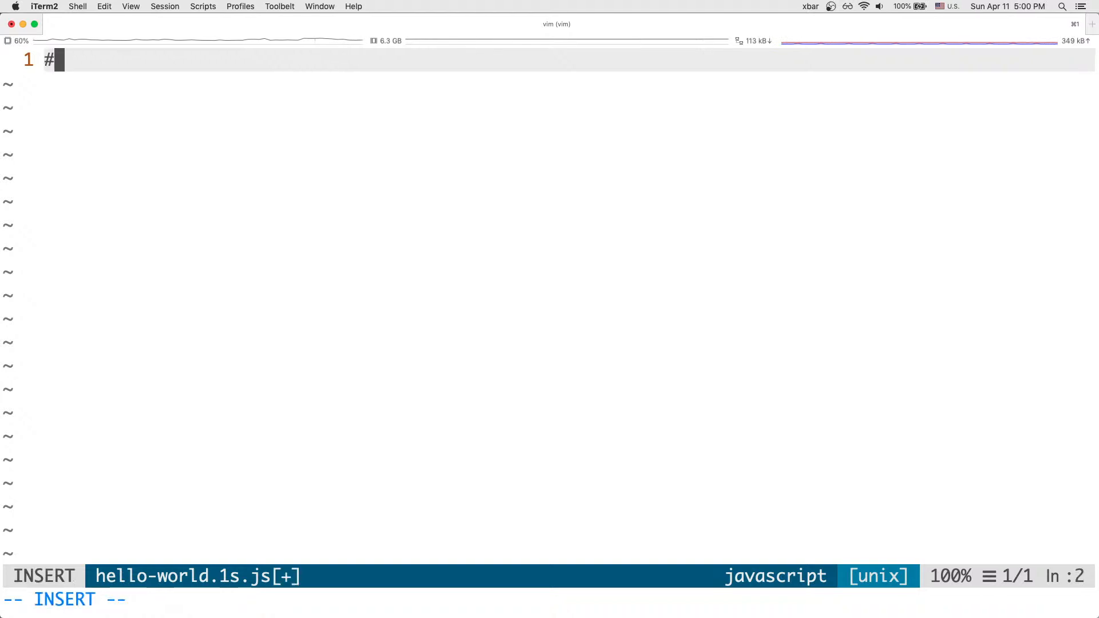
type("!")
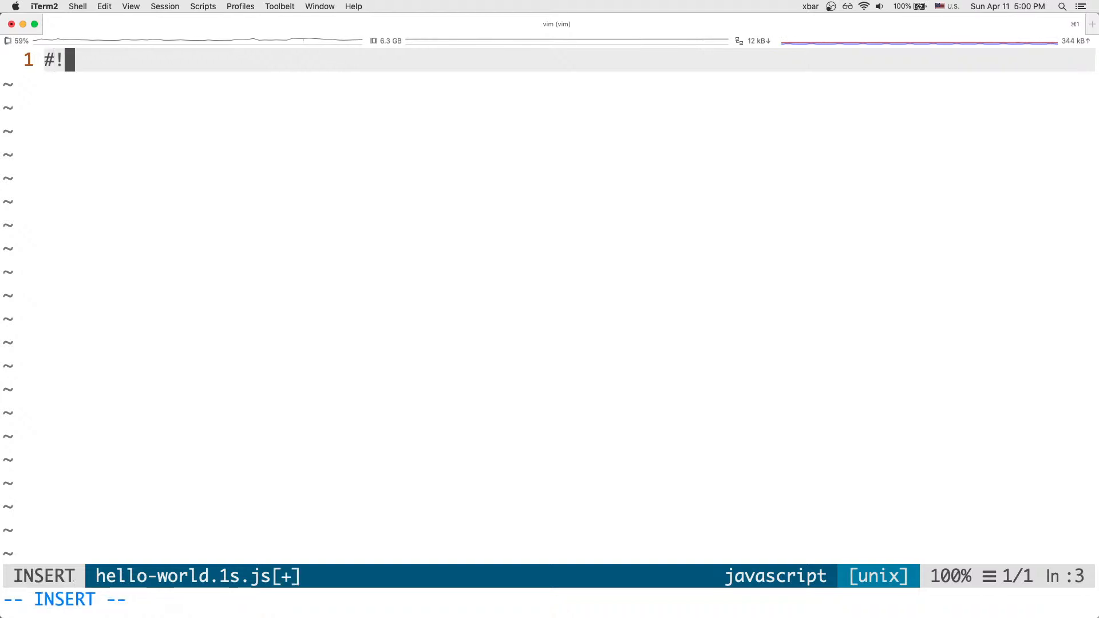
type("/usr/bin")
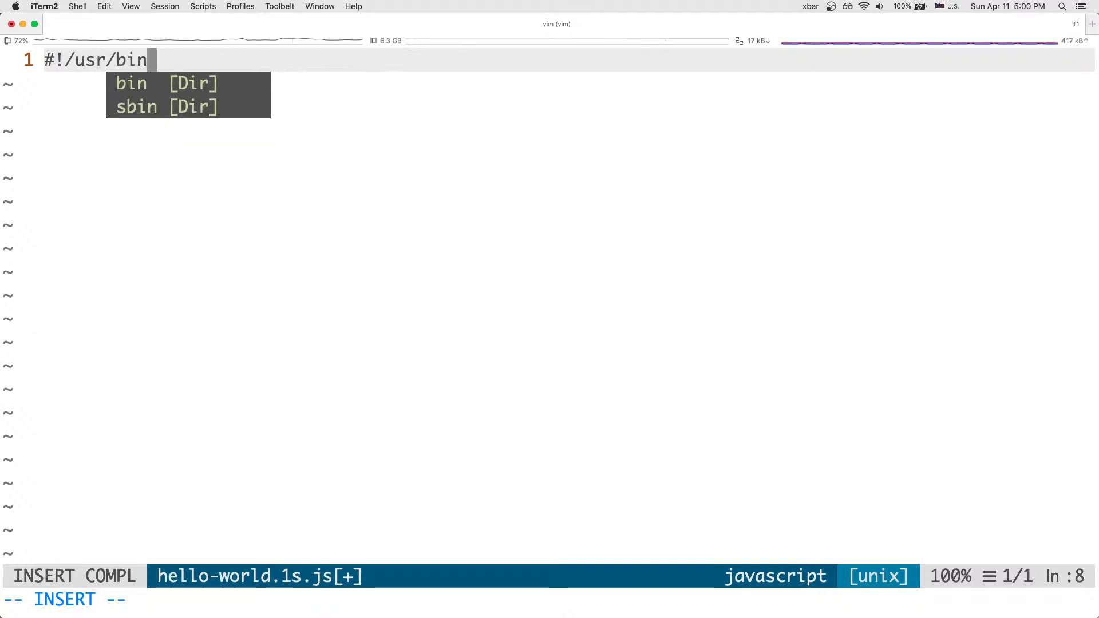
type("/env")
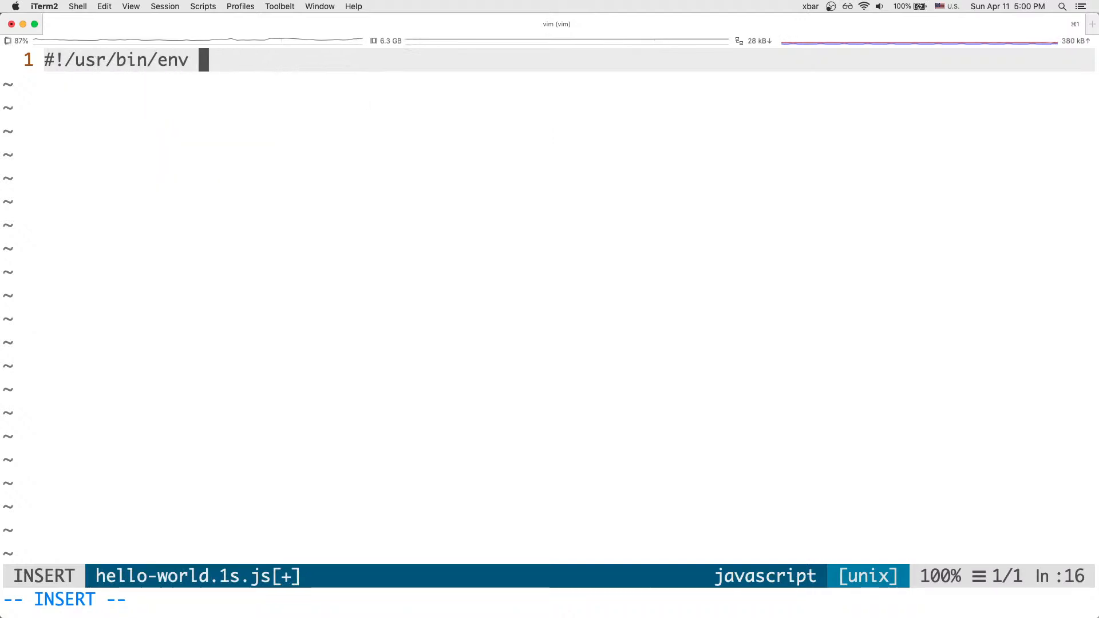
type("/")
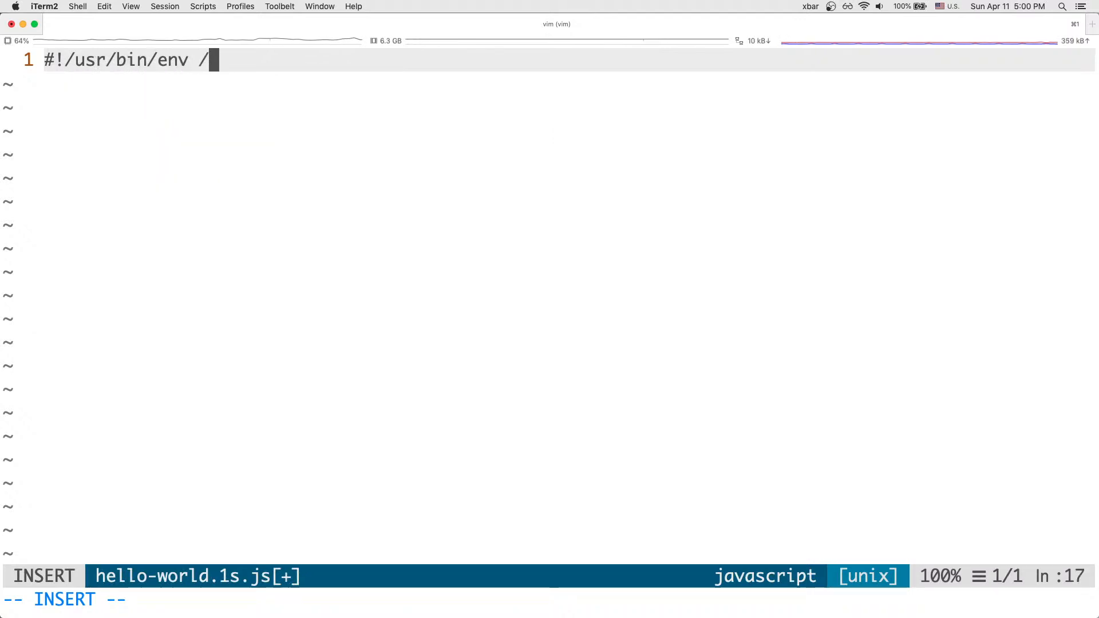
type("usr/local/bi")
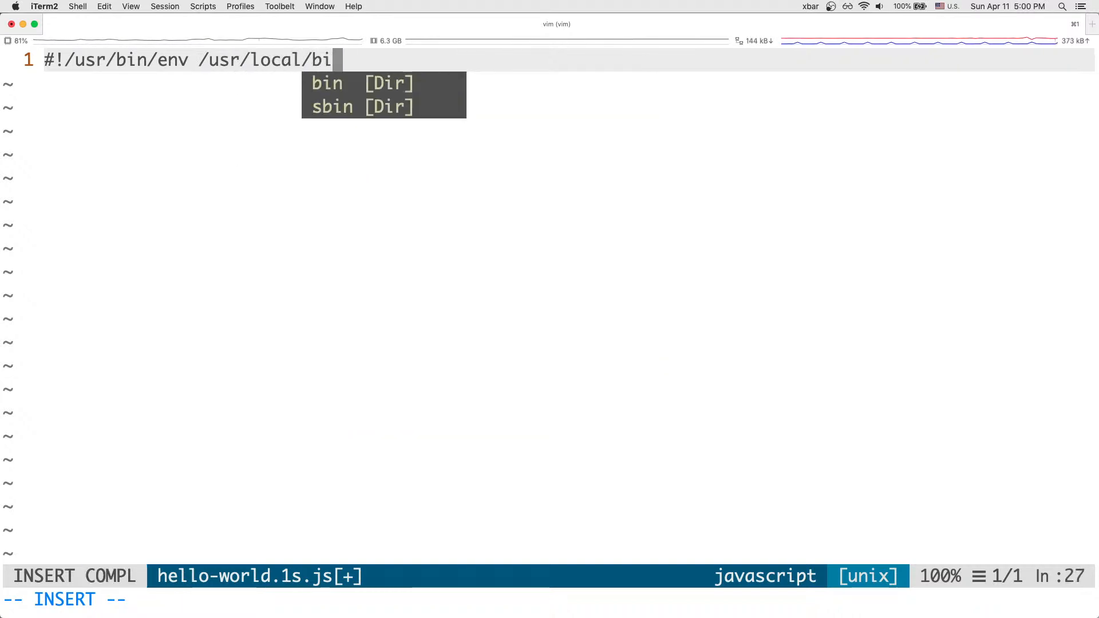
key("Escape")
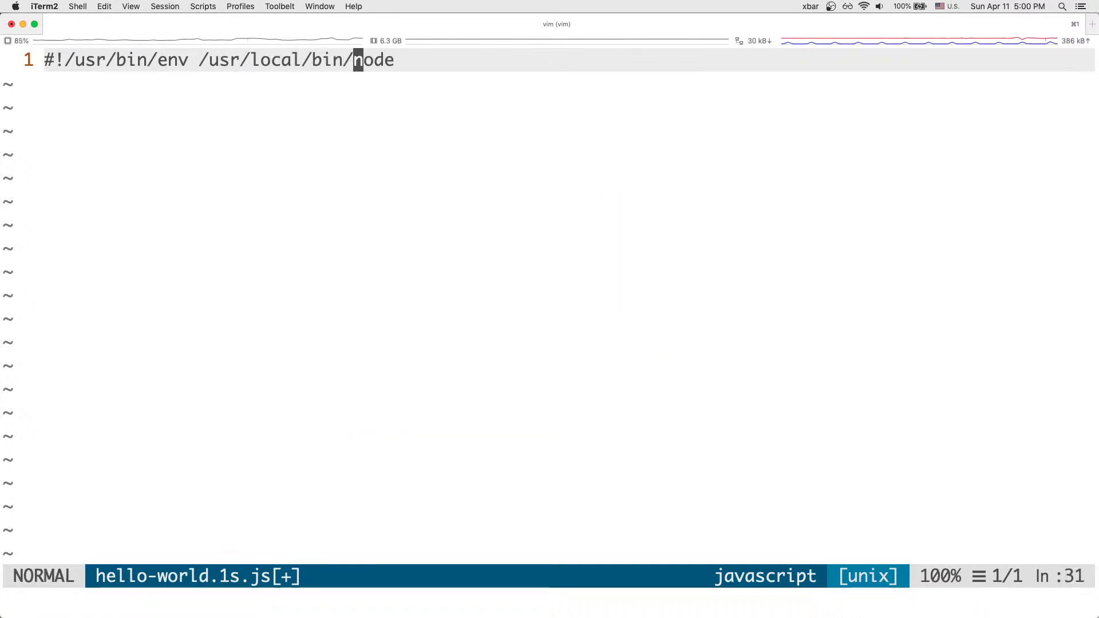
key("v")
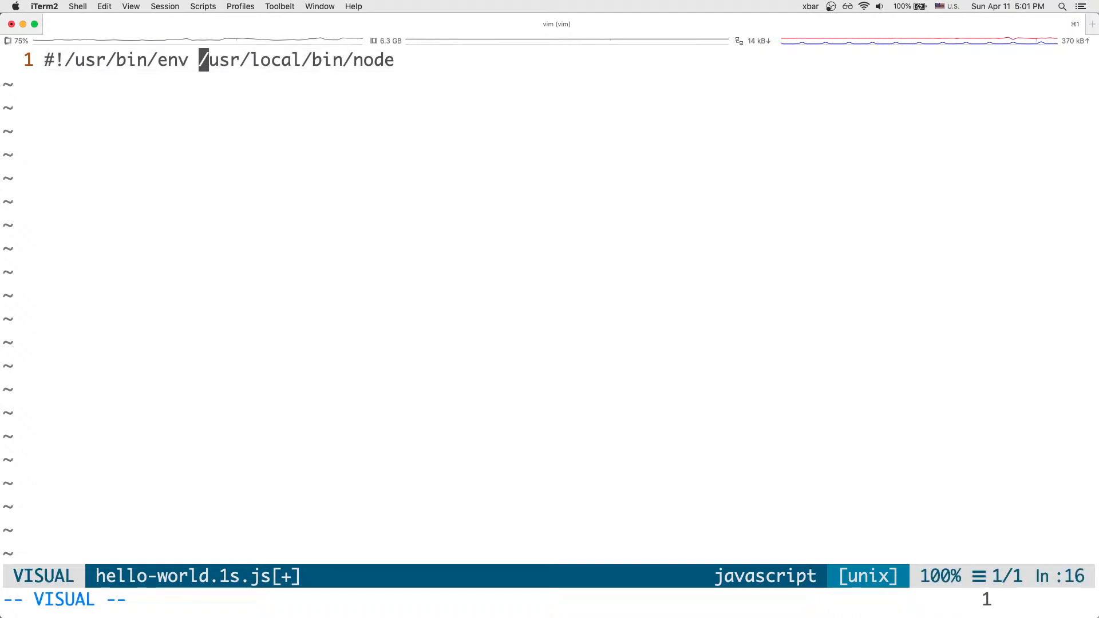
key("Escape")
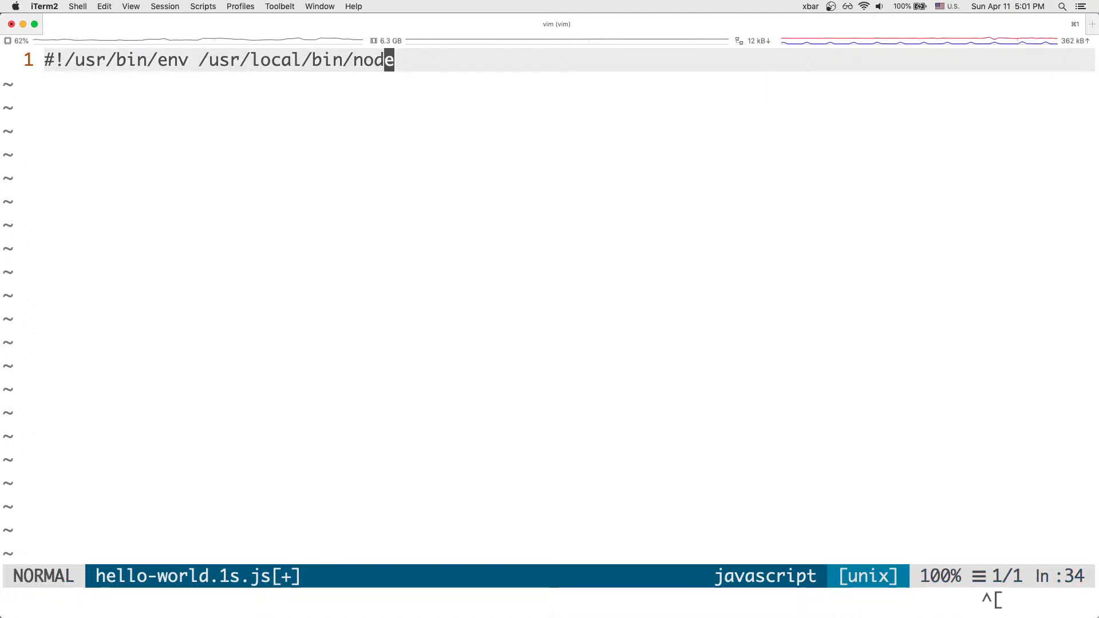
Step: Add console.log("Hello, World"); below the shebang
type("console.")
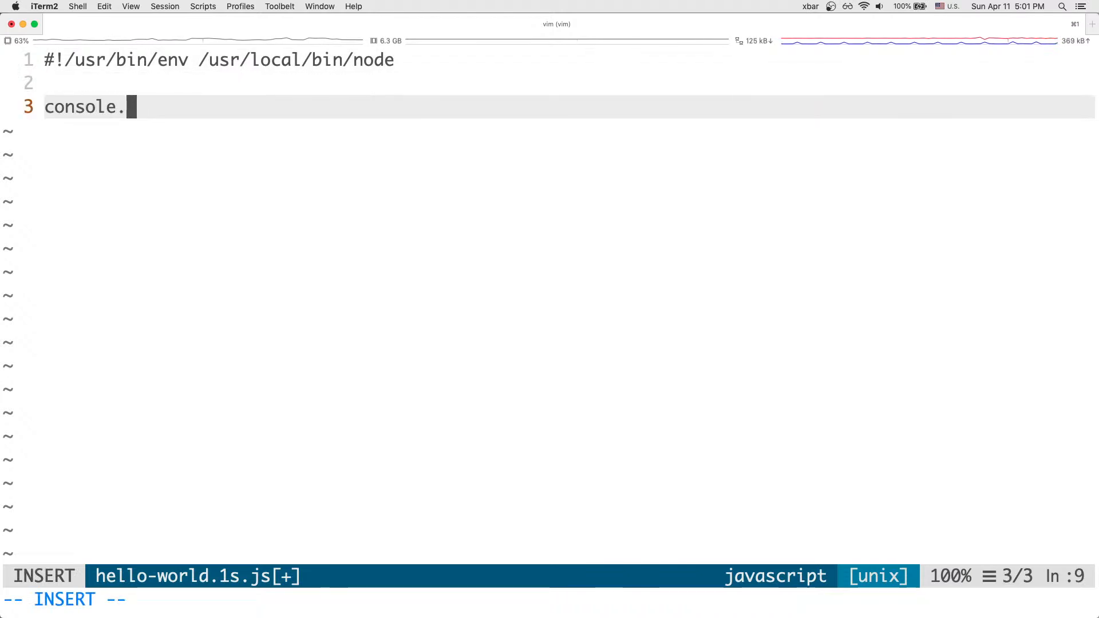
type("log();")
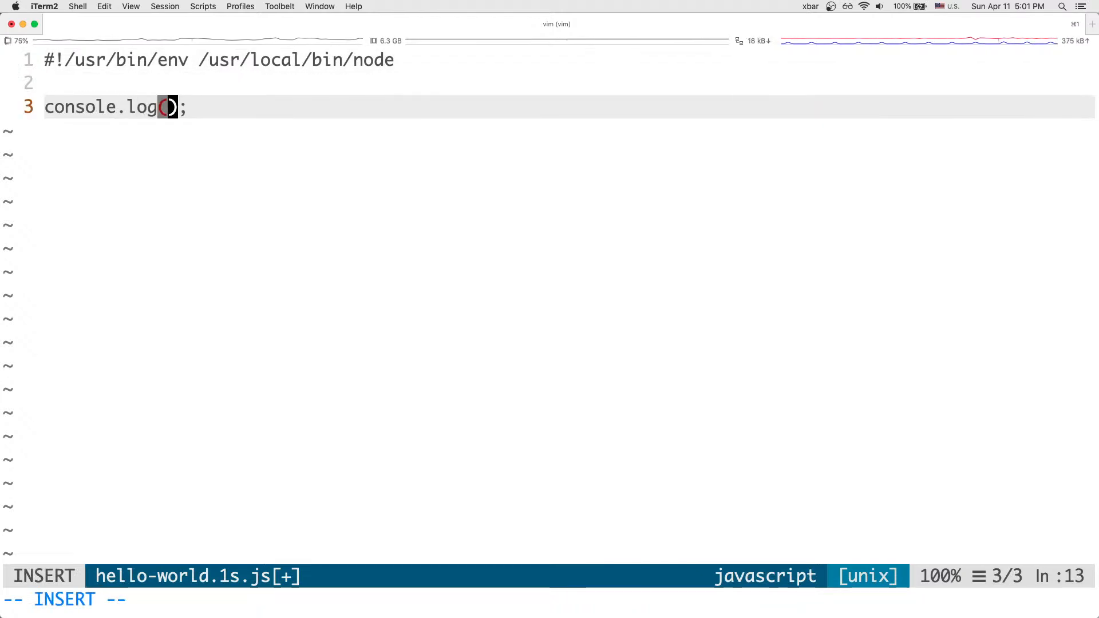
type("\"Hello, W\"")
type("ch")
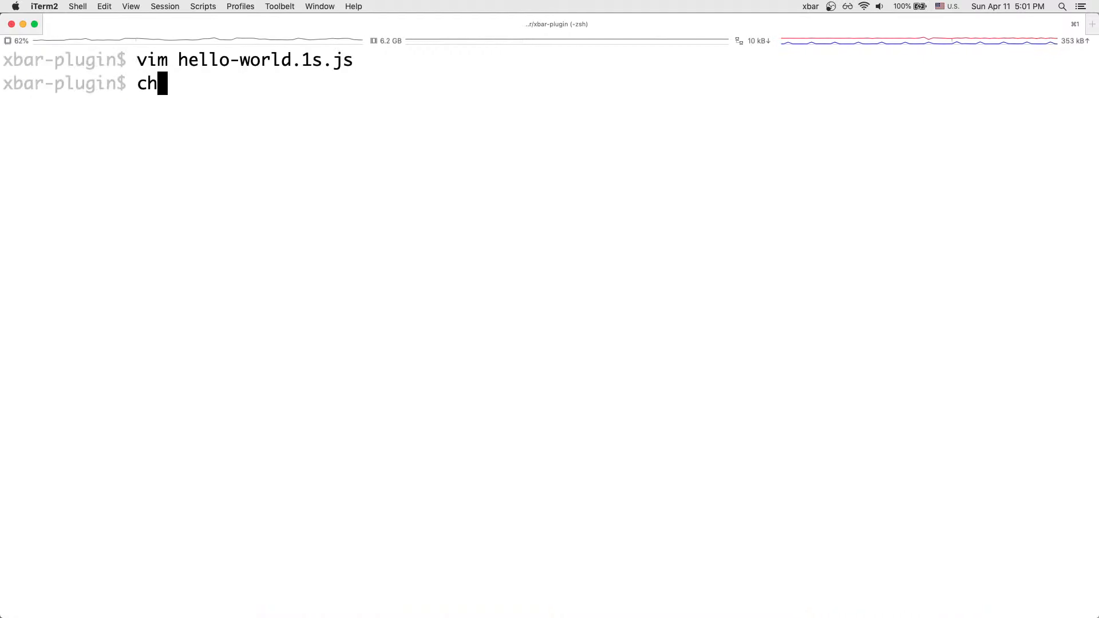
Step: Make hello-world.1s.js executable with chmod +x, verify with ls -alt, clear, and pull down xbar's menu
type("mod +")
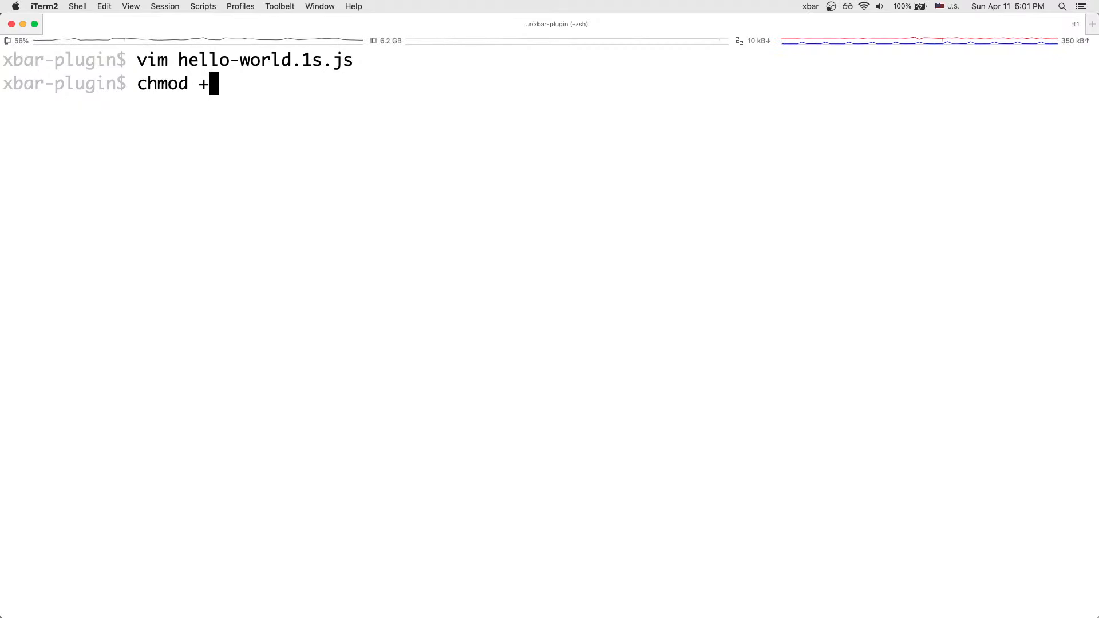
type("x hello-world.1s.js")
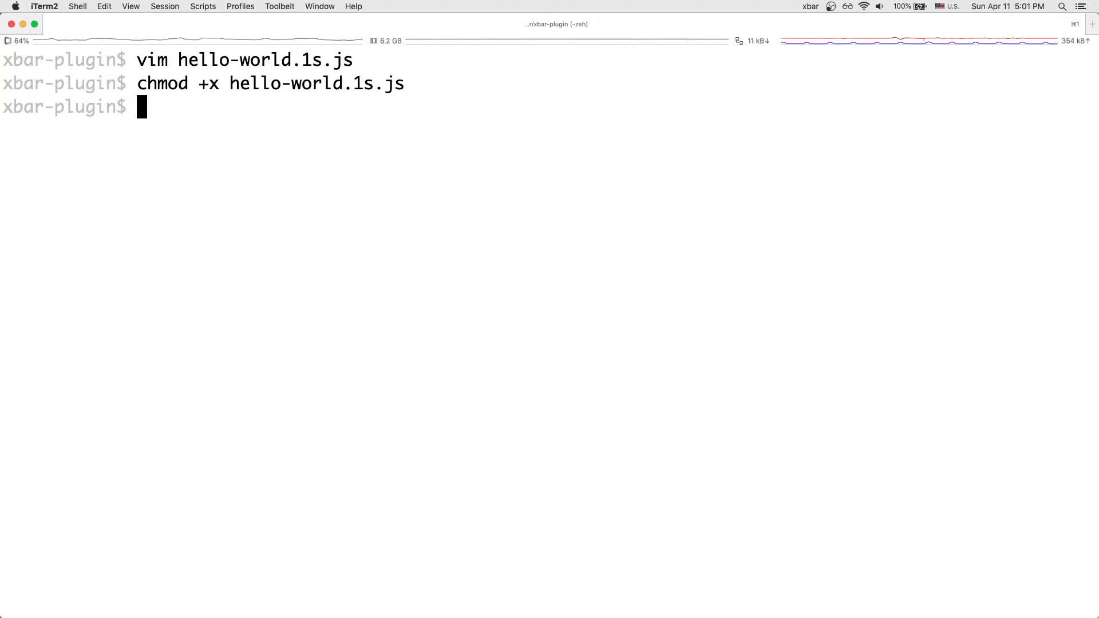
type("ls -alt")
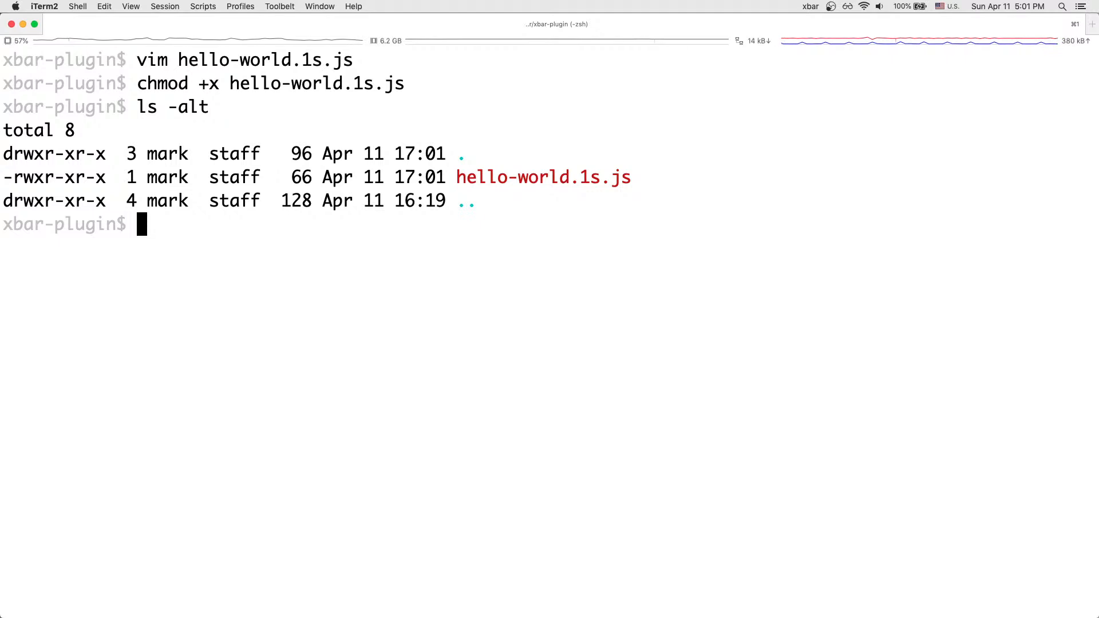
type("clear")
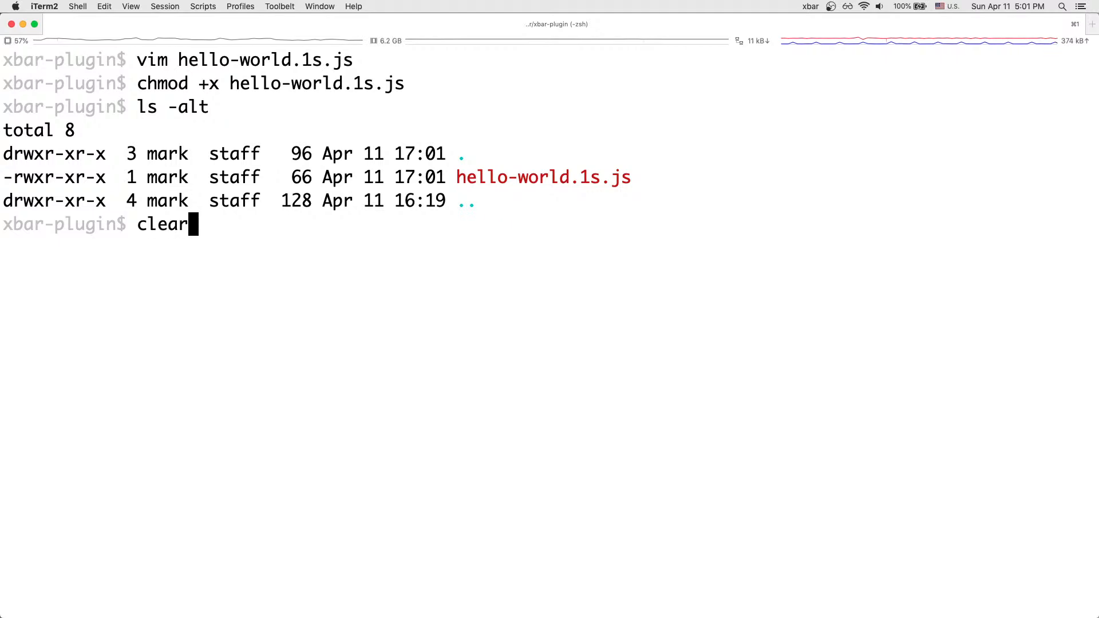
key("Return")
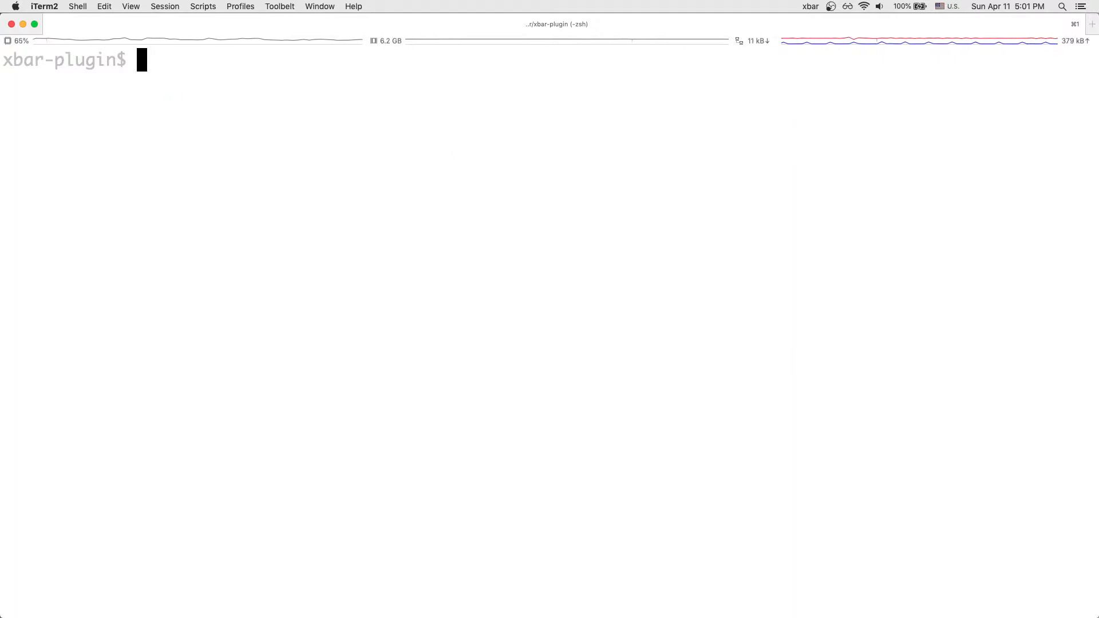
left_click(810, 7)
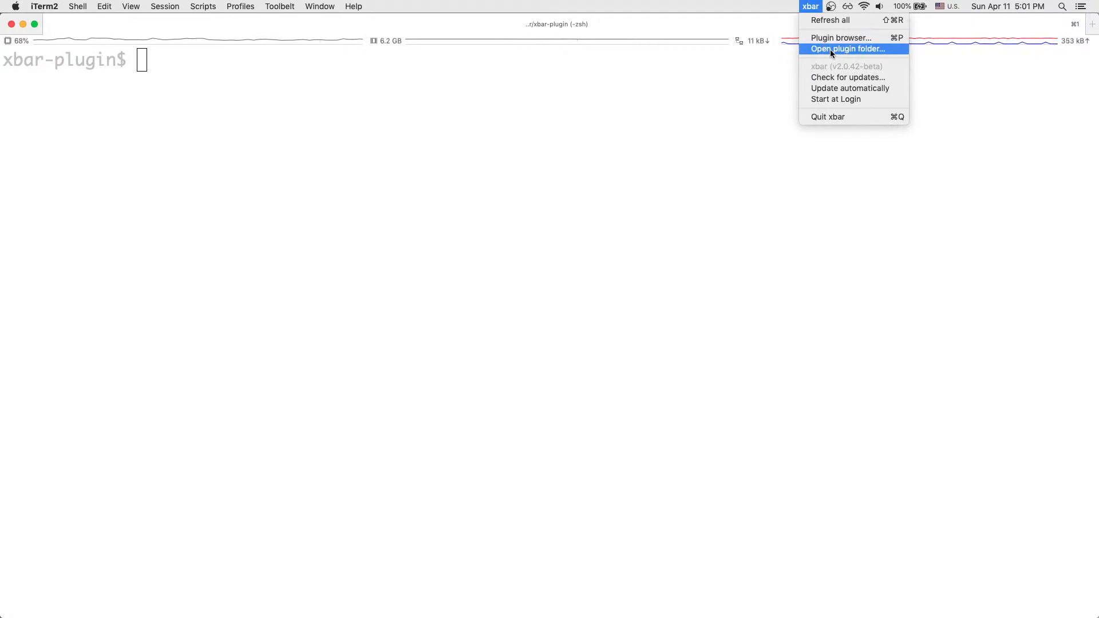
Step: From Finder's plugins folder, start a new iTerm2 tab there via Services, then leave Finder
left_click(846, 49)
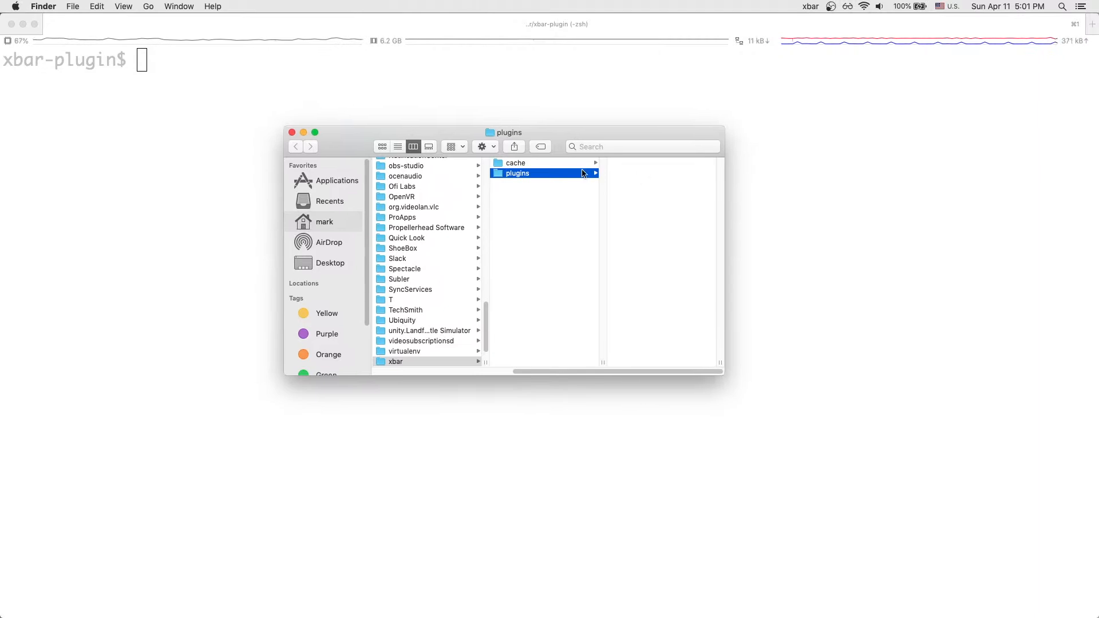
right_click(532, 173)
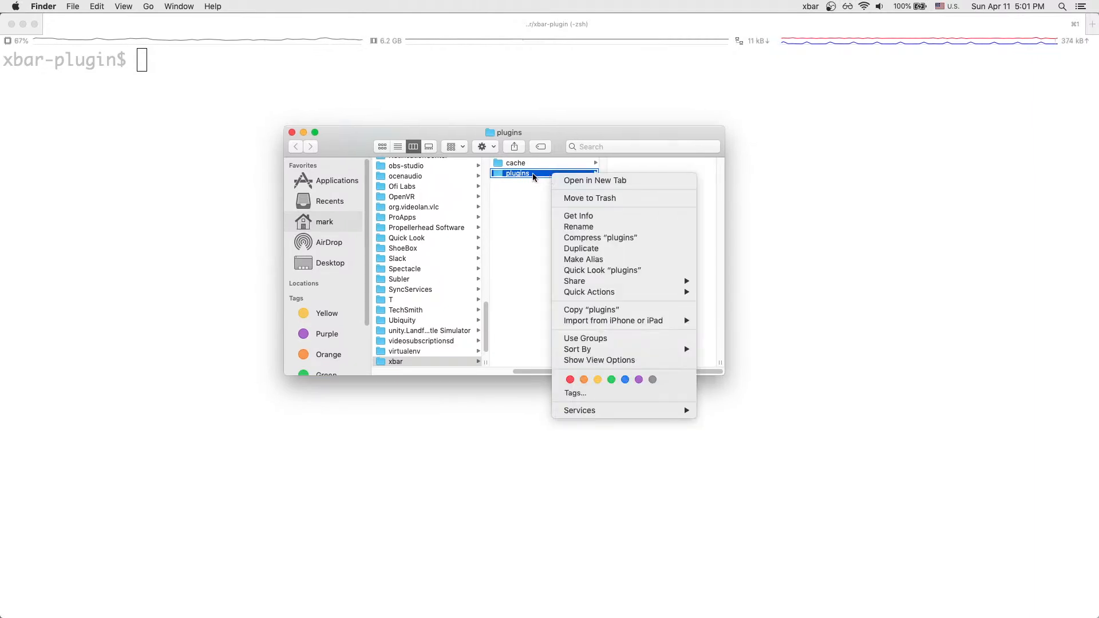
mouse_move(530, 410)
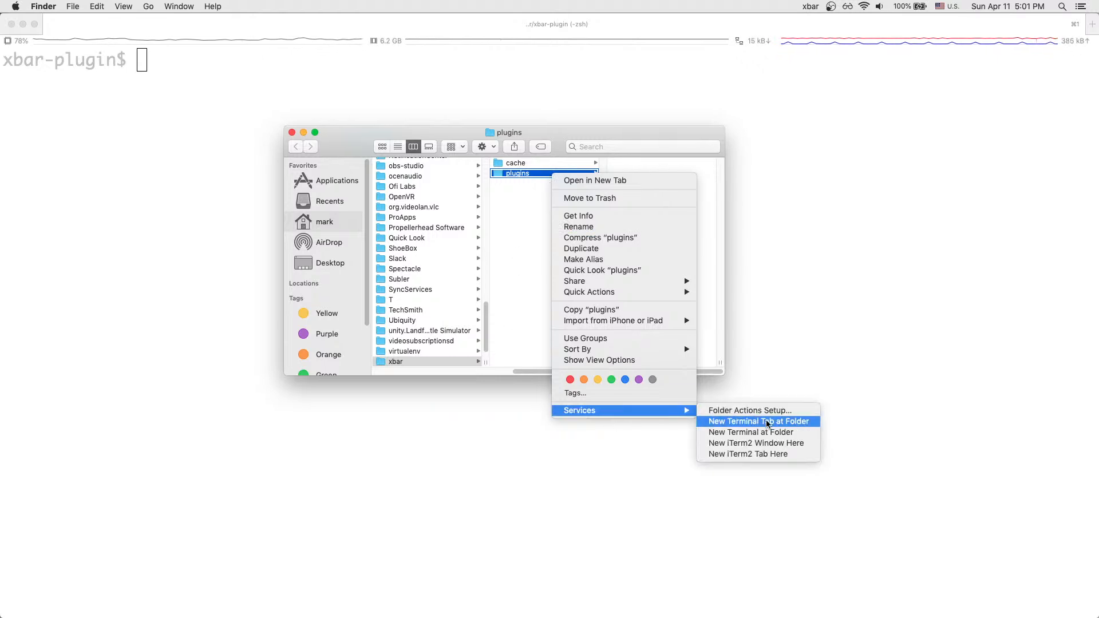
mouse_move(749, 455)
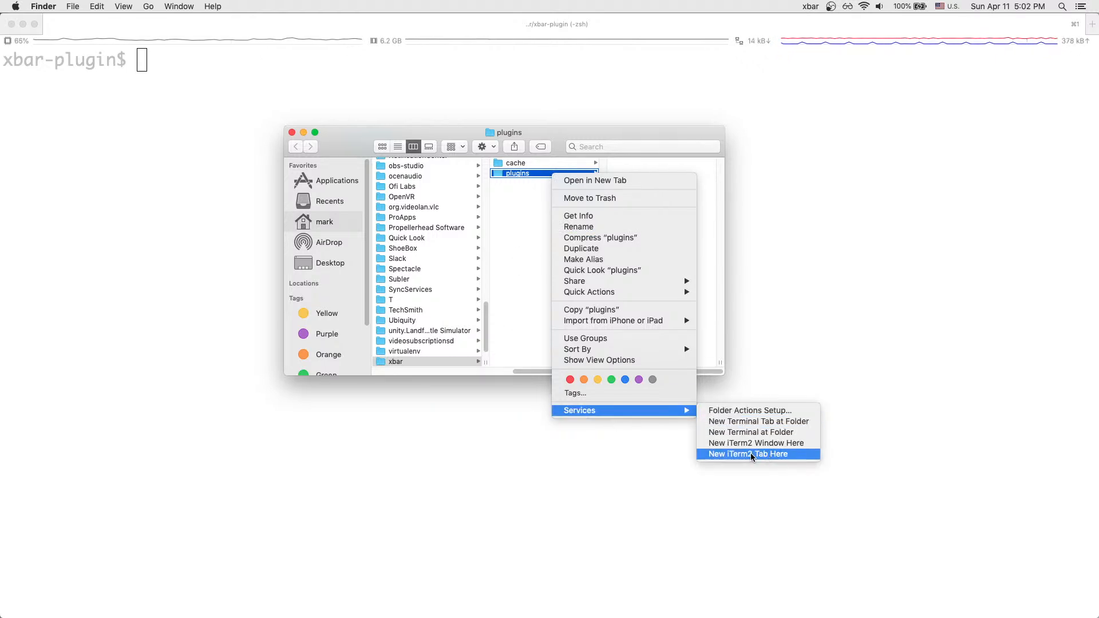
left_click(746, 454)
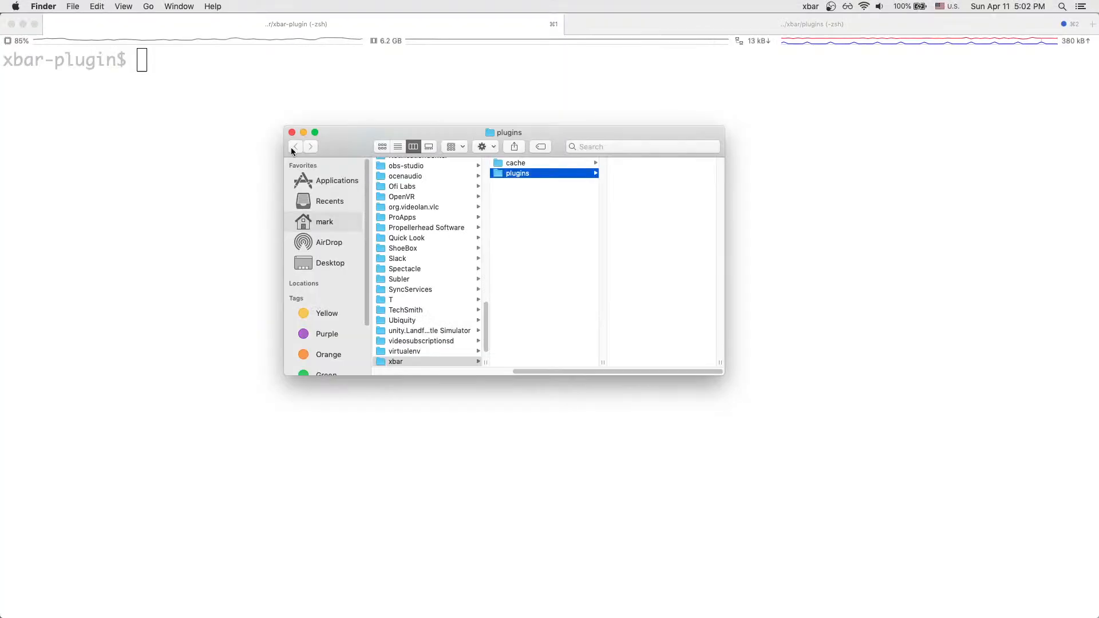
left_click(292, 132)
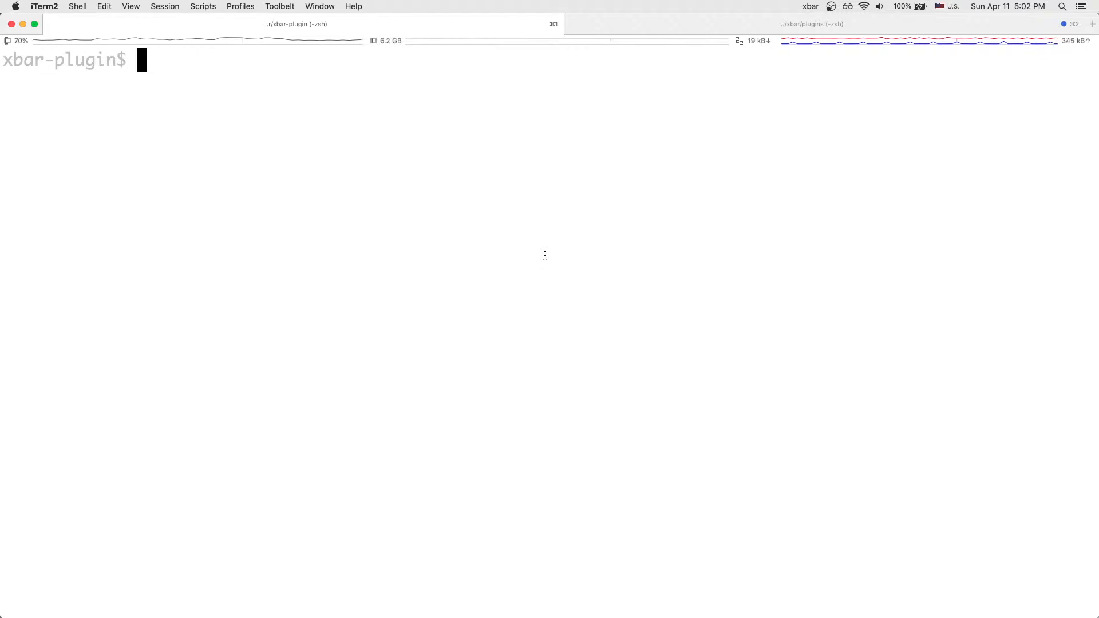
Step: Run pwd, then list ~/Library/Application Support using Tab completion to confirm the plugins path
type("pw")
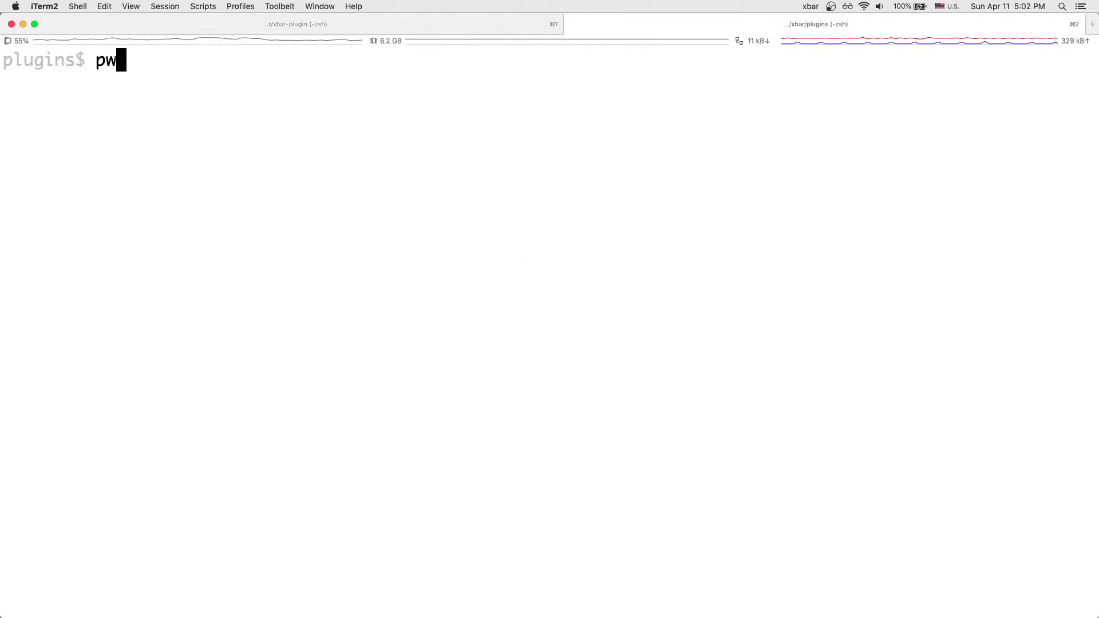
key("Return")
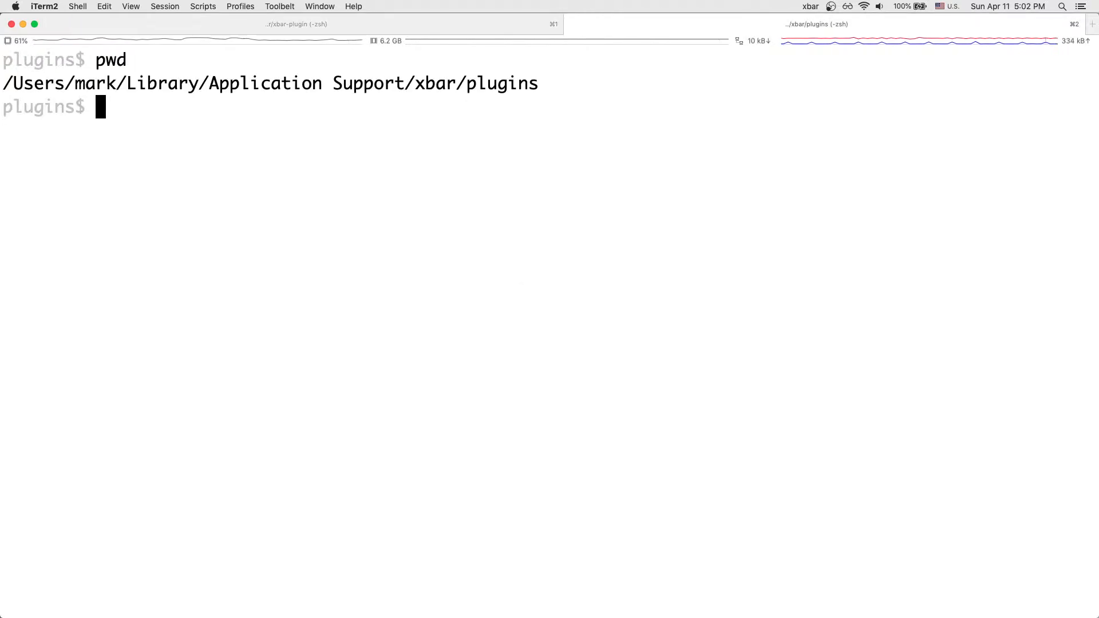
type("l")
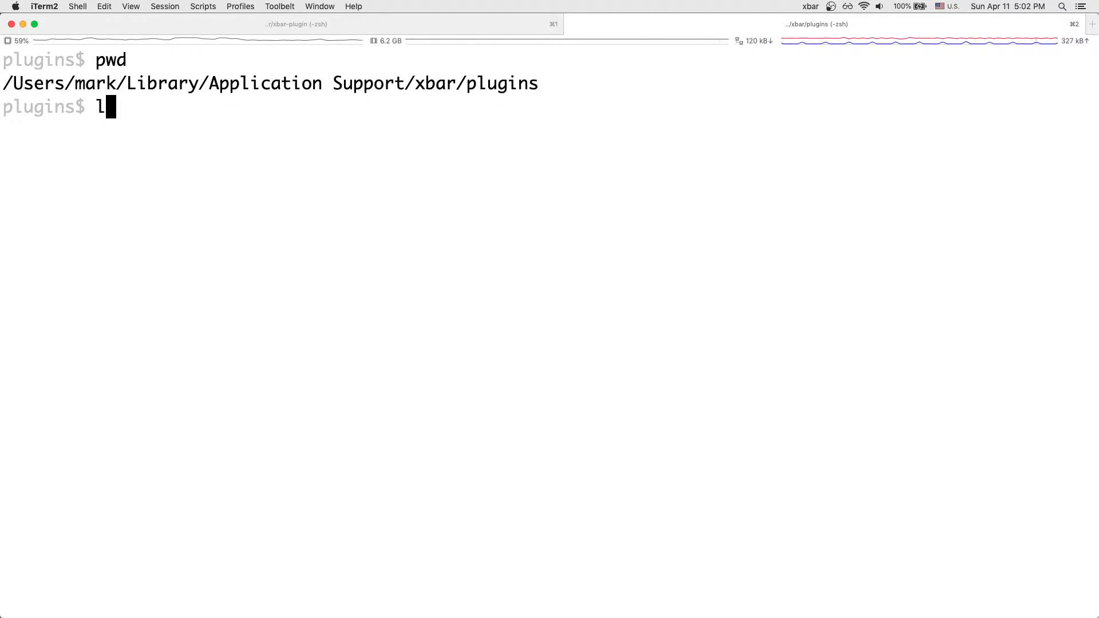
type("s ~/Lib")
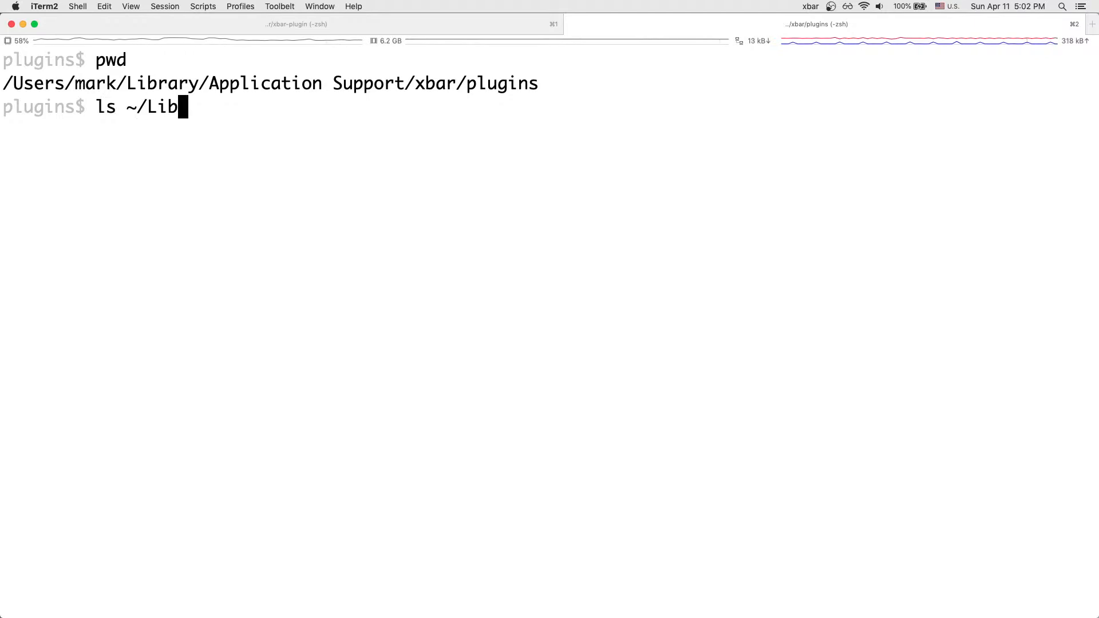
type("rary/Application")
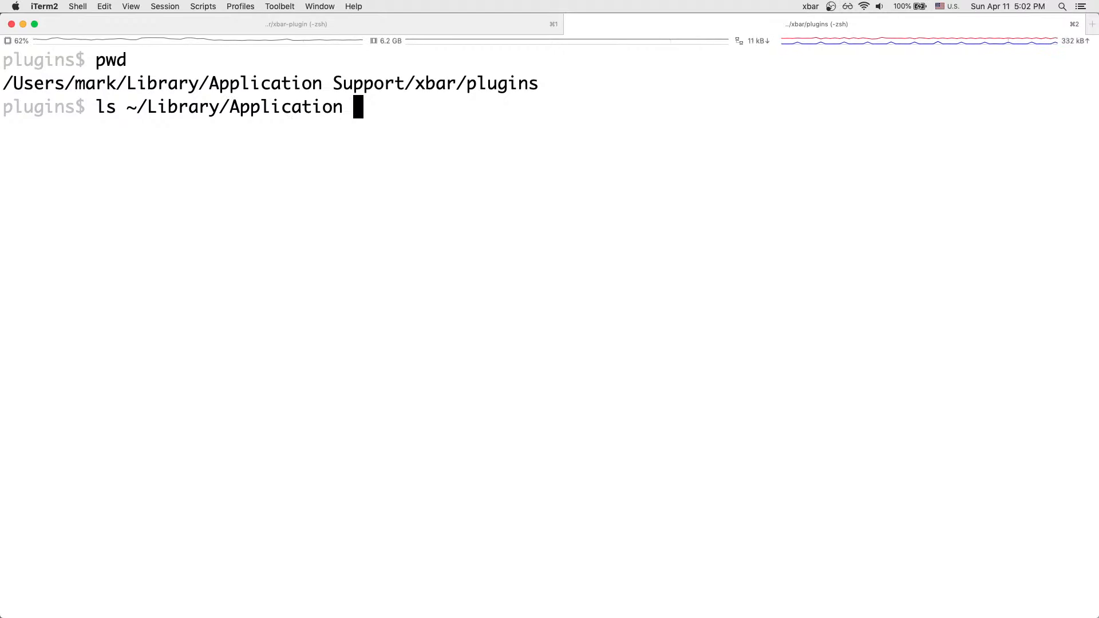
key("Tab")
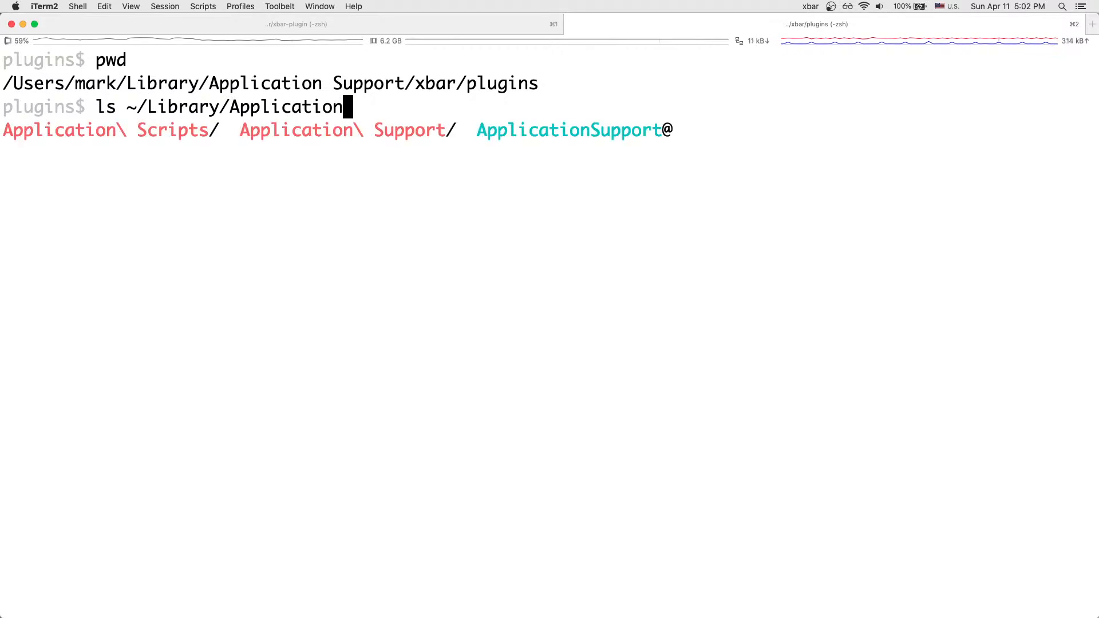
type("\\ Support/s")
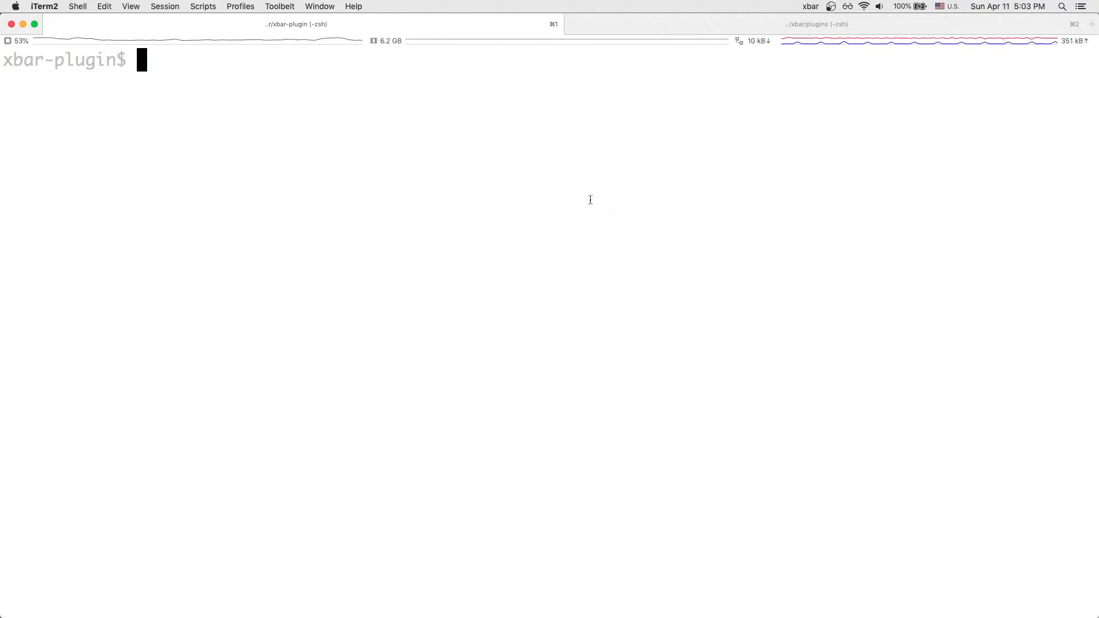
Step: Start install.sh in vim with a #!/bin/bash shebang
type("vim install.")
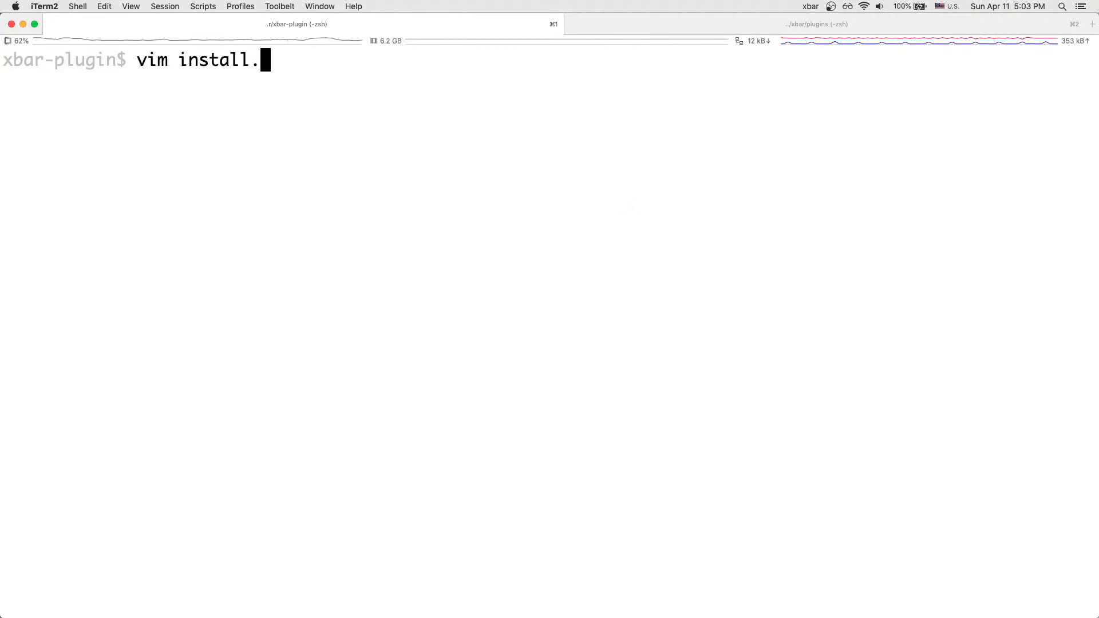
type("sh")
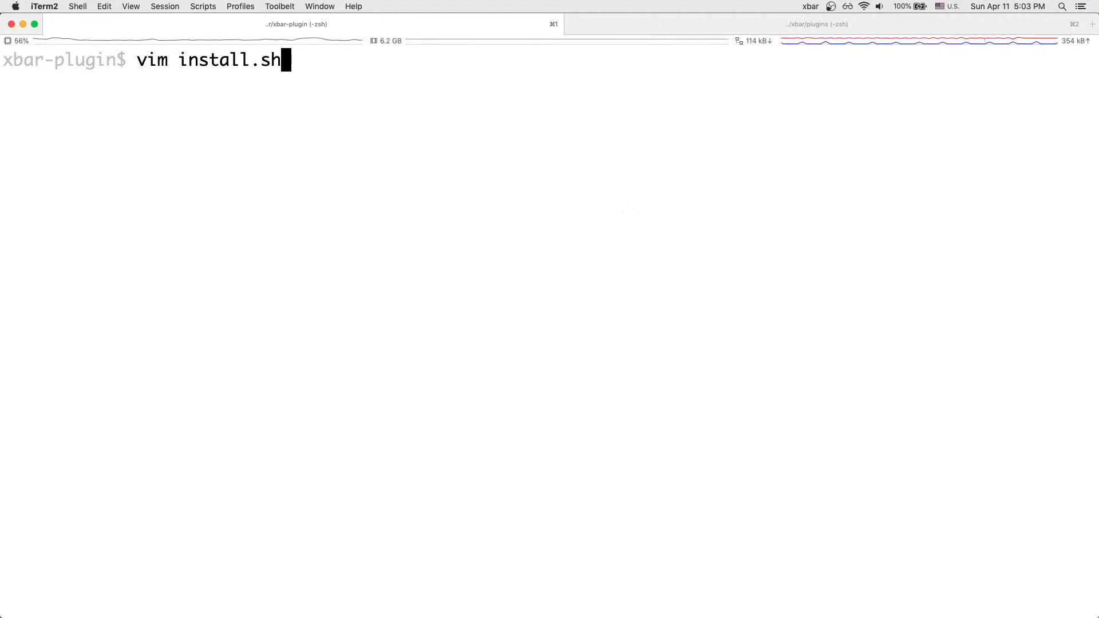
key("Return")
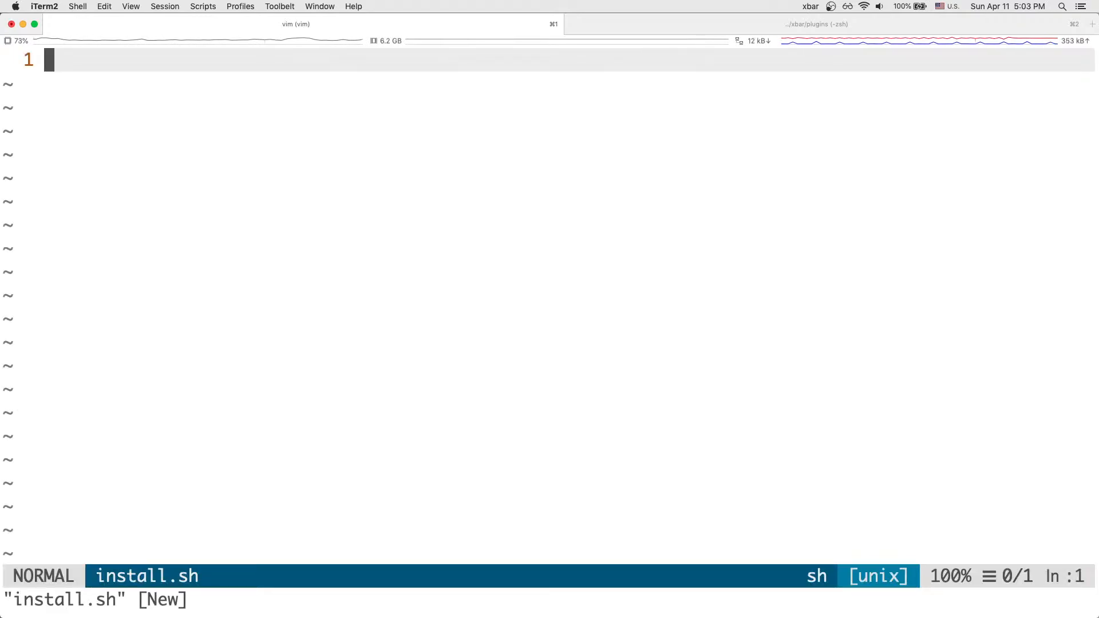
type("#!/bin")
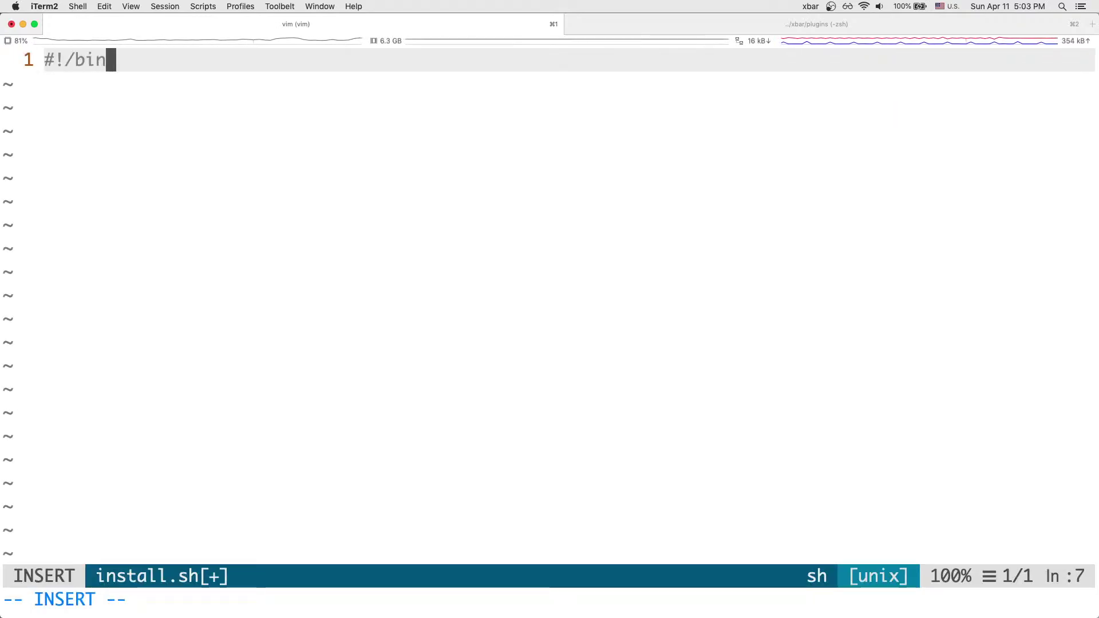
type("/bash")
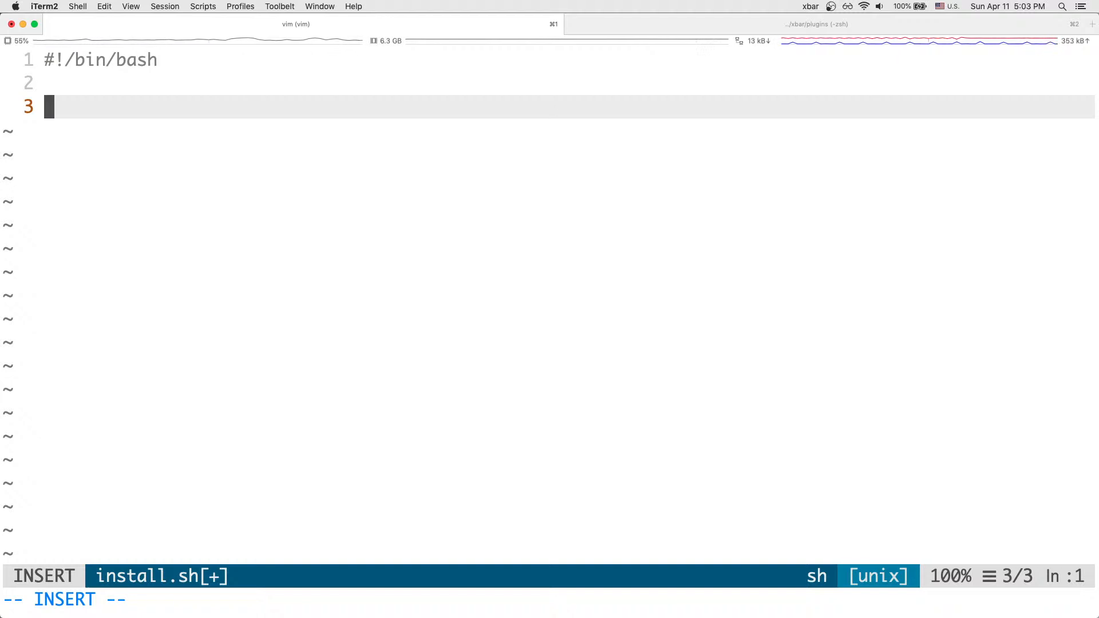
Step: Begin the symlink command ln -sf "$(pwd)"
type("ln")
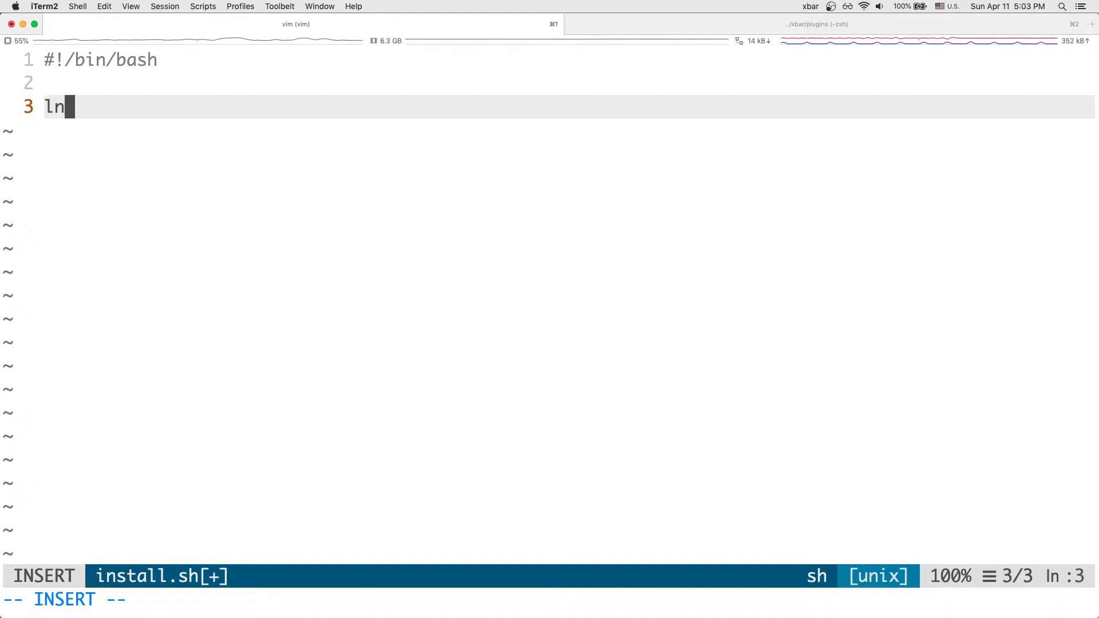
type("-")
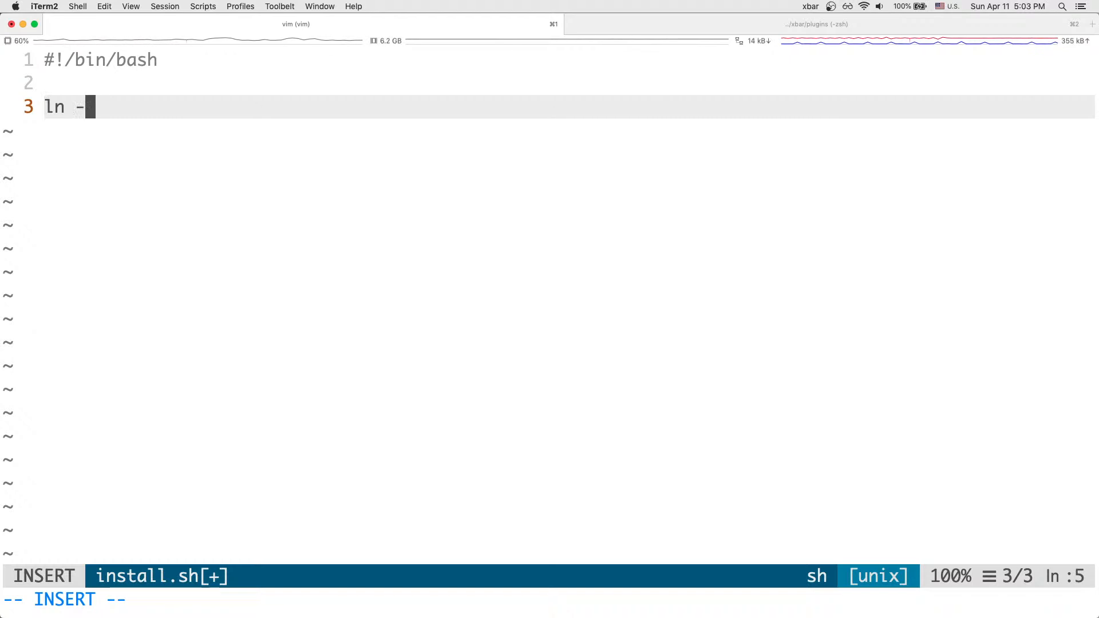
type("sf")
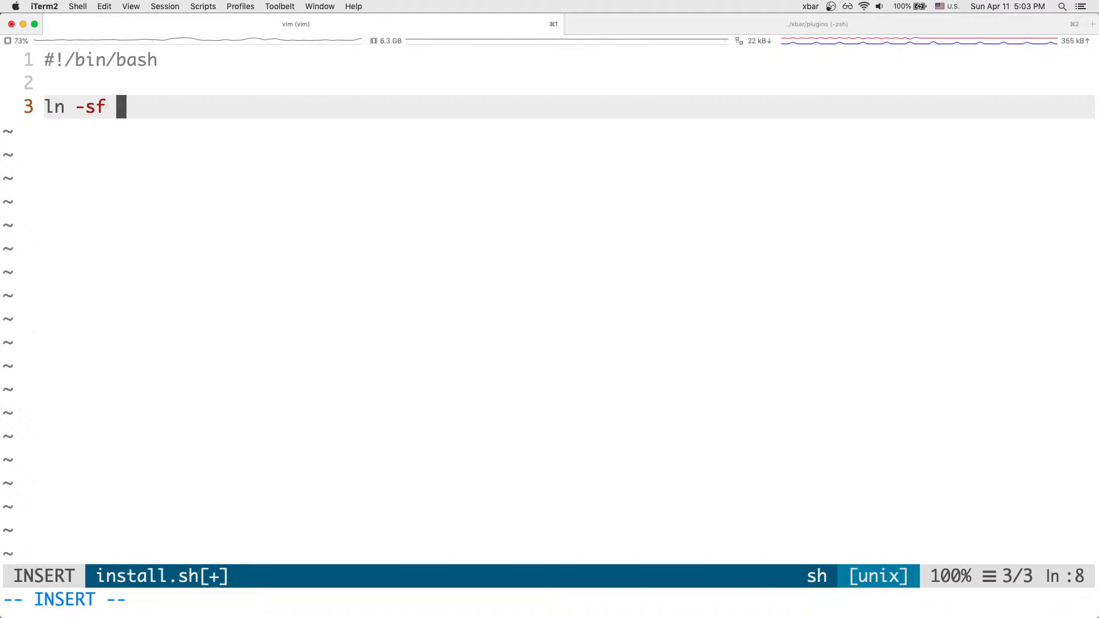
type("\"\"")
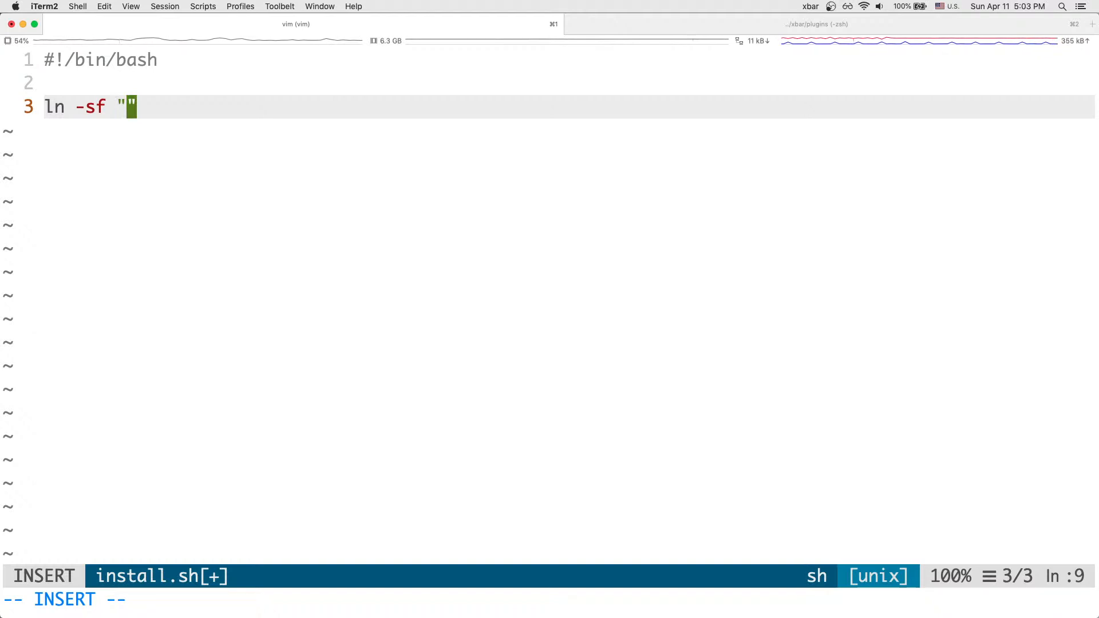
type("$()")
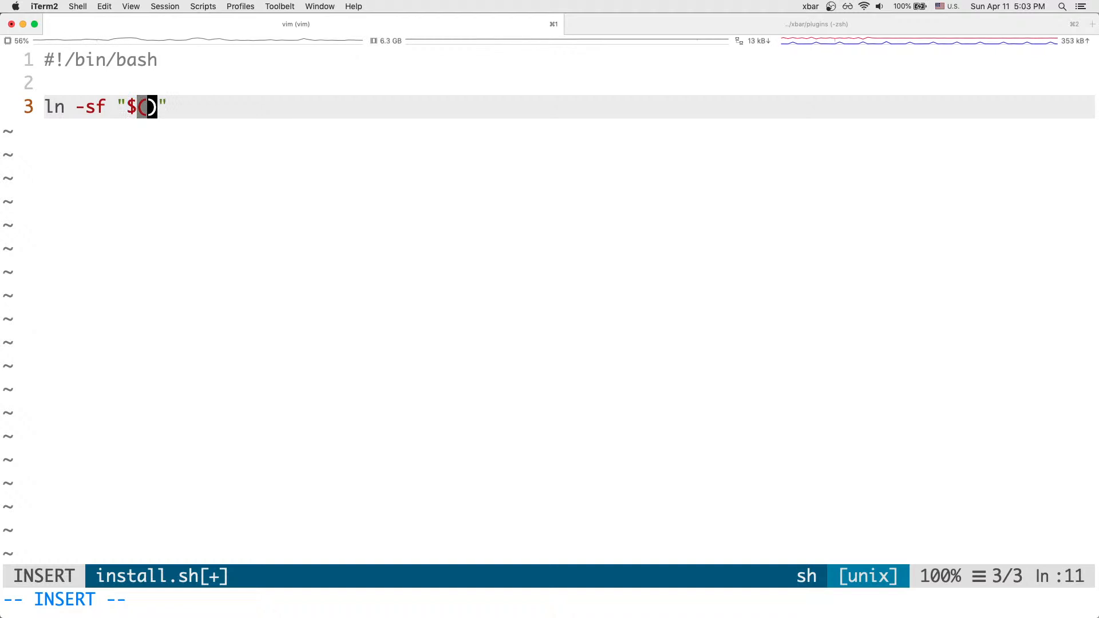
type("pwd)")
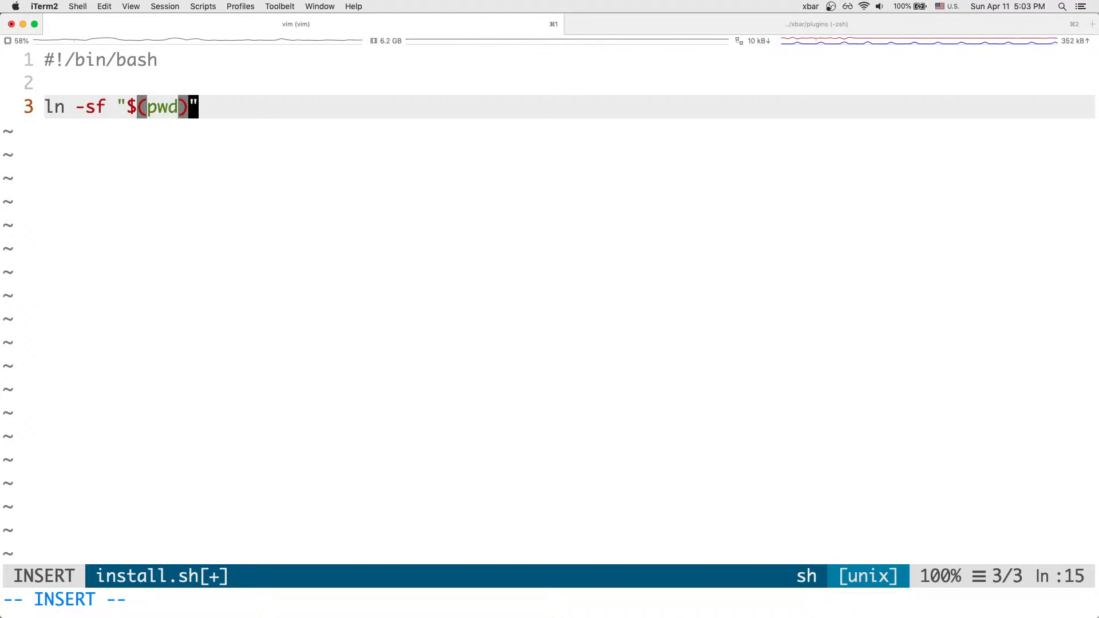
Step: Point the symlink destination at "$HOME/Library/Application Support/xbar/plugins"
type("/")
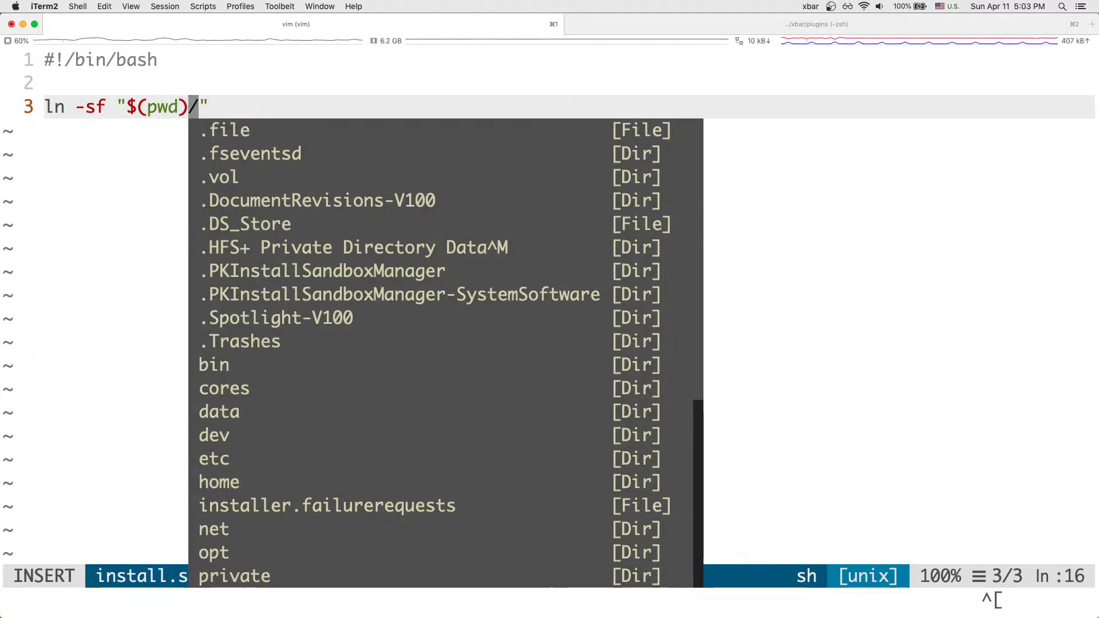
key("Escape")
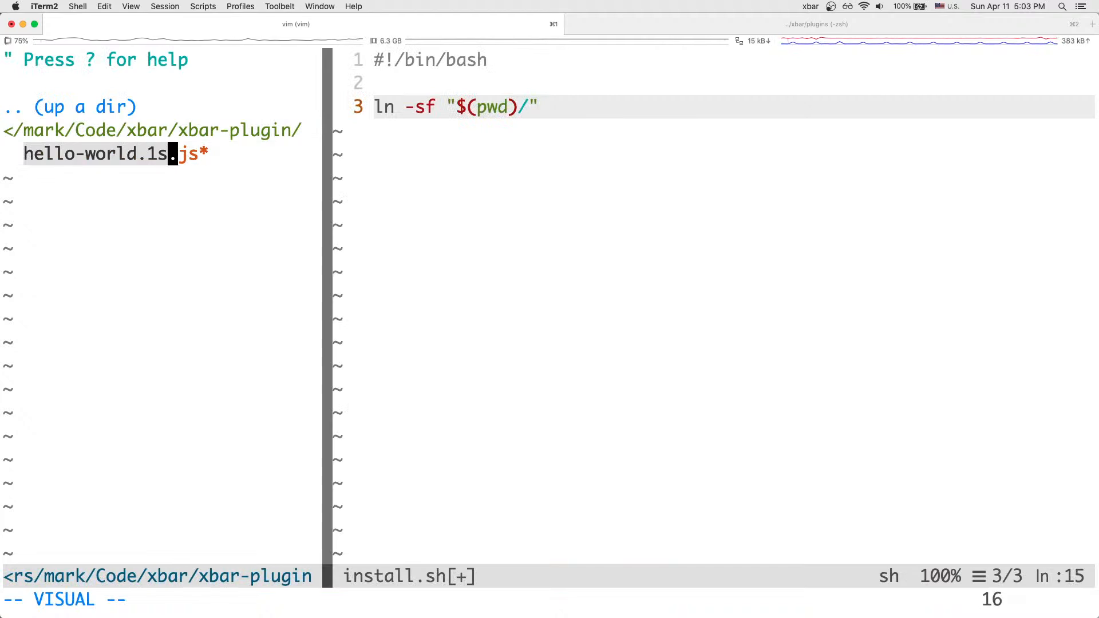
key("Escape")
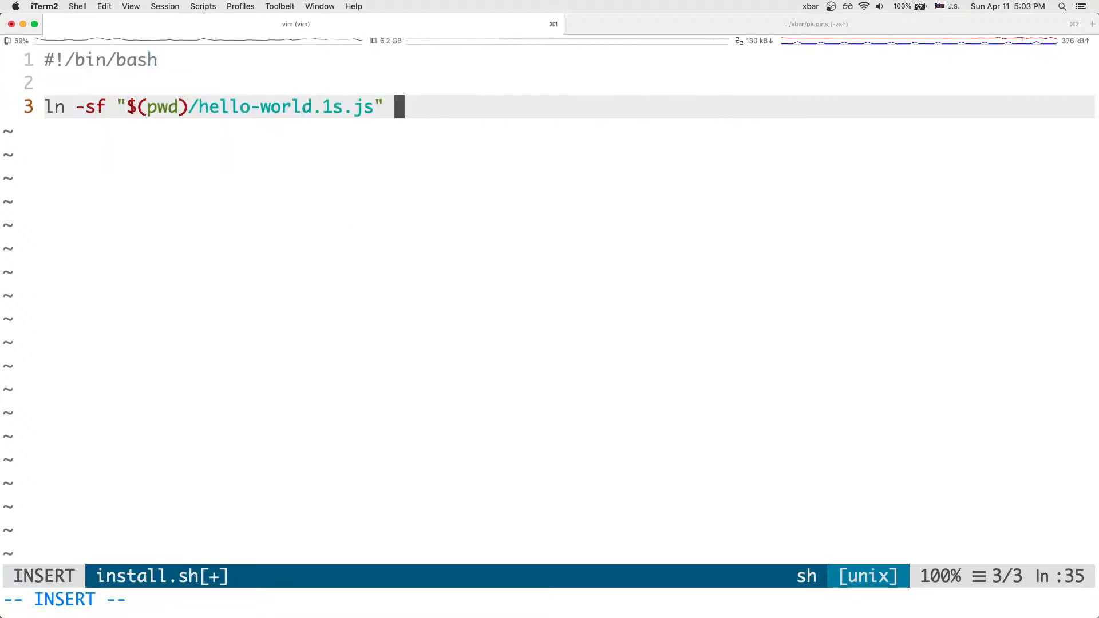
type("\"\"")
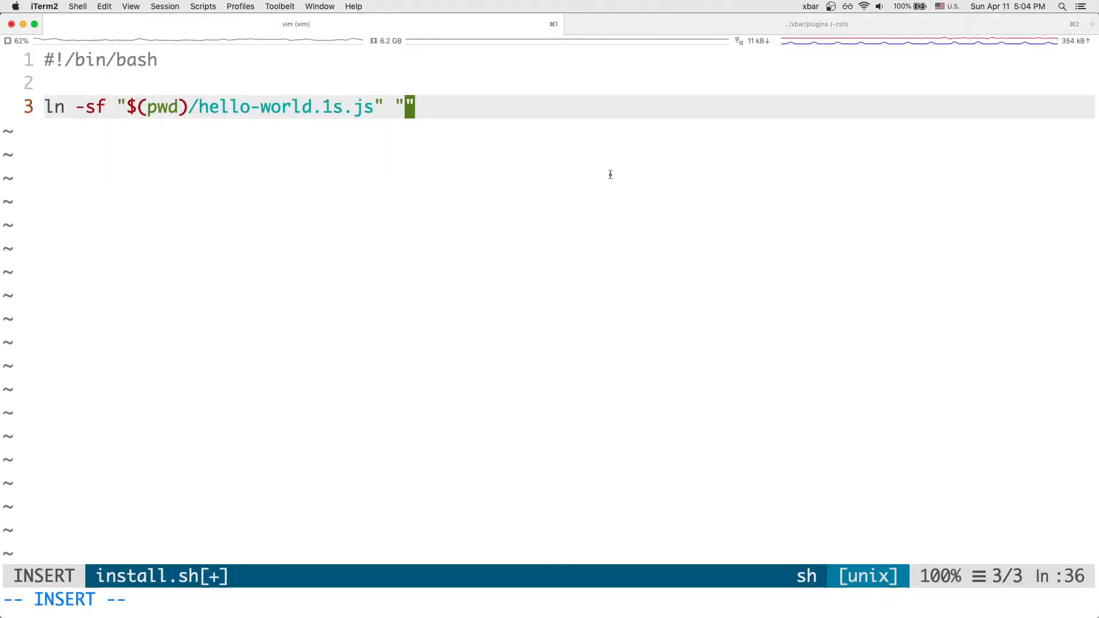
type("~/Library/Application\\ Support/xbar/plugins")
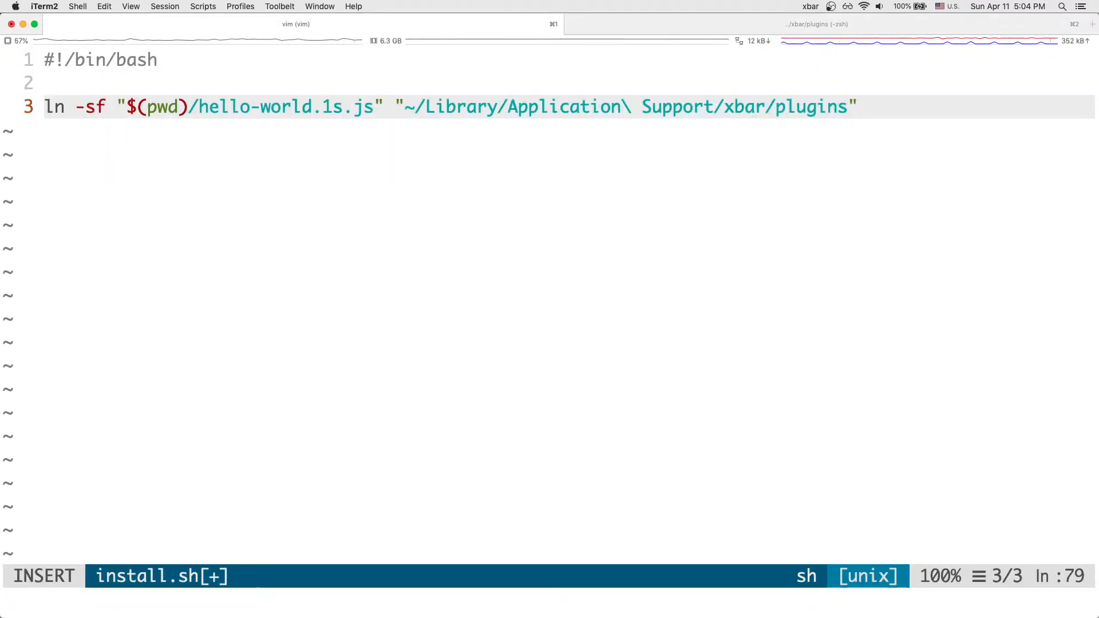
key("Escape")
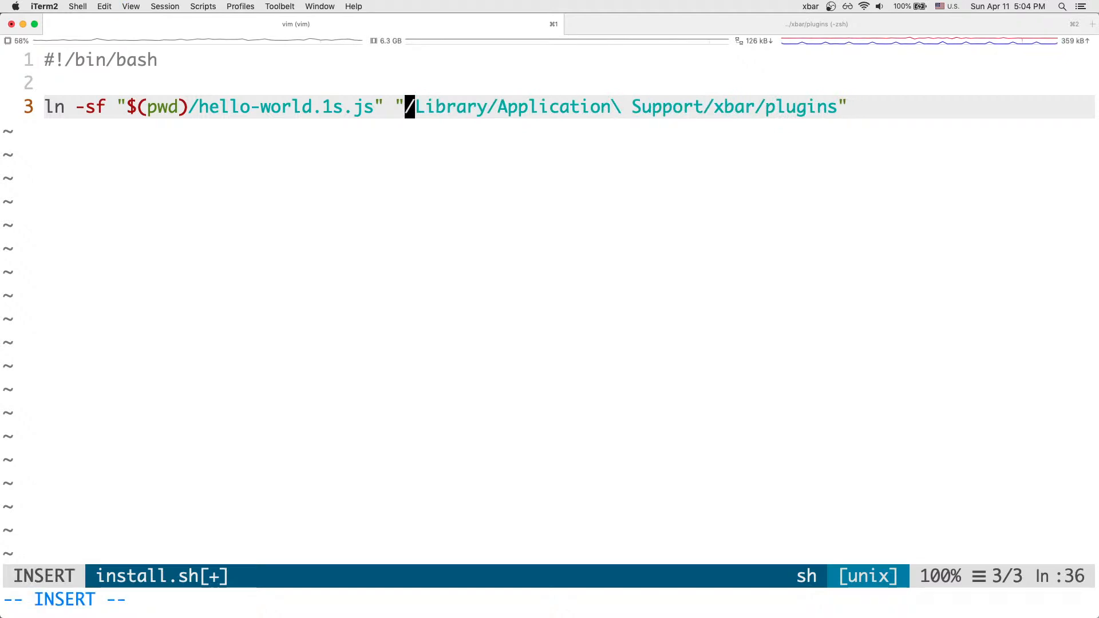
type("$HOME")
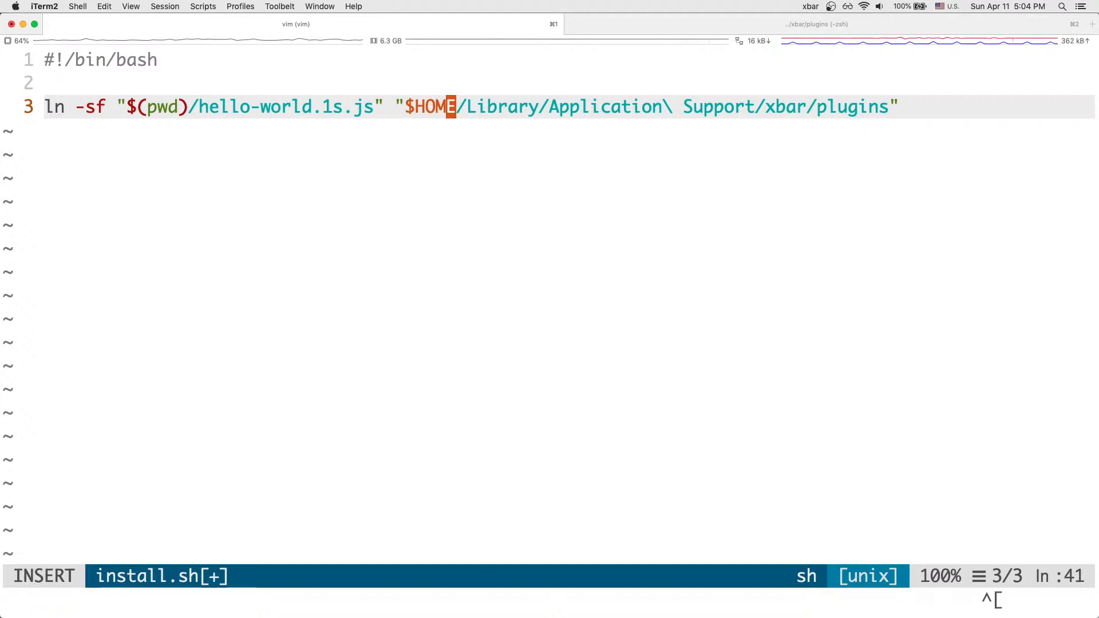
key("Escape")
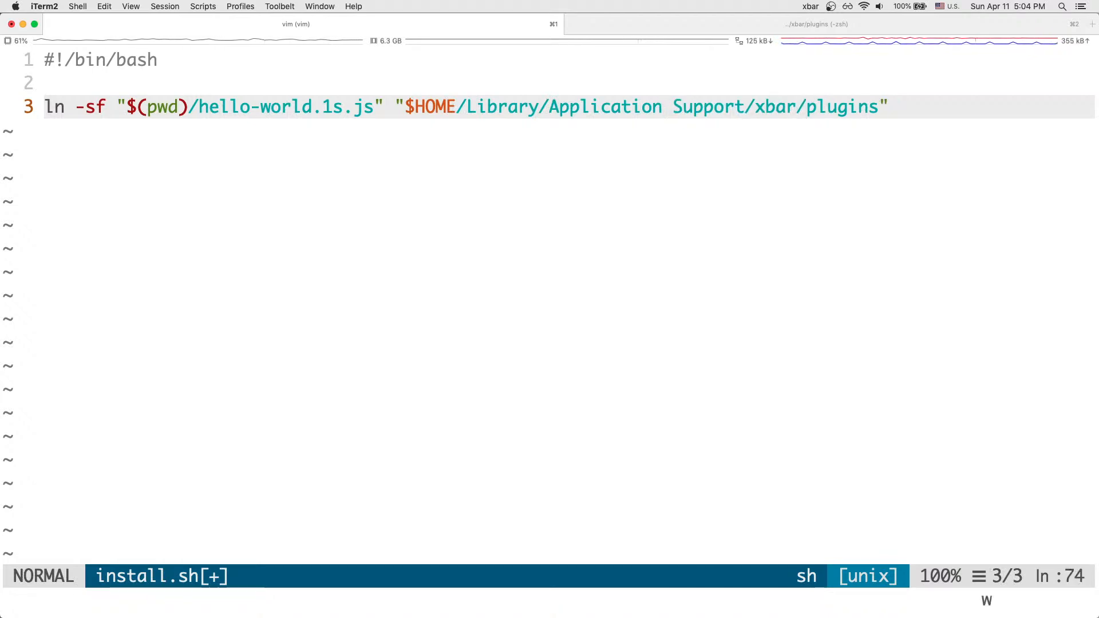
Step: Define PLUGIN_FILENAME=hello-world.1s.js and use $PLUGIN_FILENAME in the symlink command
type("/")
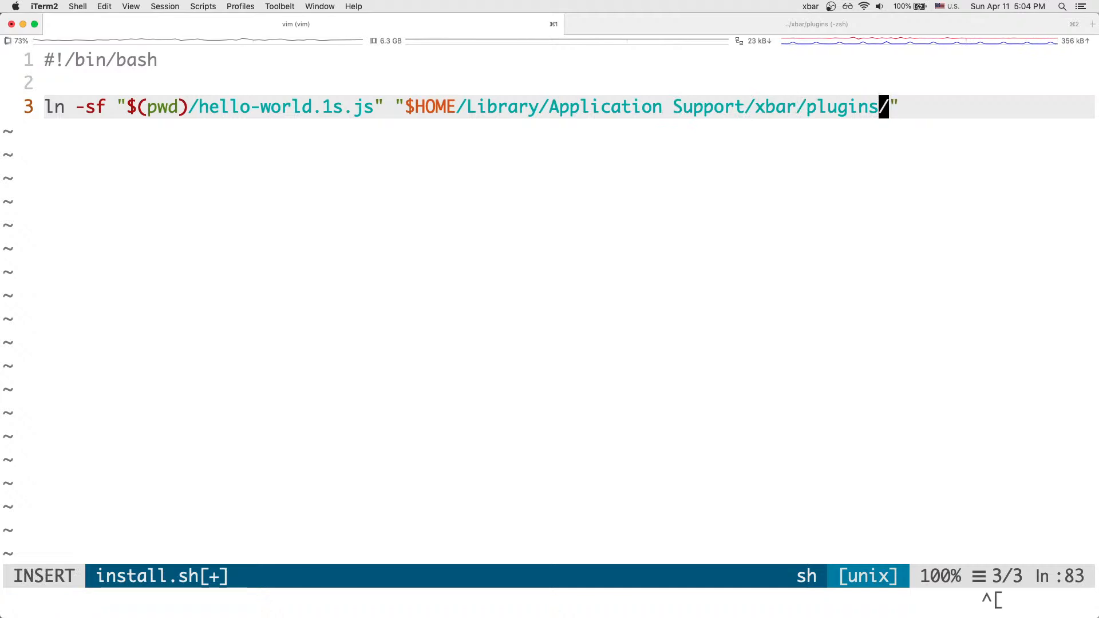
key("Escape")
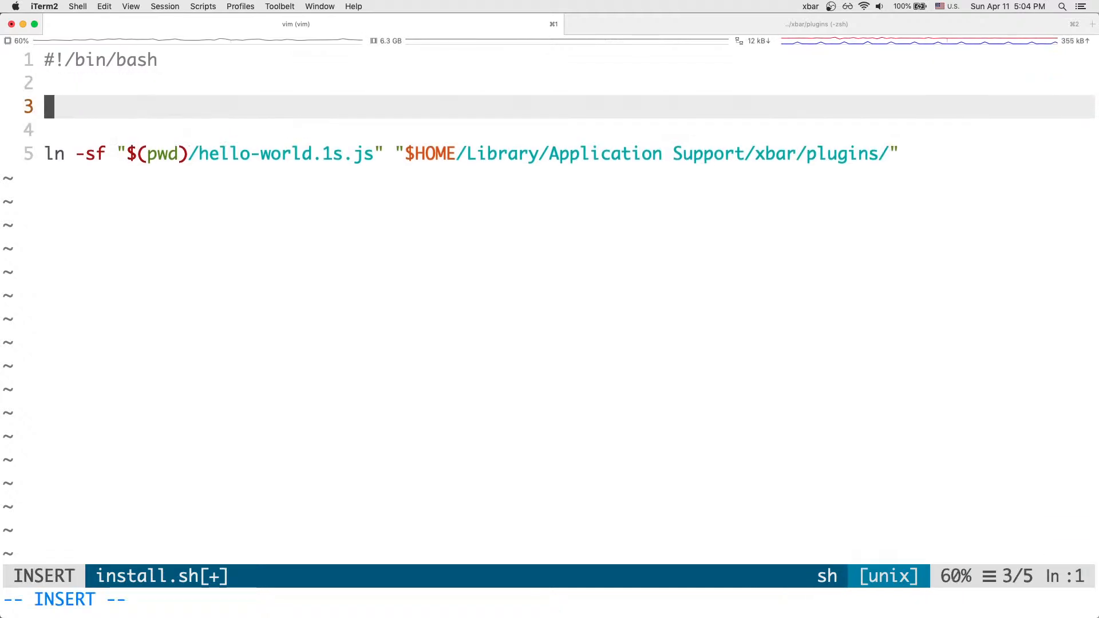
type("PLU")
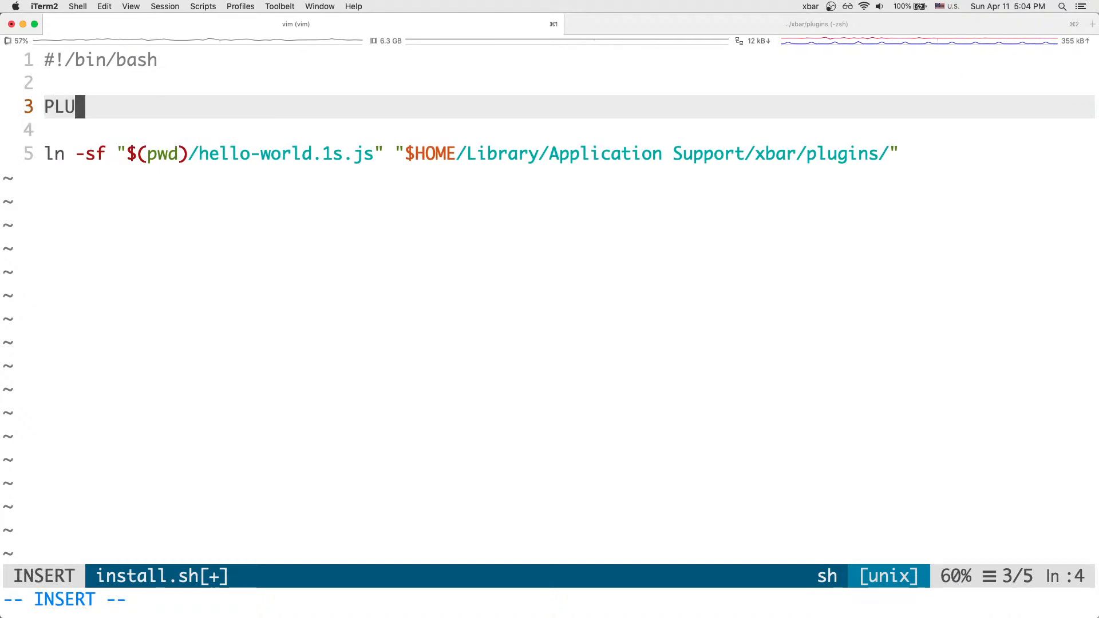
type("GIN_FILENAME=\"")
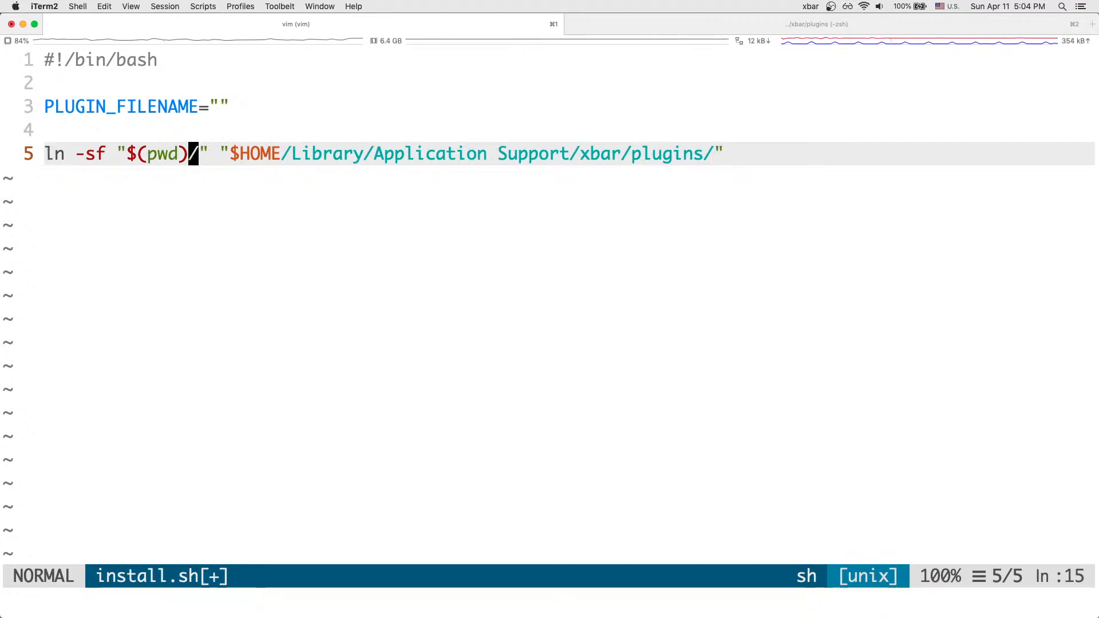
type("$")
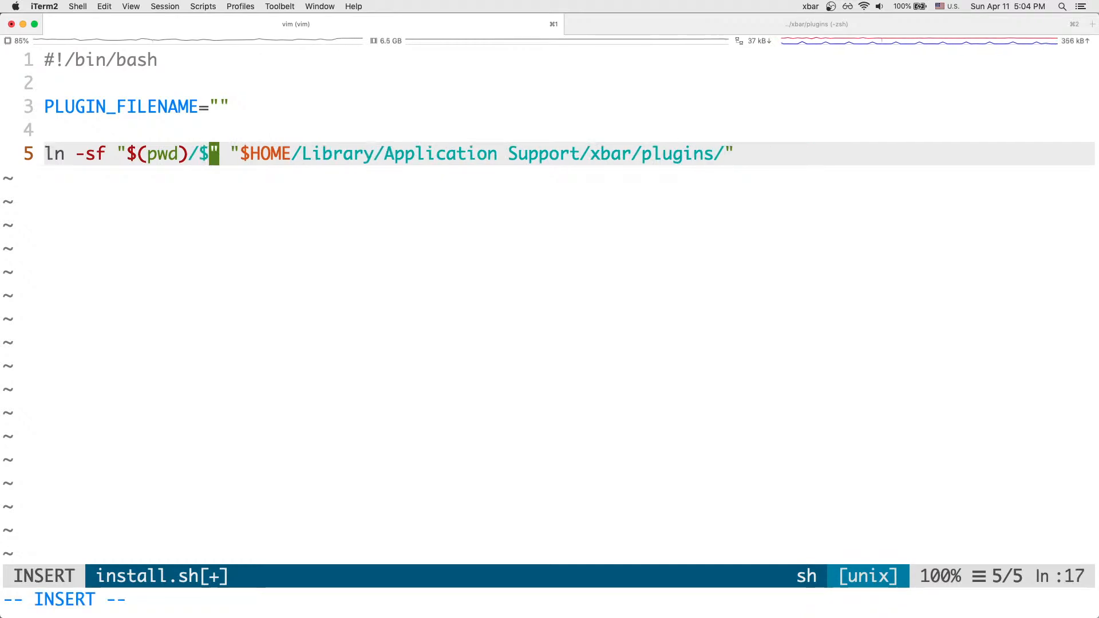
key("Escape")
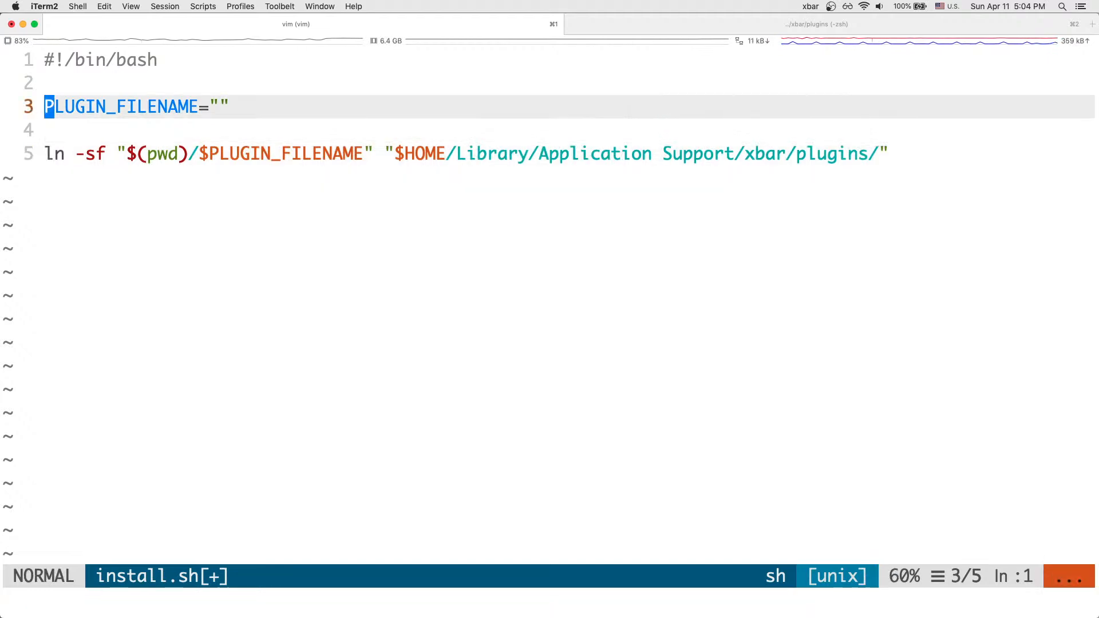
type("hello-world.1s.js")
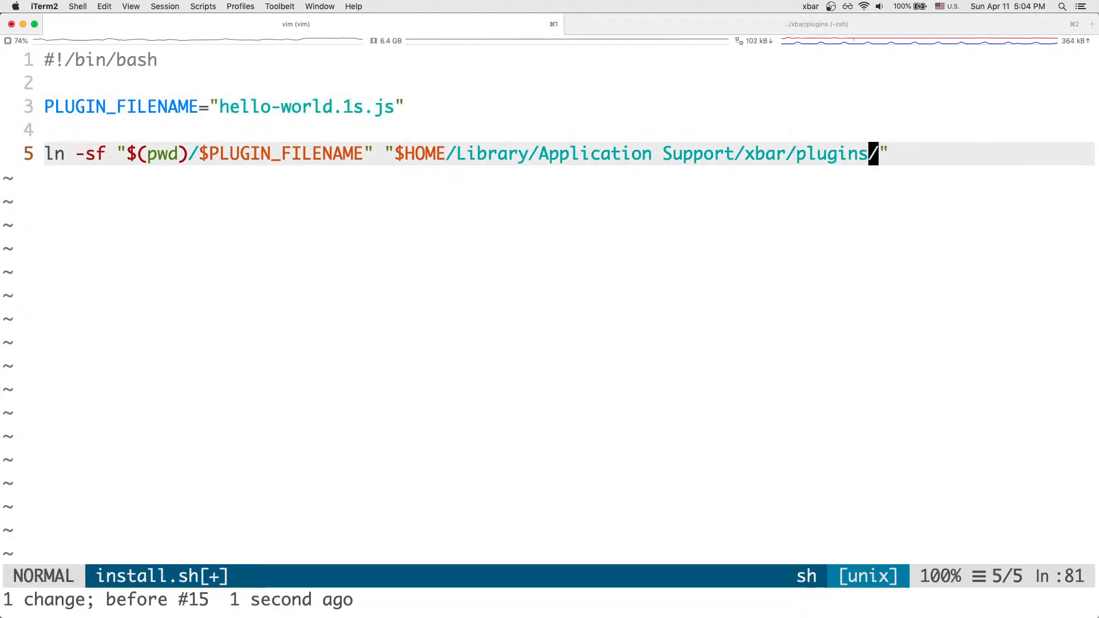
type("$PLUGIN_FILENAME")
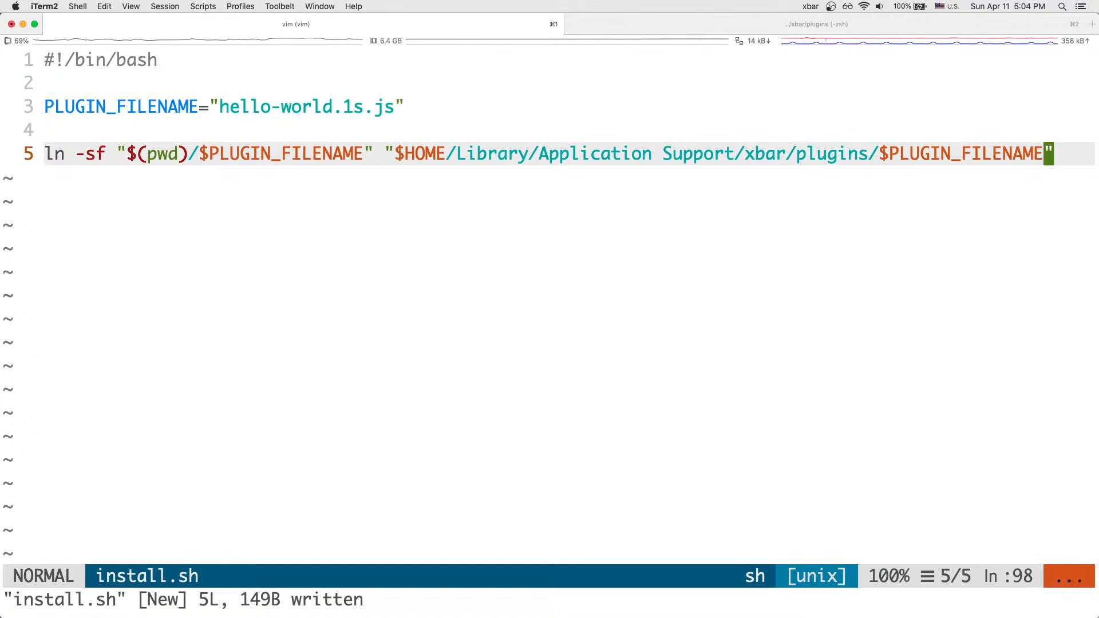
Step: Add an echo line "Symlinked $PLUGIN_FILENAME in plugin folder" at the end of the script
type("ehc")
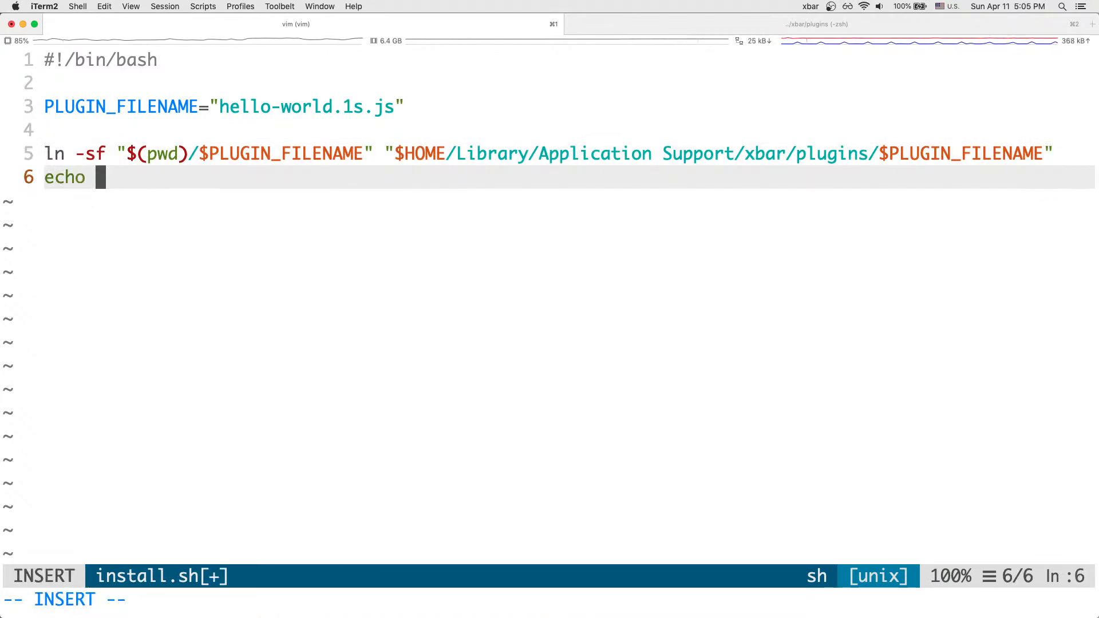
type("\"S")
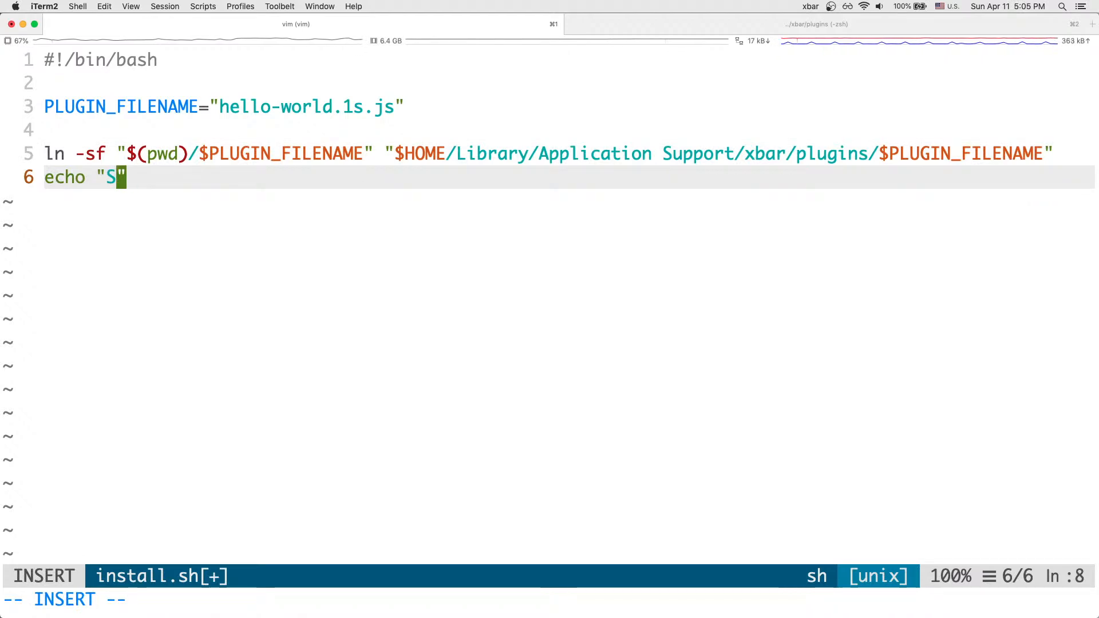
type("ymlinked")
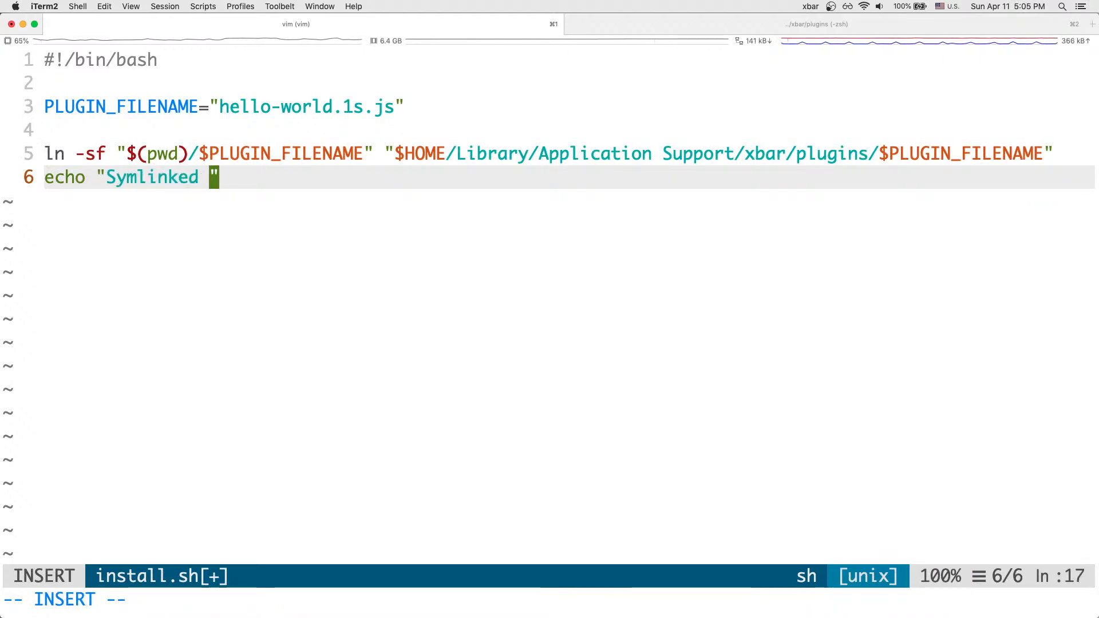
type("$PLUGIN_FILENAME")
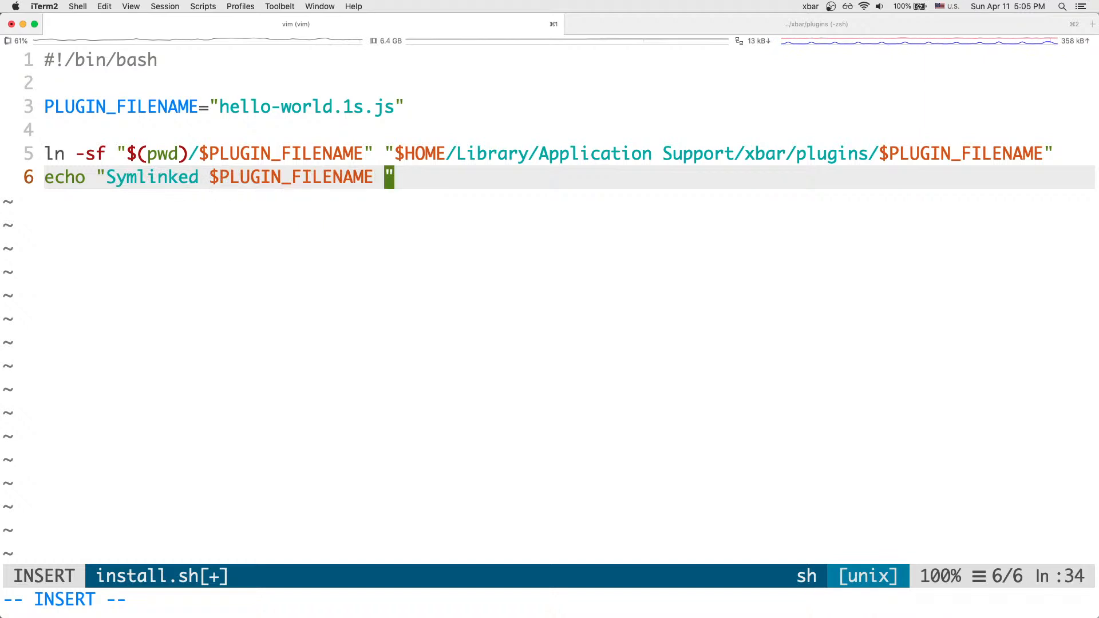
type("in plugin folder")
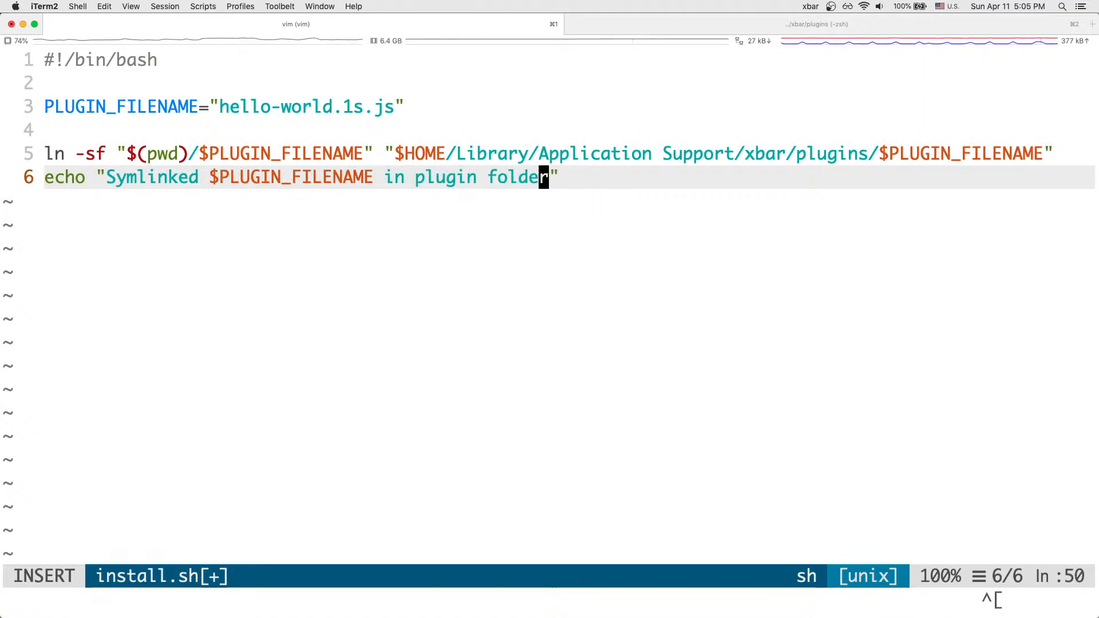
key("Escape")
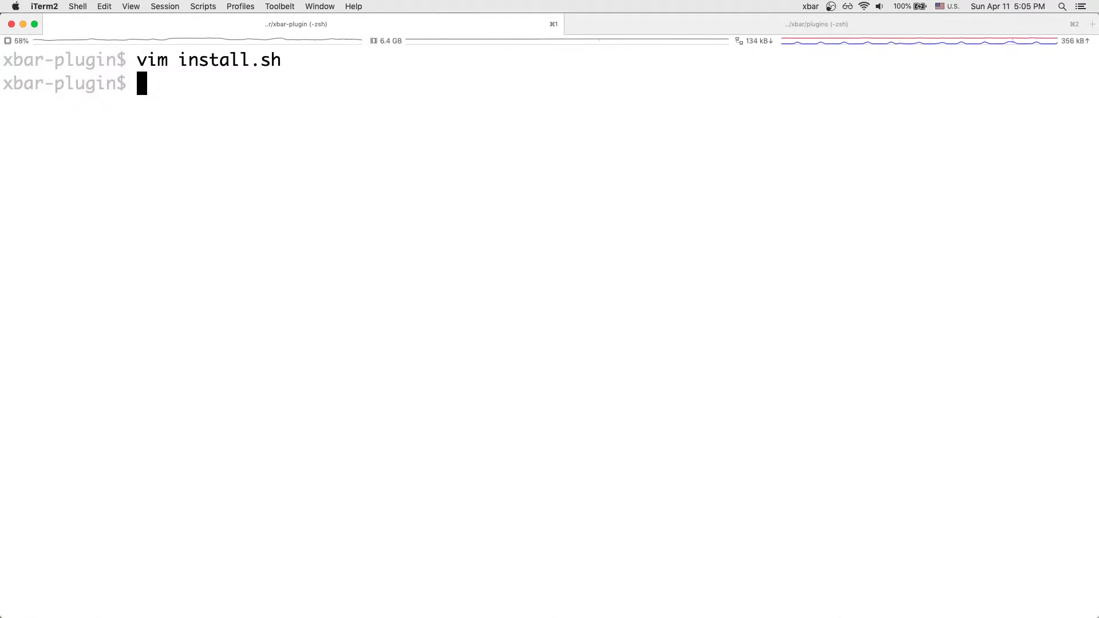
Step: Make install.sh executable with chmod +x, run it, and head to the xbar plugin folder
type("ch")
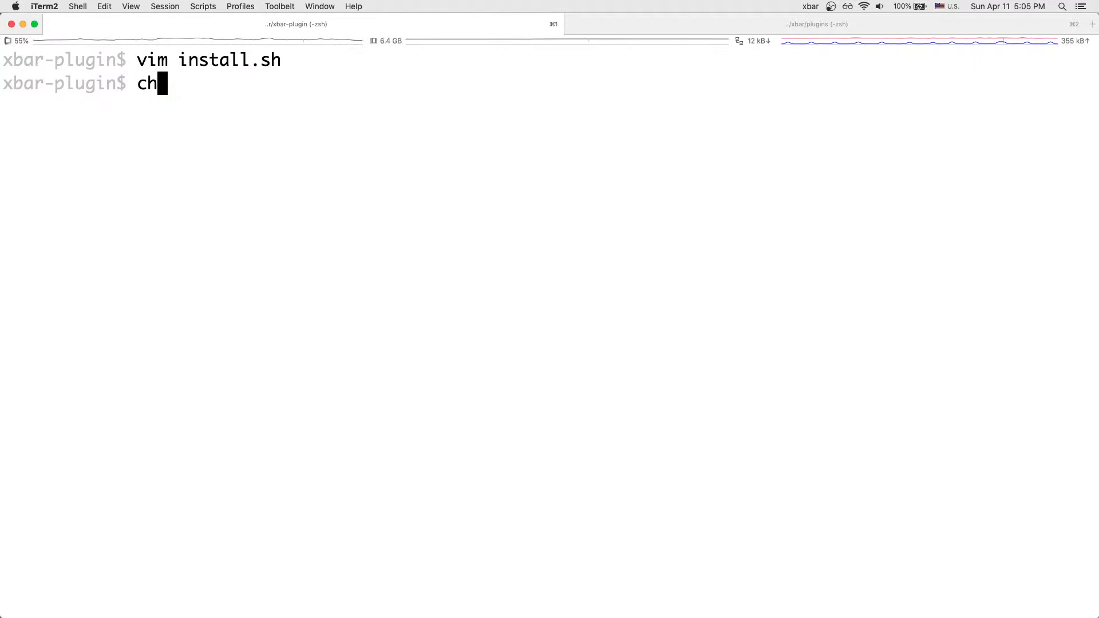
type("mod +x")
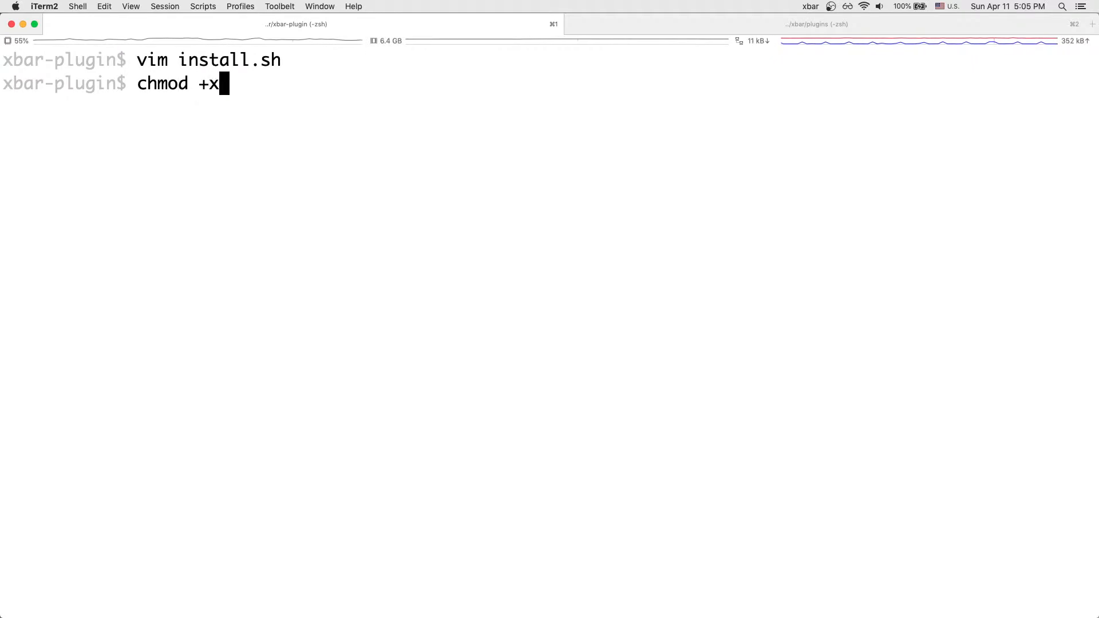
type("install.sh")
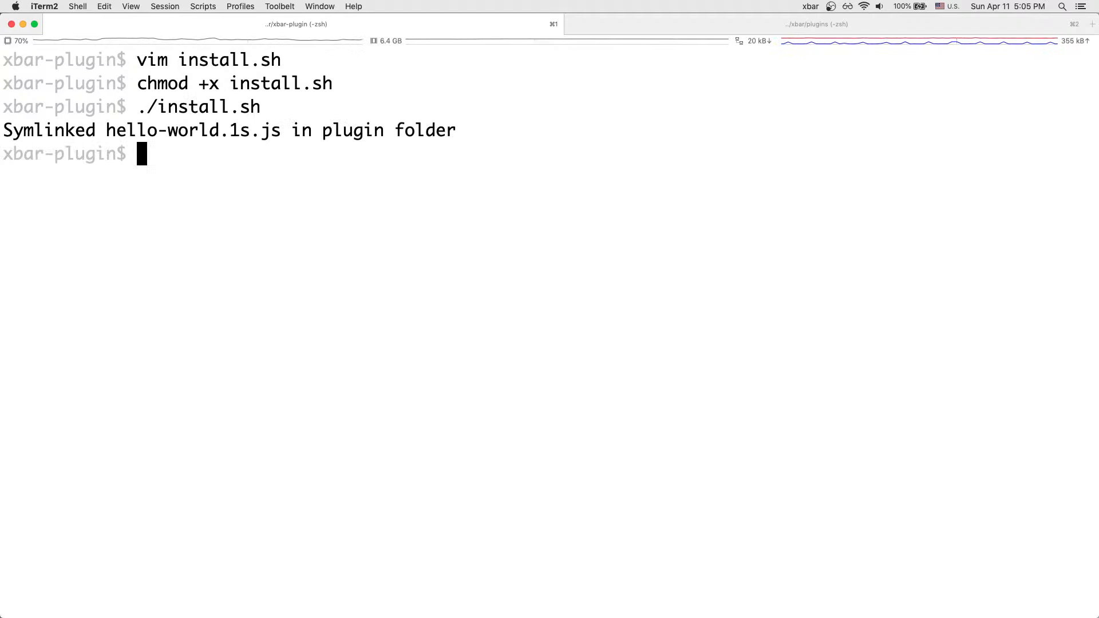
left_click(811, 7)
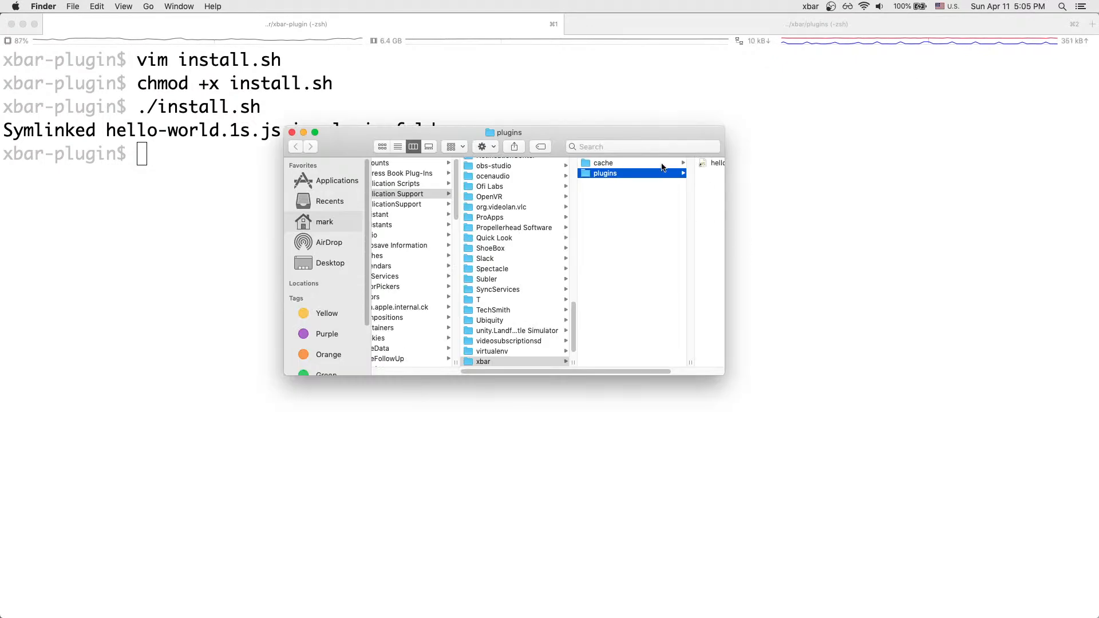
Step: Preview the hello-world.1s.js alias in the plugins folder, then close the Finder window
left_click(601, 173)
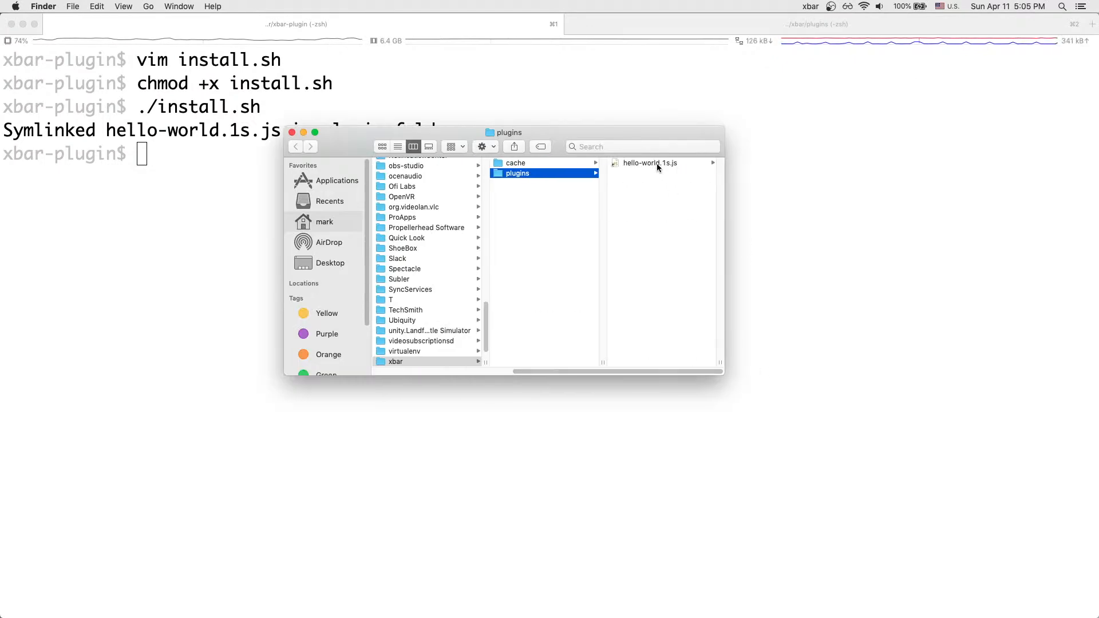
left_click(648, 162)
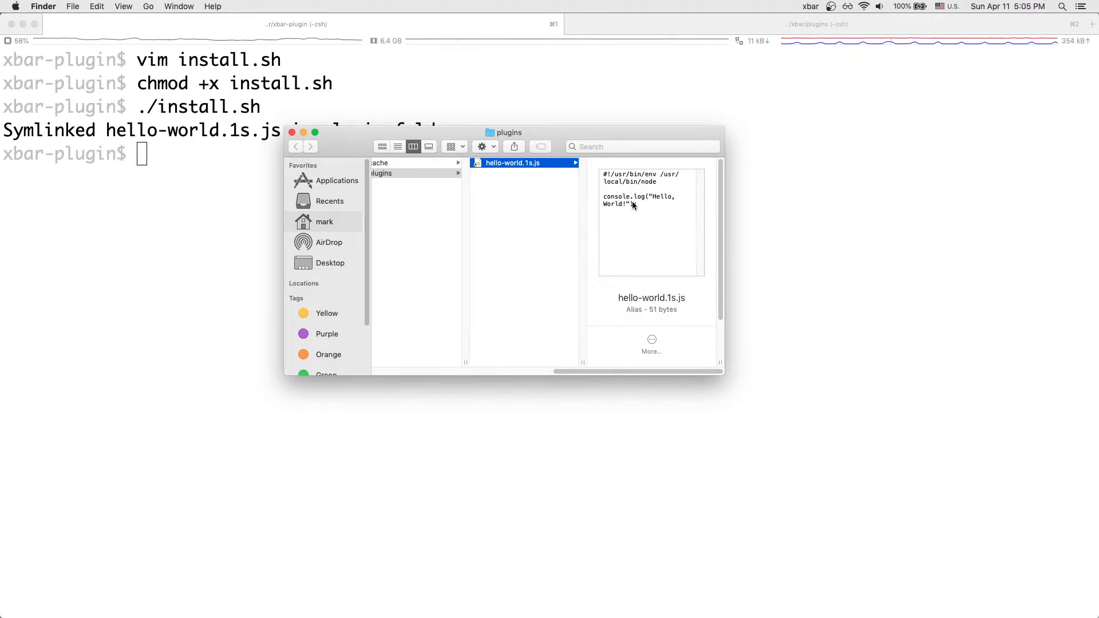
mouse_move(532, 183)
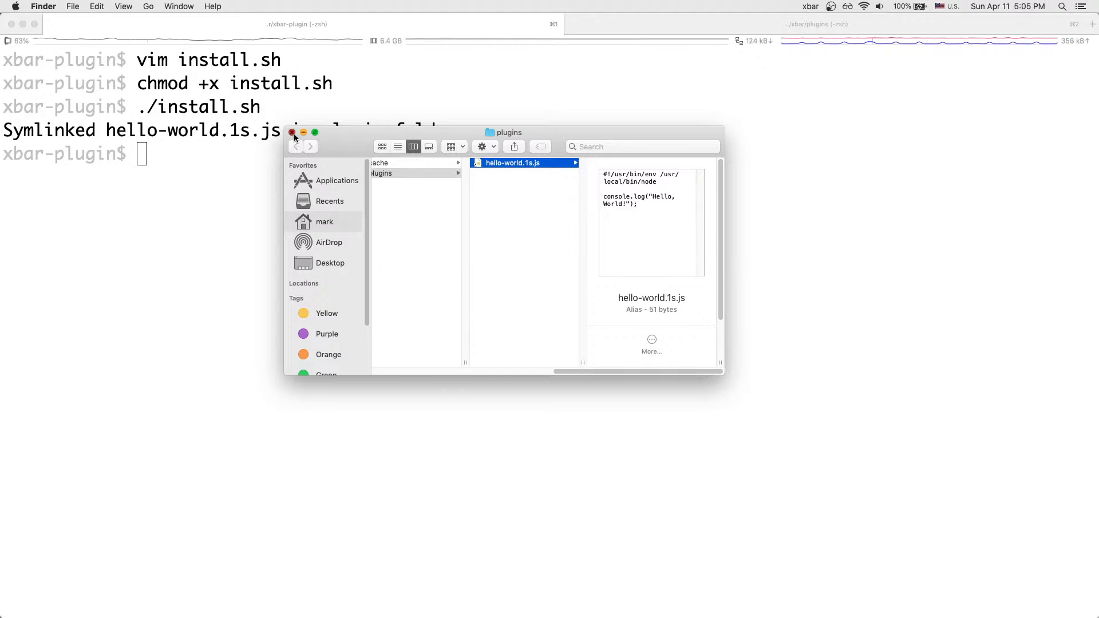
left_click(291, 133)
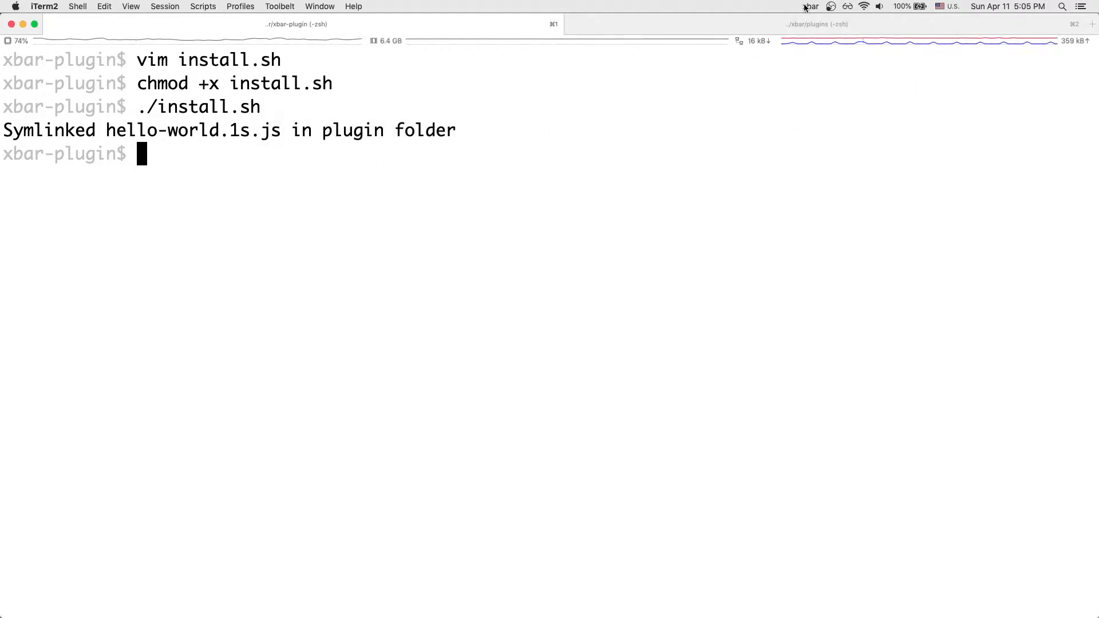
Step: Refresh all xbar plugins so the menu bar shows Hello, World!
left_click(810, 7)
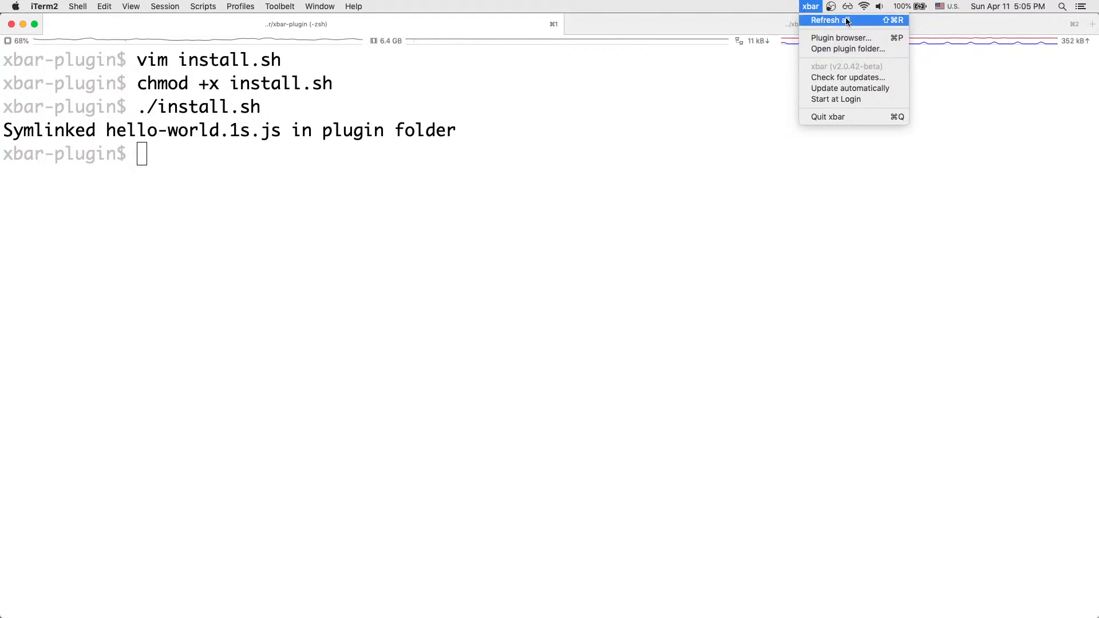
left_click(830, 20)
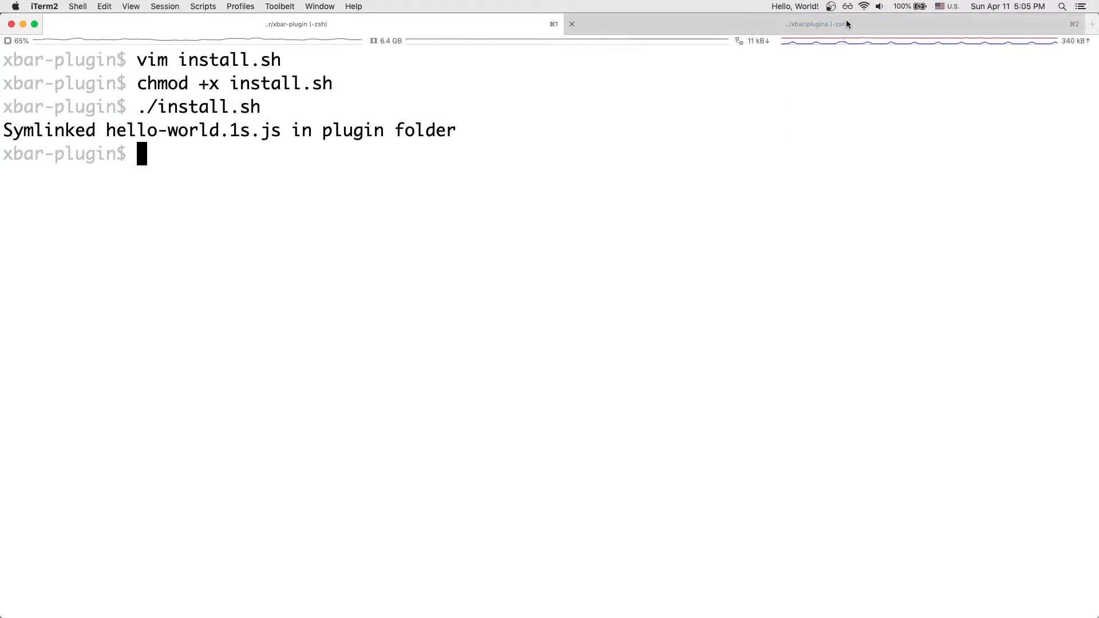
left_click(795, 7)
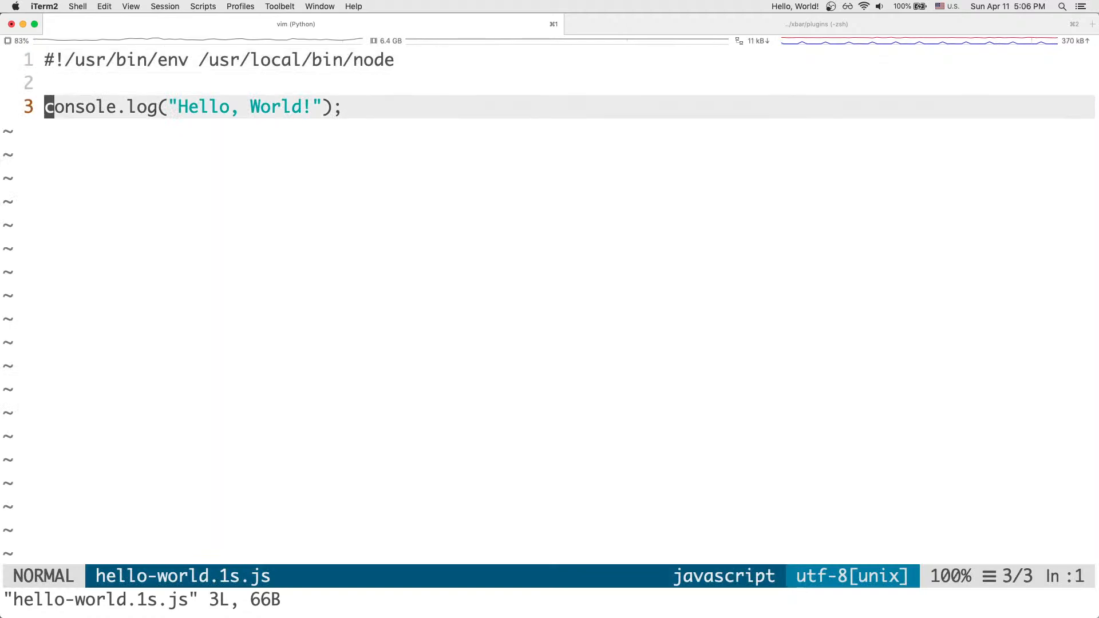
Step: Replace the logged string with new Date() using ci( and save the file
type("ci(")
left_click(549, 600)
type(":w")
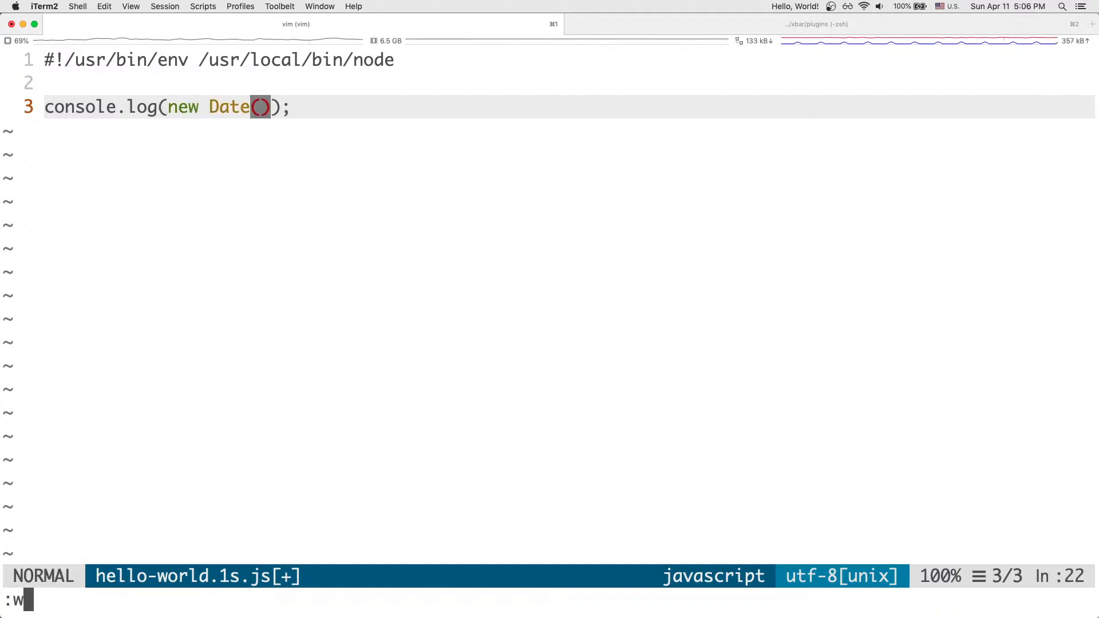
key("Return")
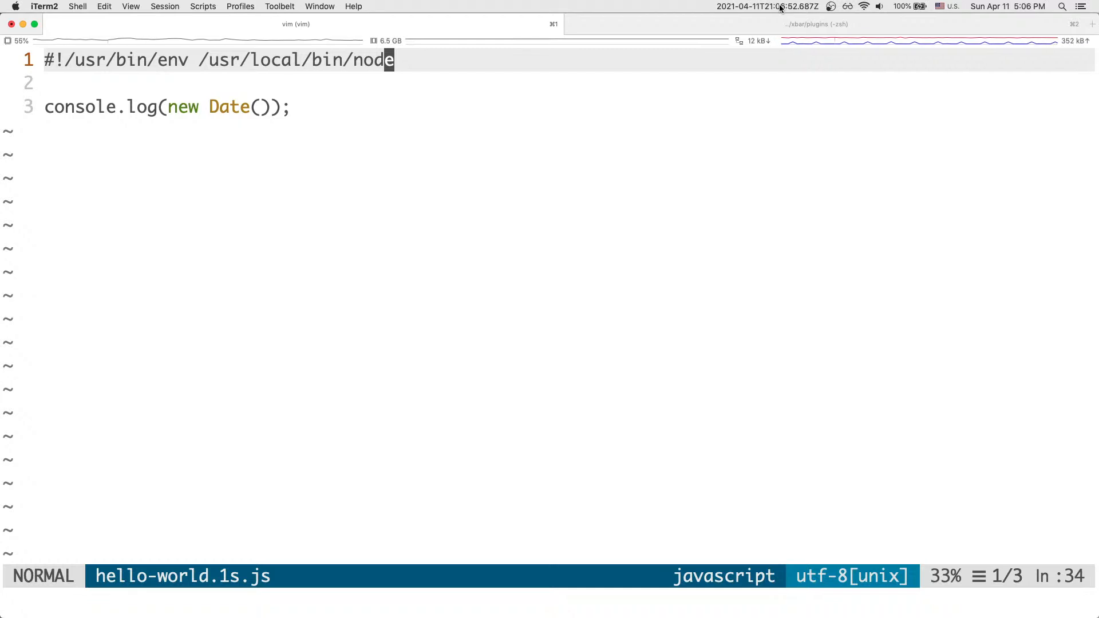
Step: Show the date plugin's own xbar menu with its refresh and plugin options
left_click(766, 7)
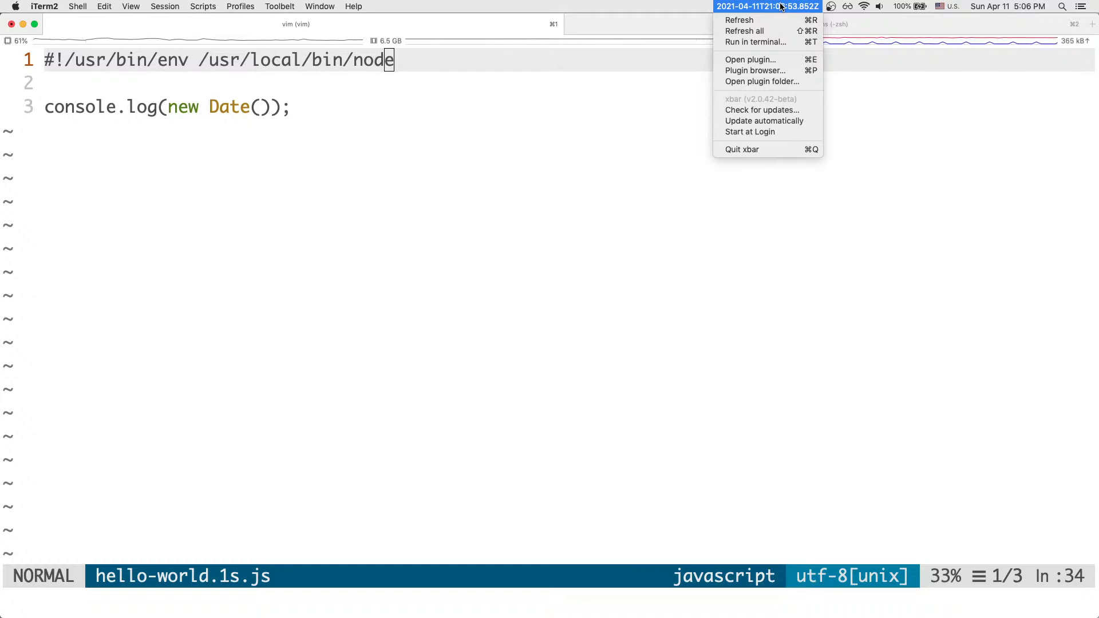
mouse_move(750, 58)
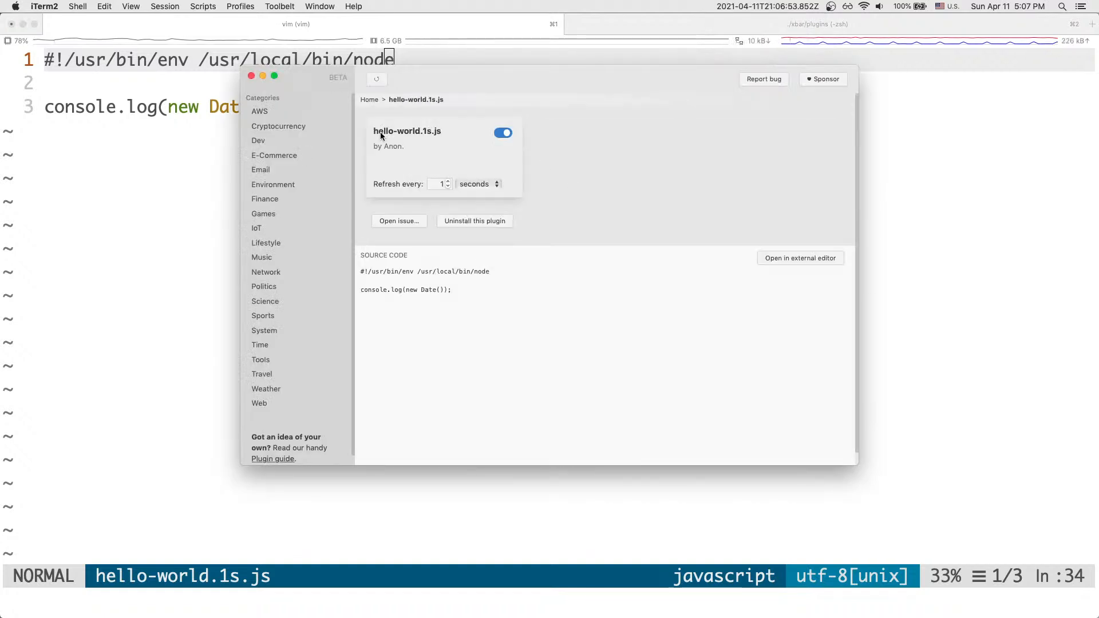
mouse_move(411, 149)
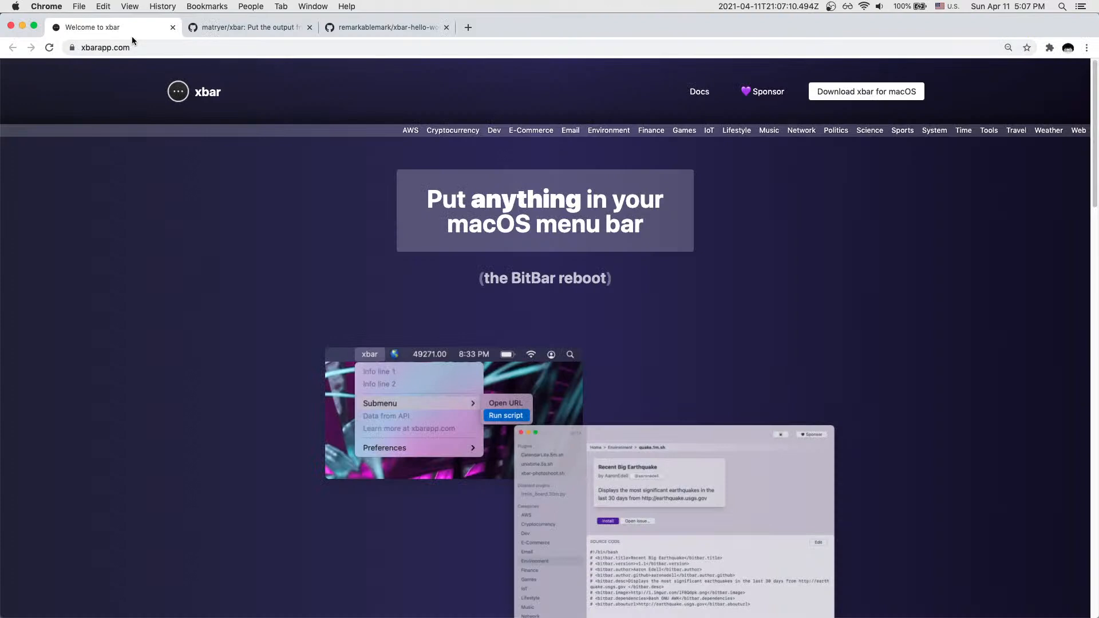
mouse_move(710, 104)
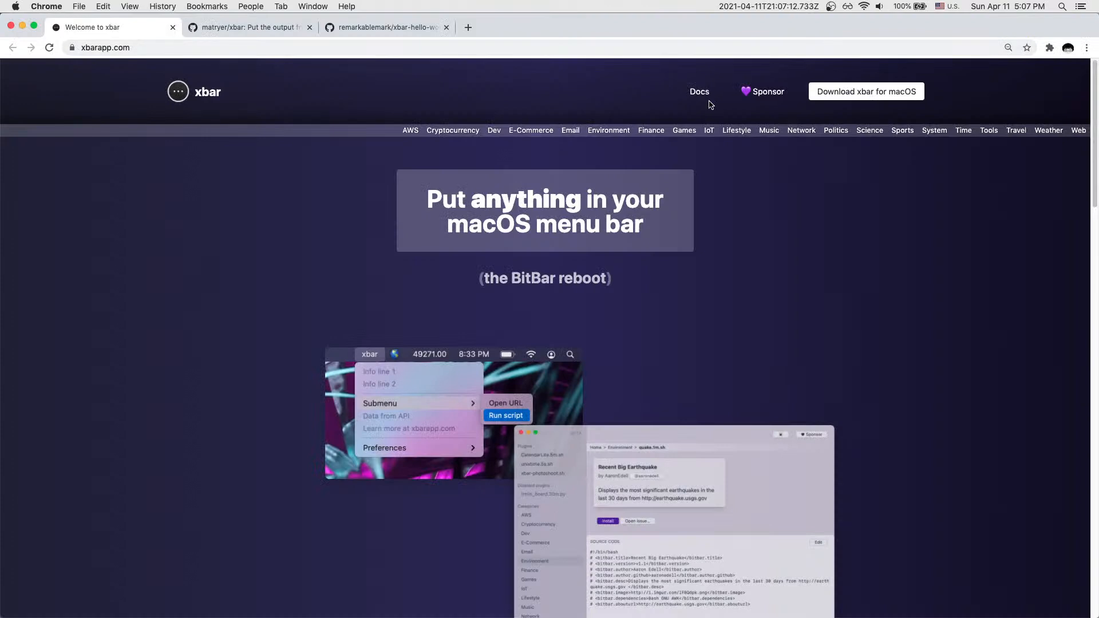
Step: Navigate to the xbar Docs metadata reference and select the example metadata lines
left_click(700, 91)
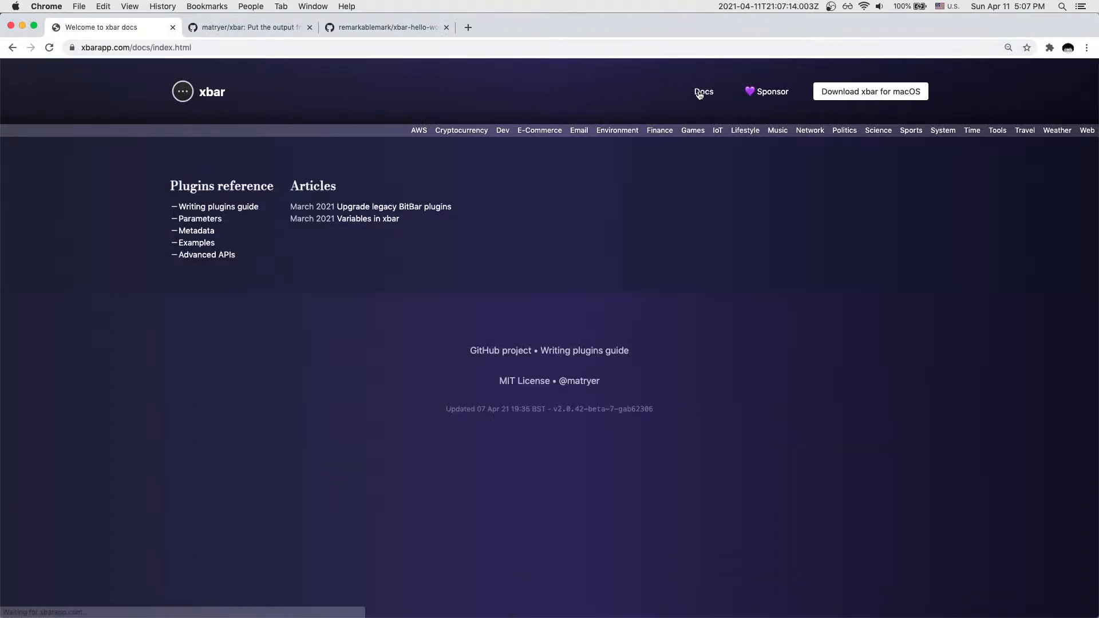
mouse_move(195, 230)
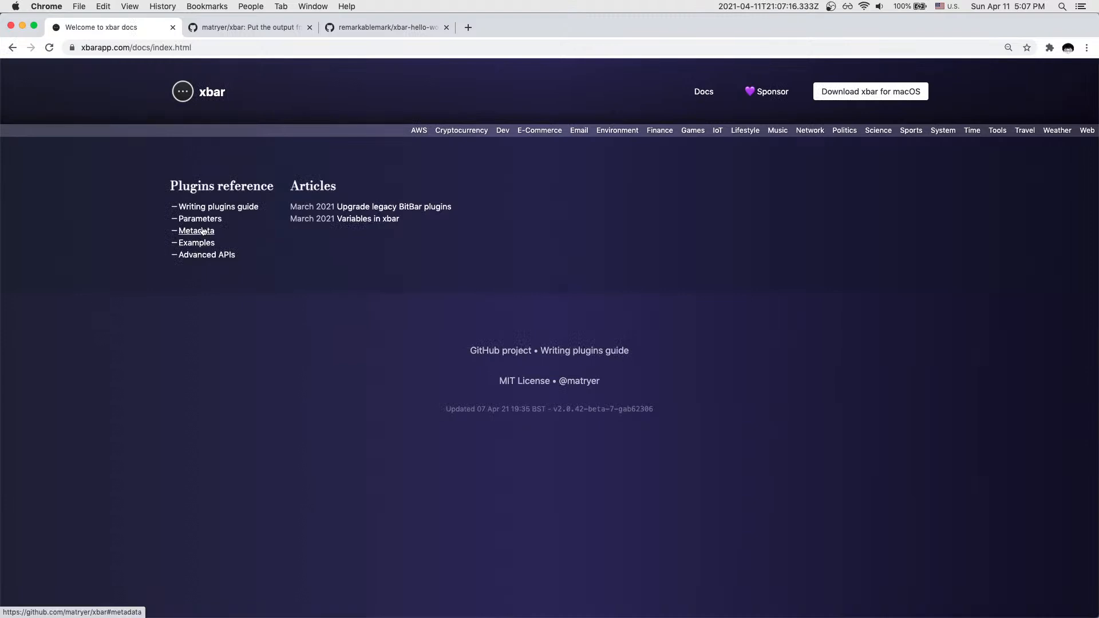
left_click(196, 230)
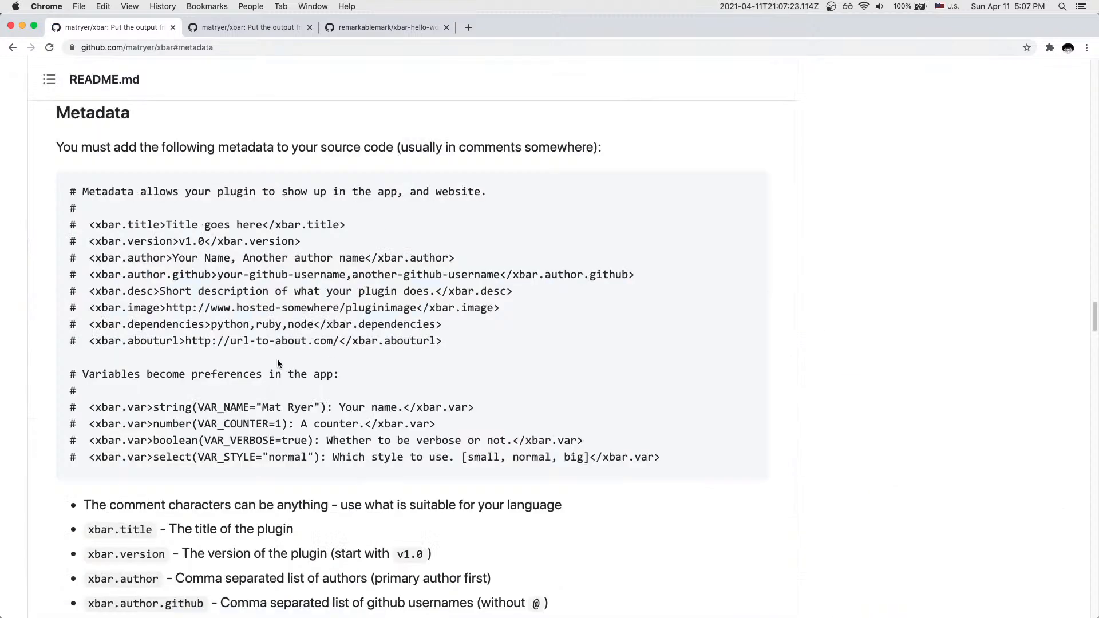
mouse_move(239, 460)
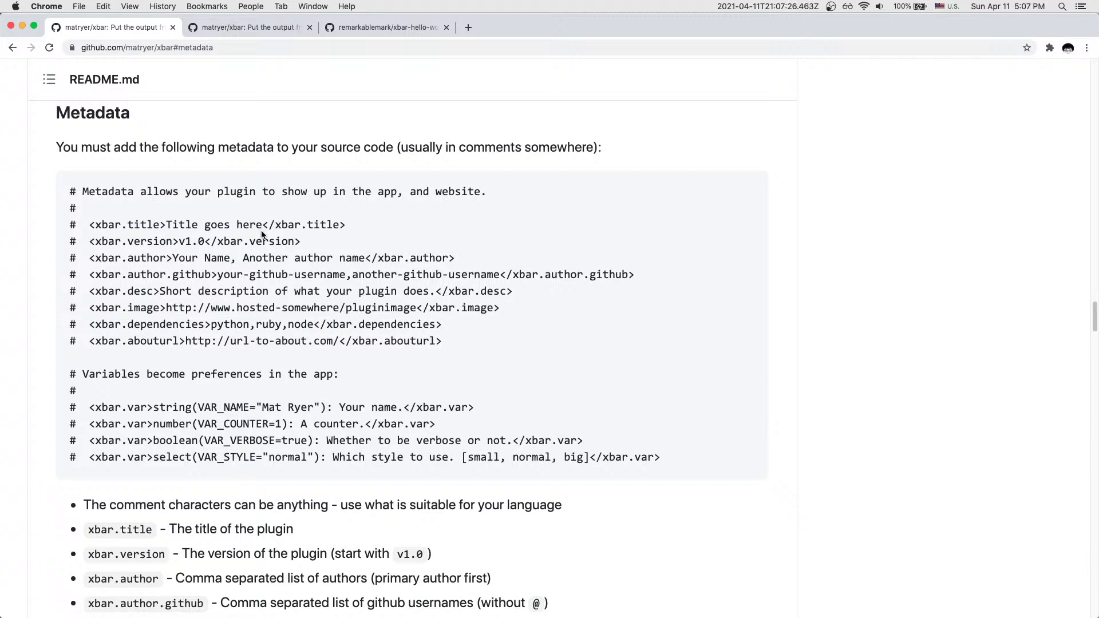
mouse_move(427, 337)
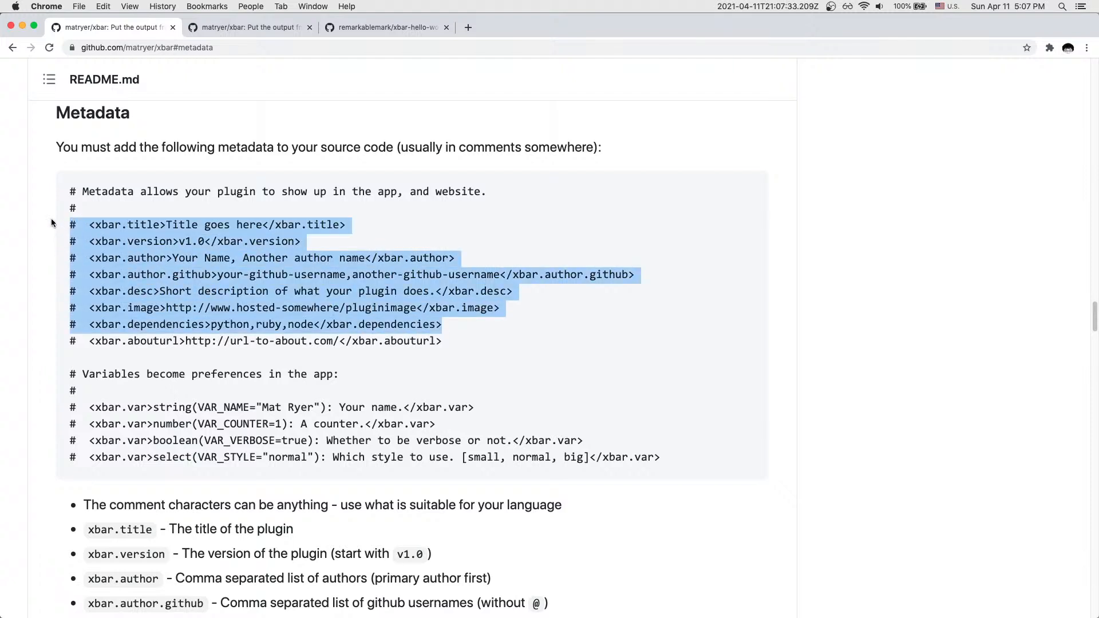
left_click(471, 257)
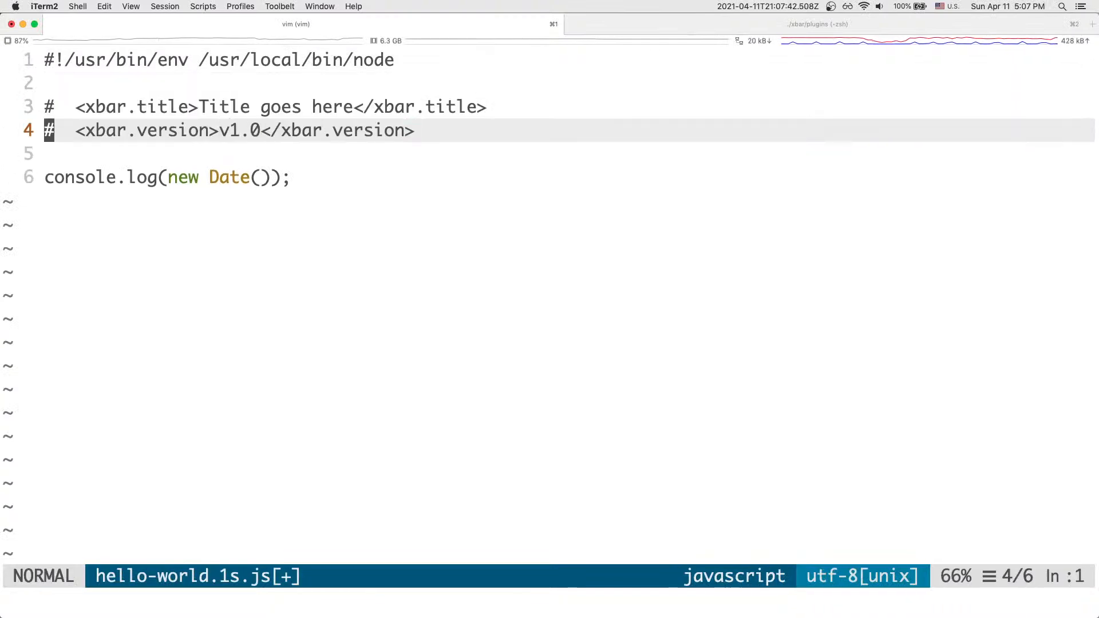
Step: Block-select the pasted metadata lines' # markers to change them to // comments
key("ctrl+v")
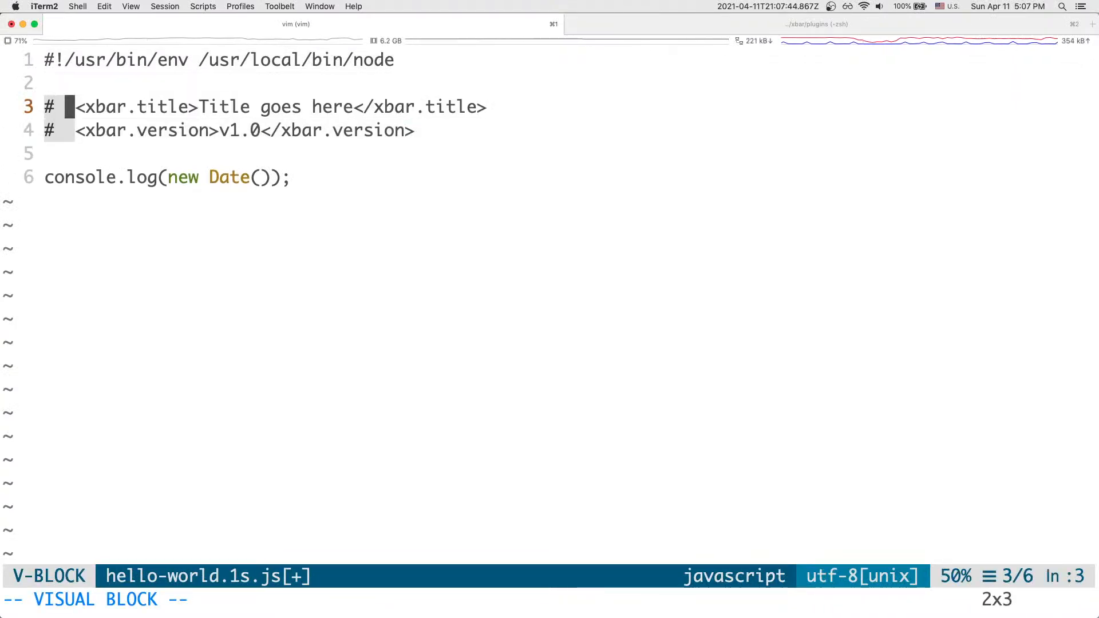
type("?")
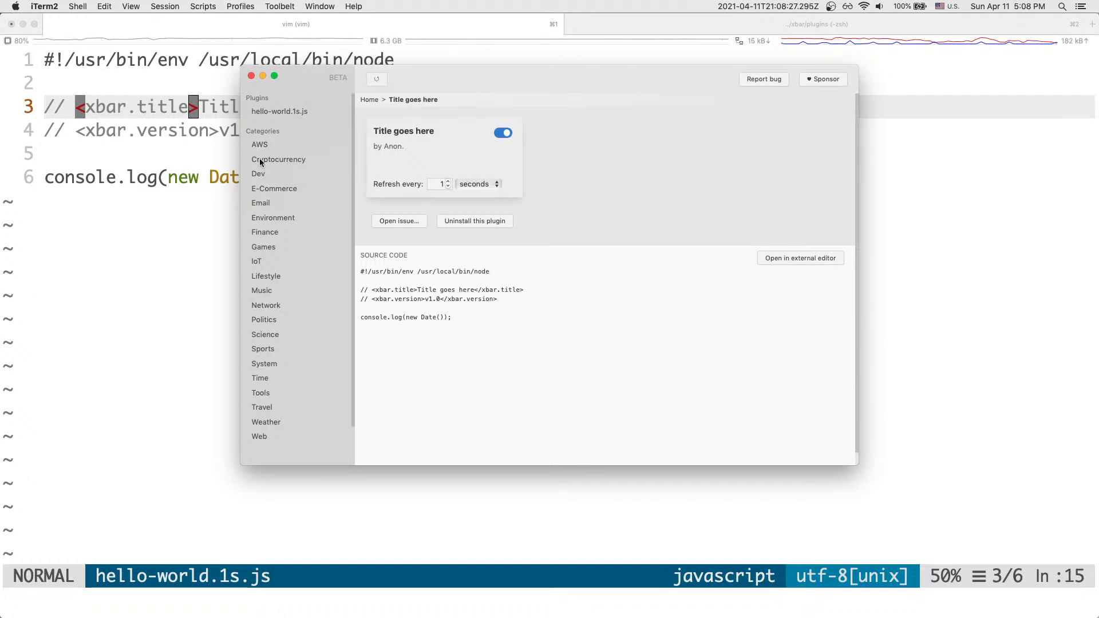
mouse_move(283, 192)
type("5")
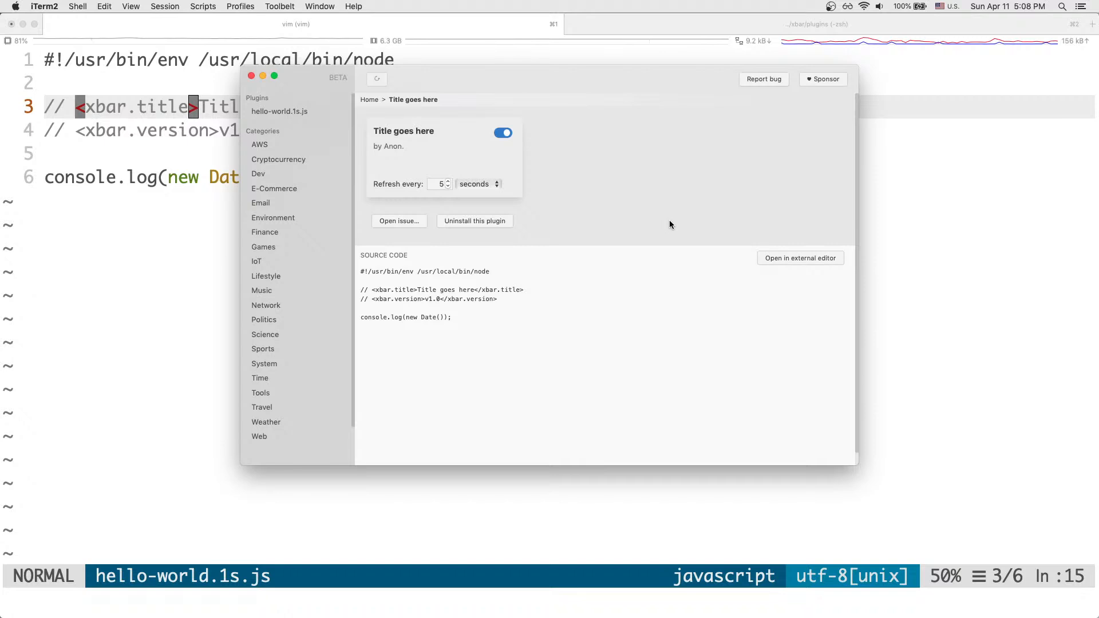
Step: Toggle the Title goes here plugin off in the xbar plugin browser
left_click(504, 133)
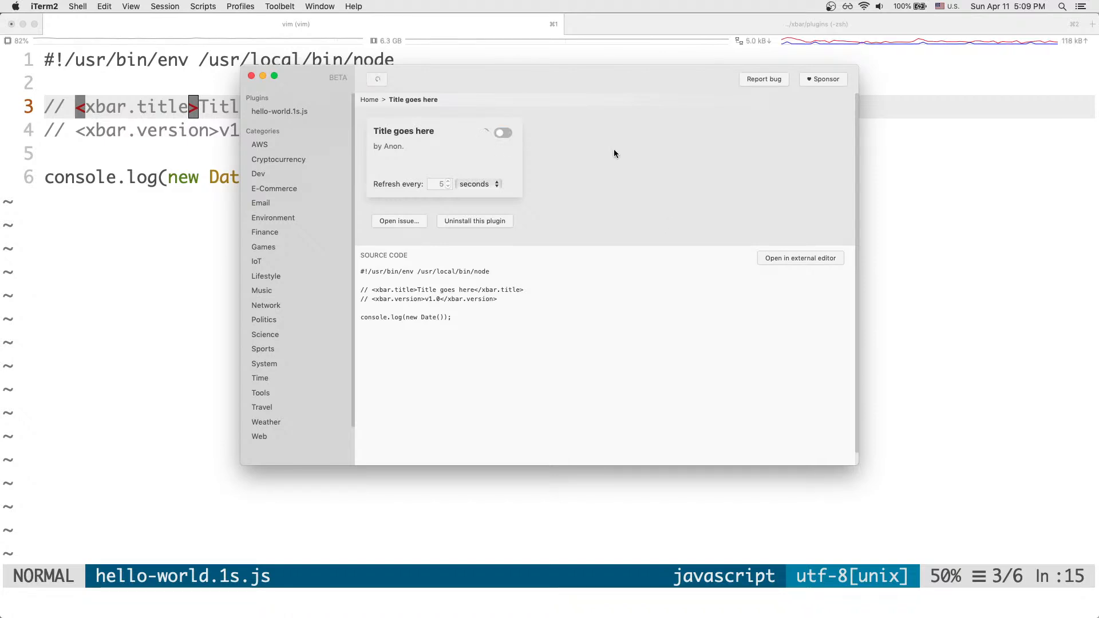